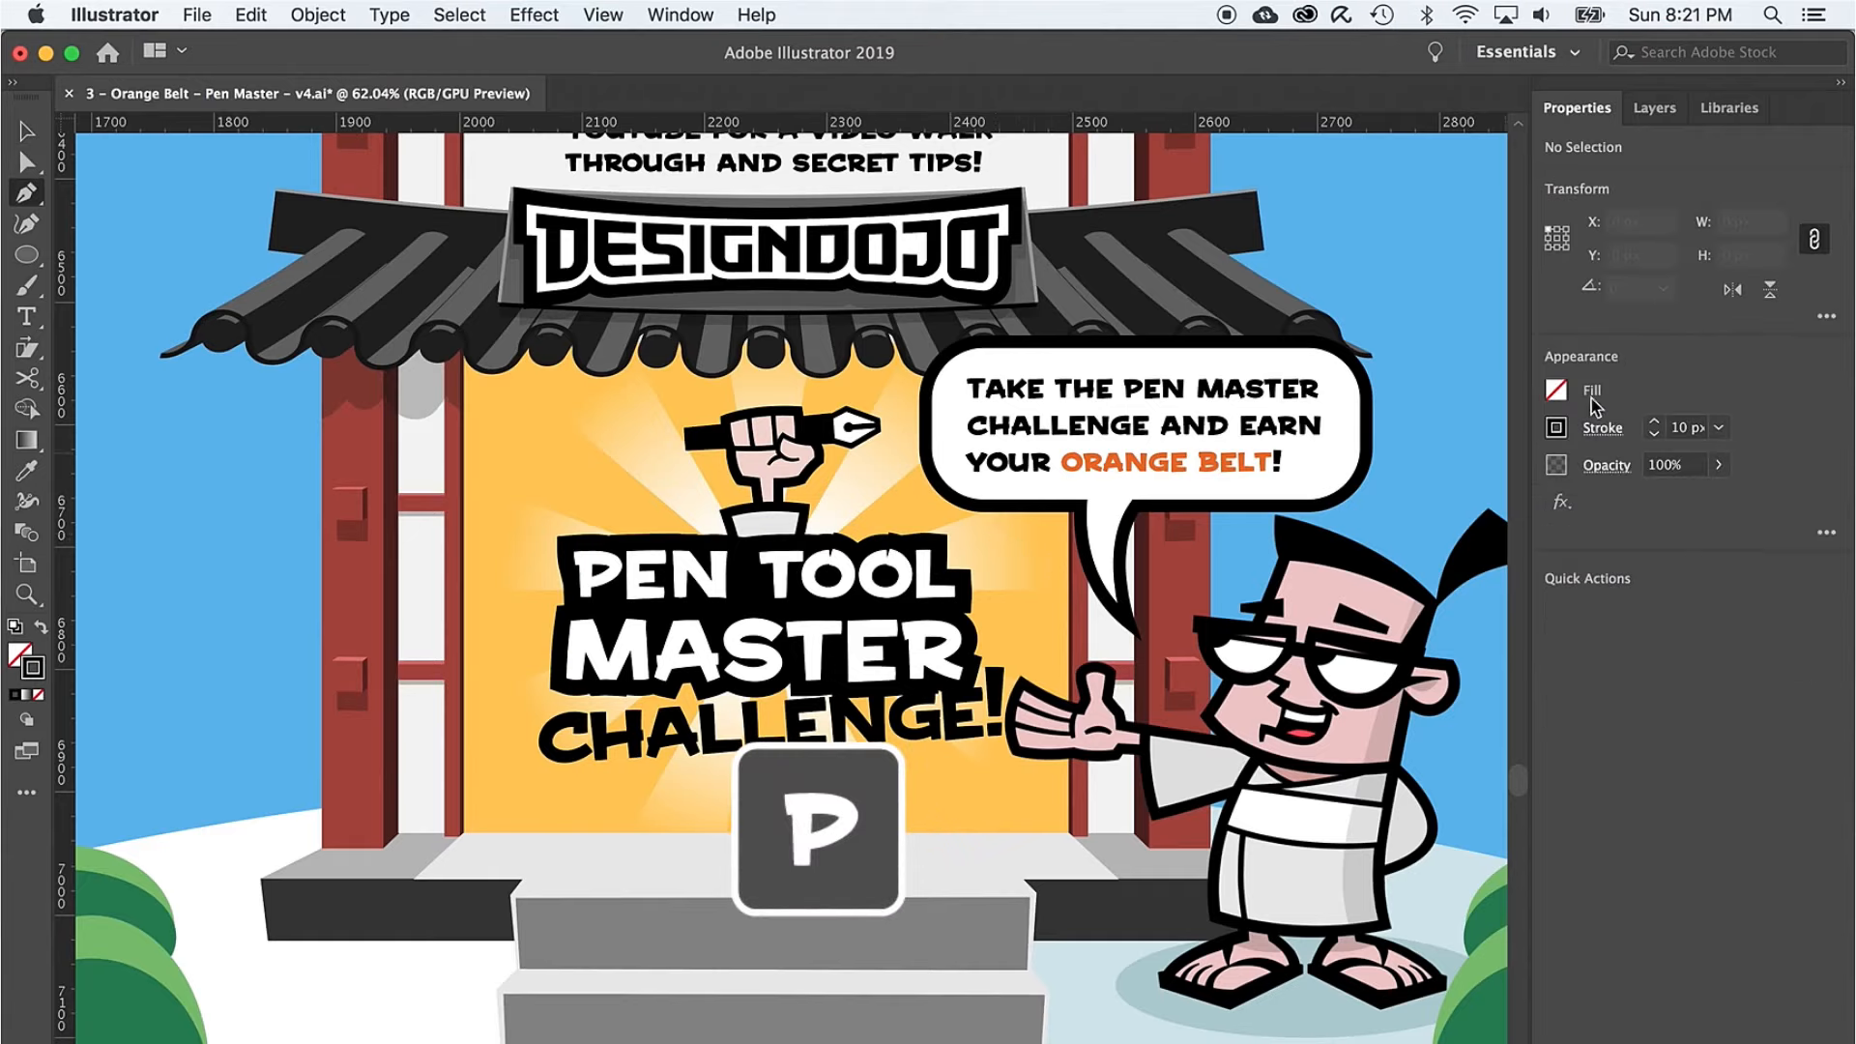
# - Confirm no fill and black stroke, then trace the Level 1 zigzag corners and end the path
pyautogui.click(1556, 389)
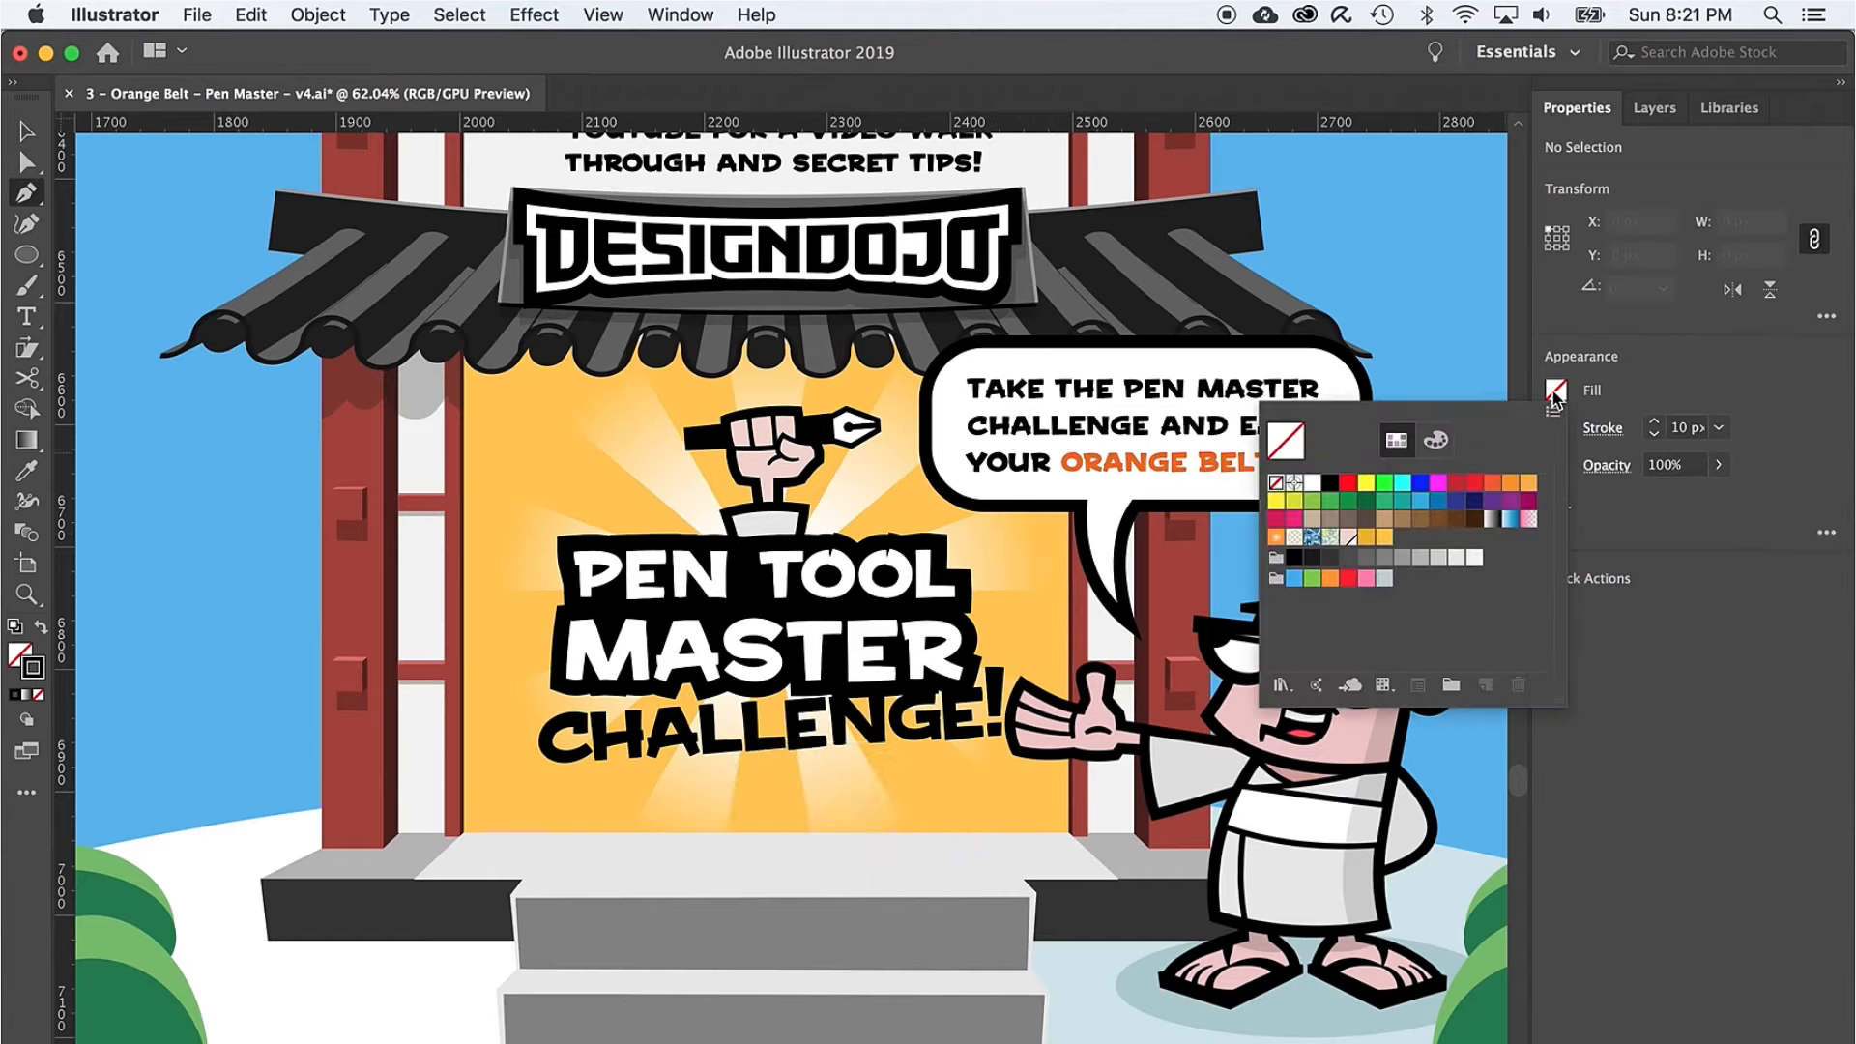
pyautogui.moveTo(1573, 421)
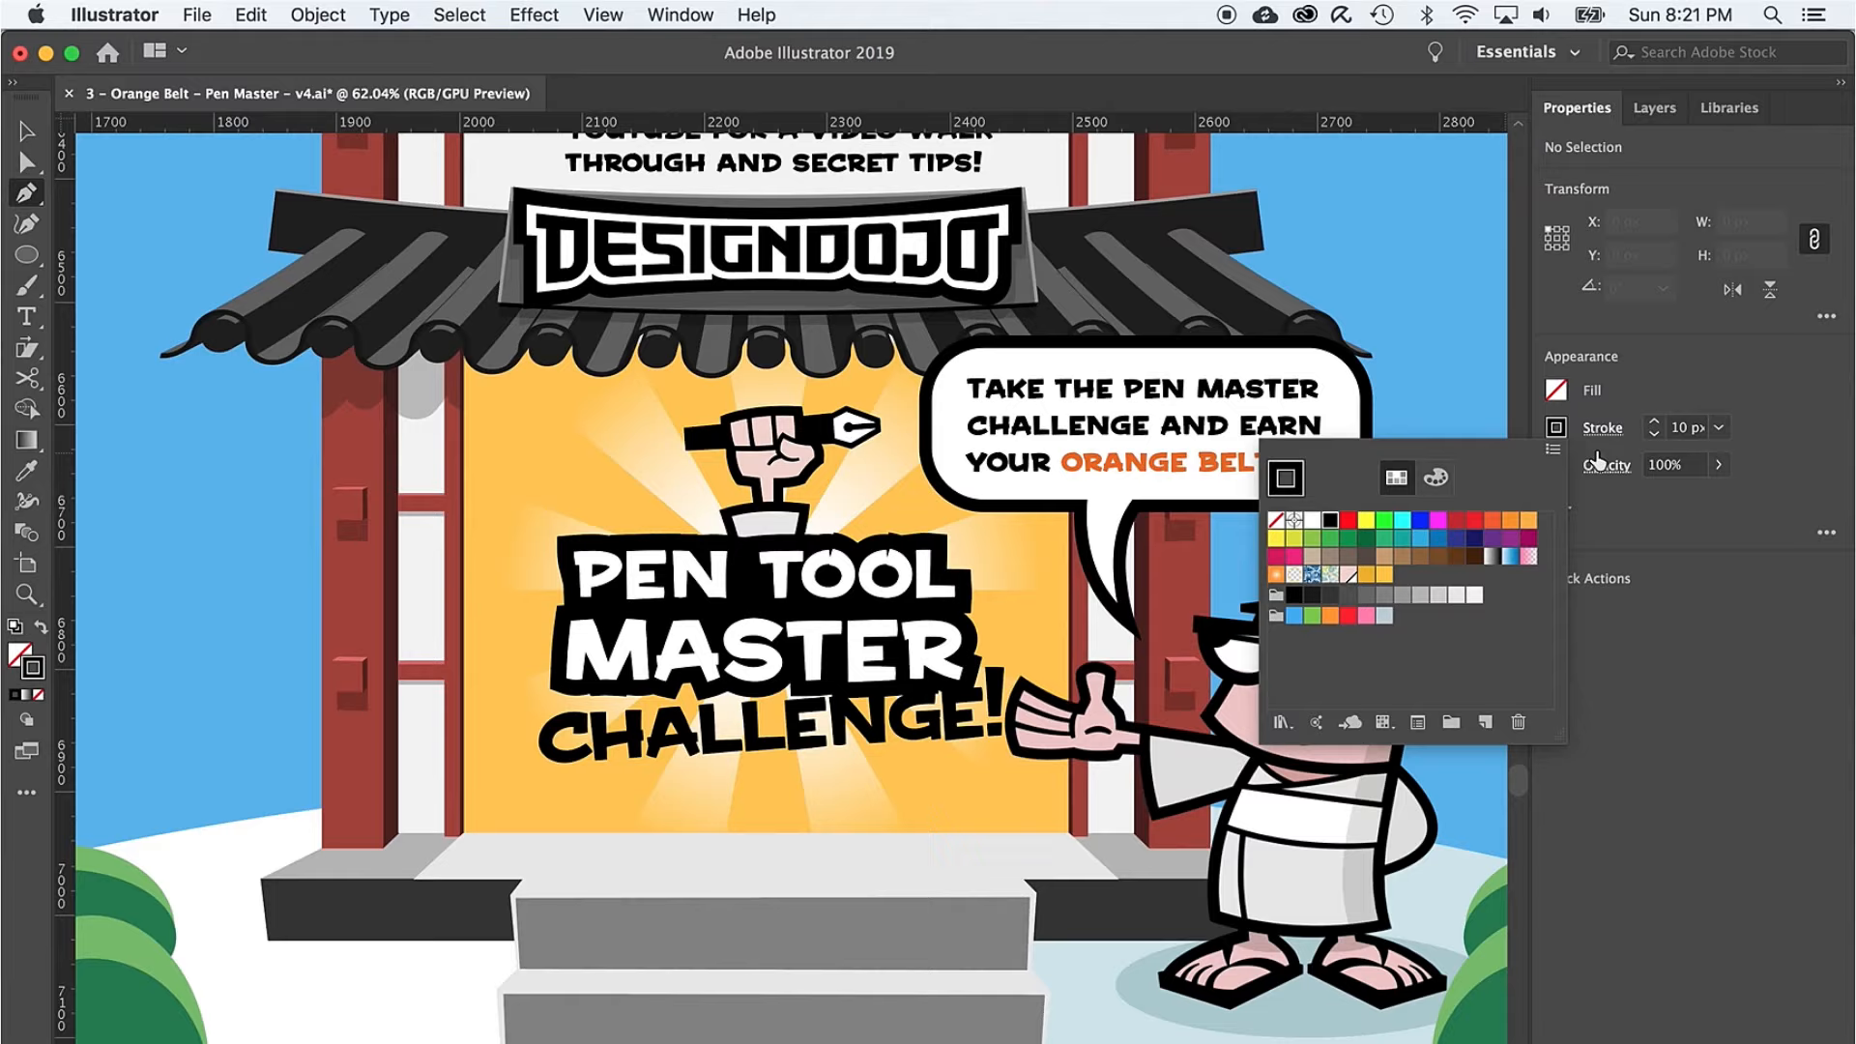
pyautogui.click(1719, 427)
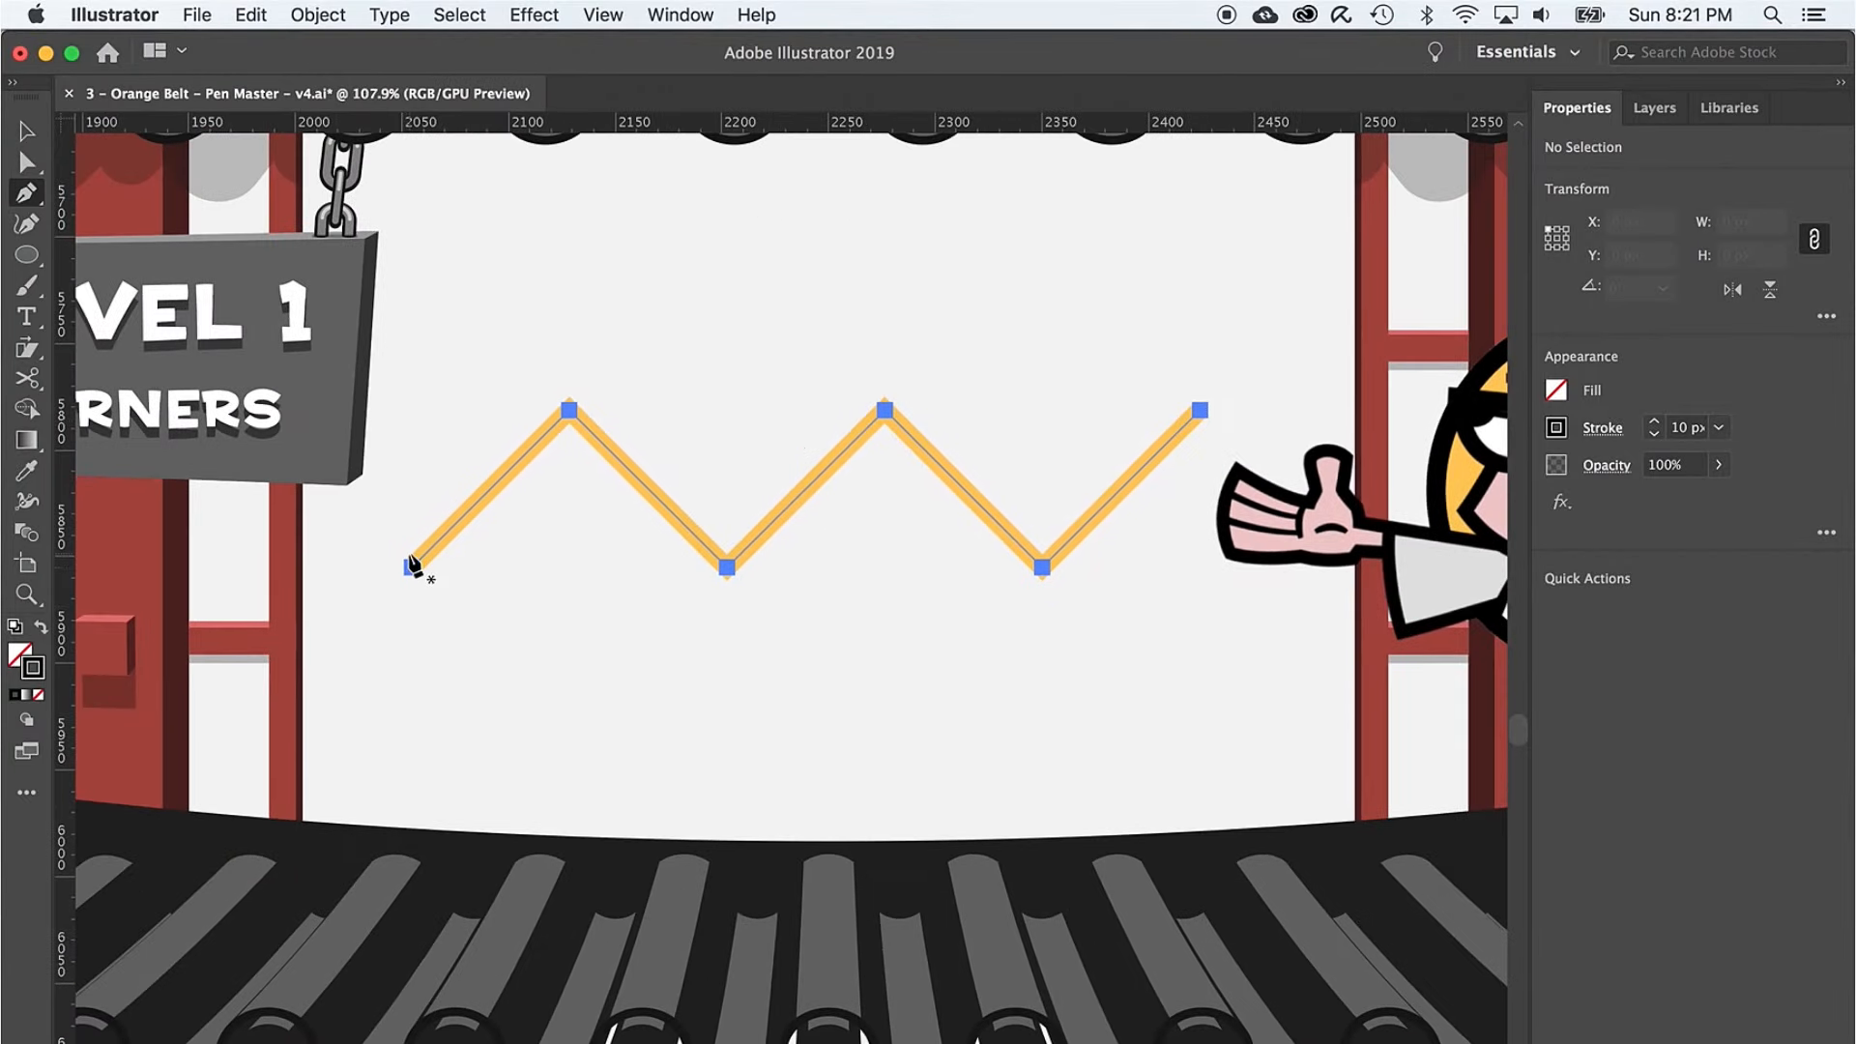
pyautogui.moveTo(497, 319)
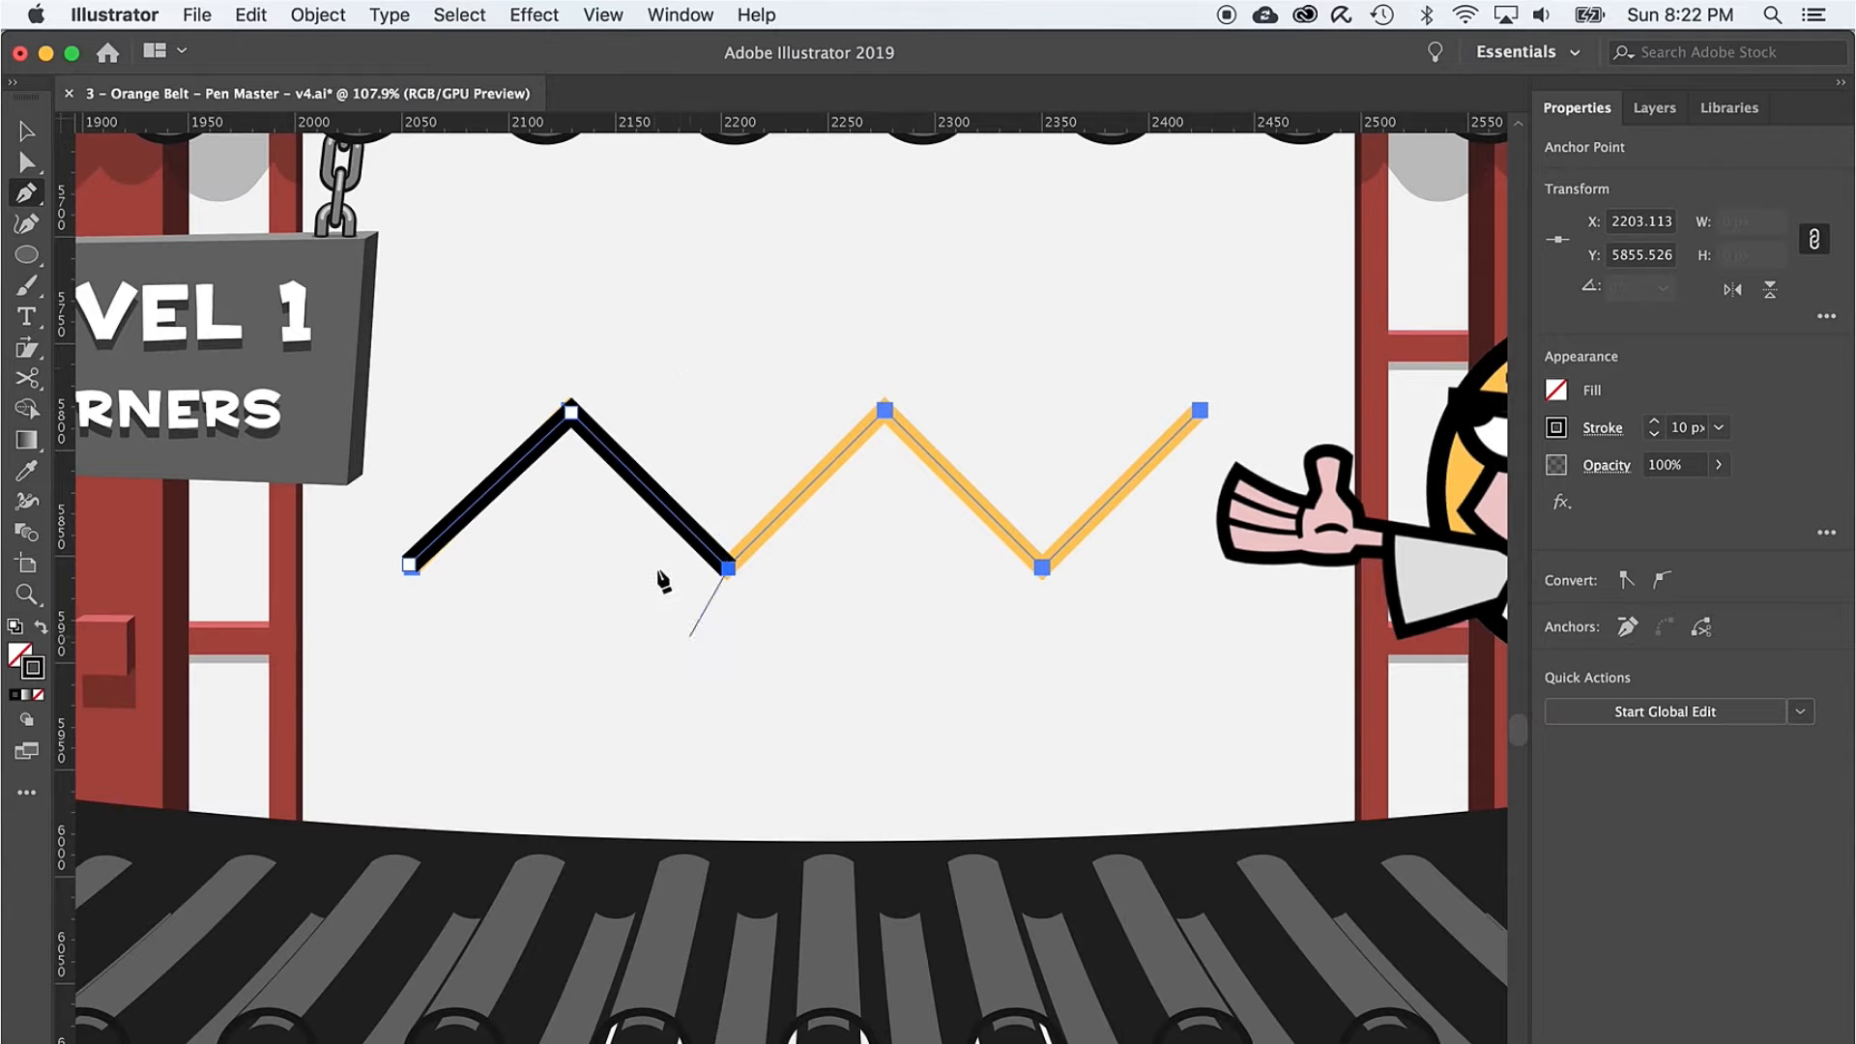
pyautogui.moveTo(810, 362)
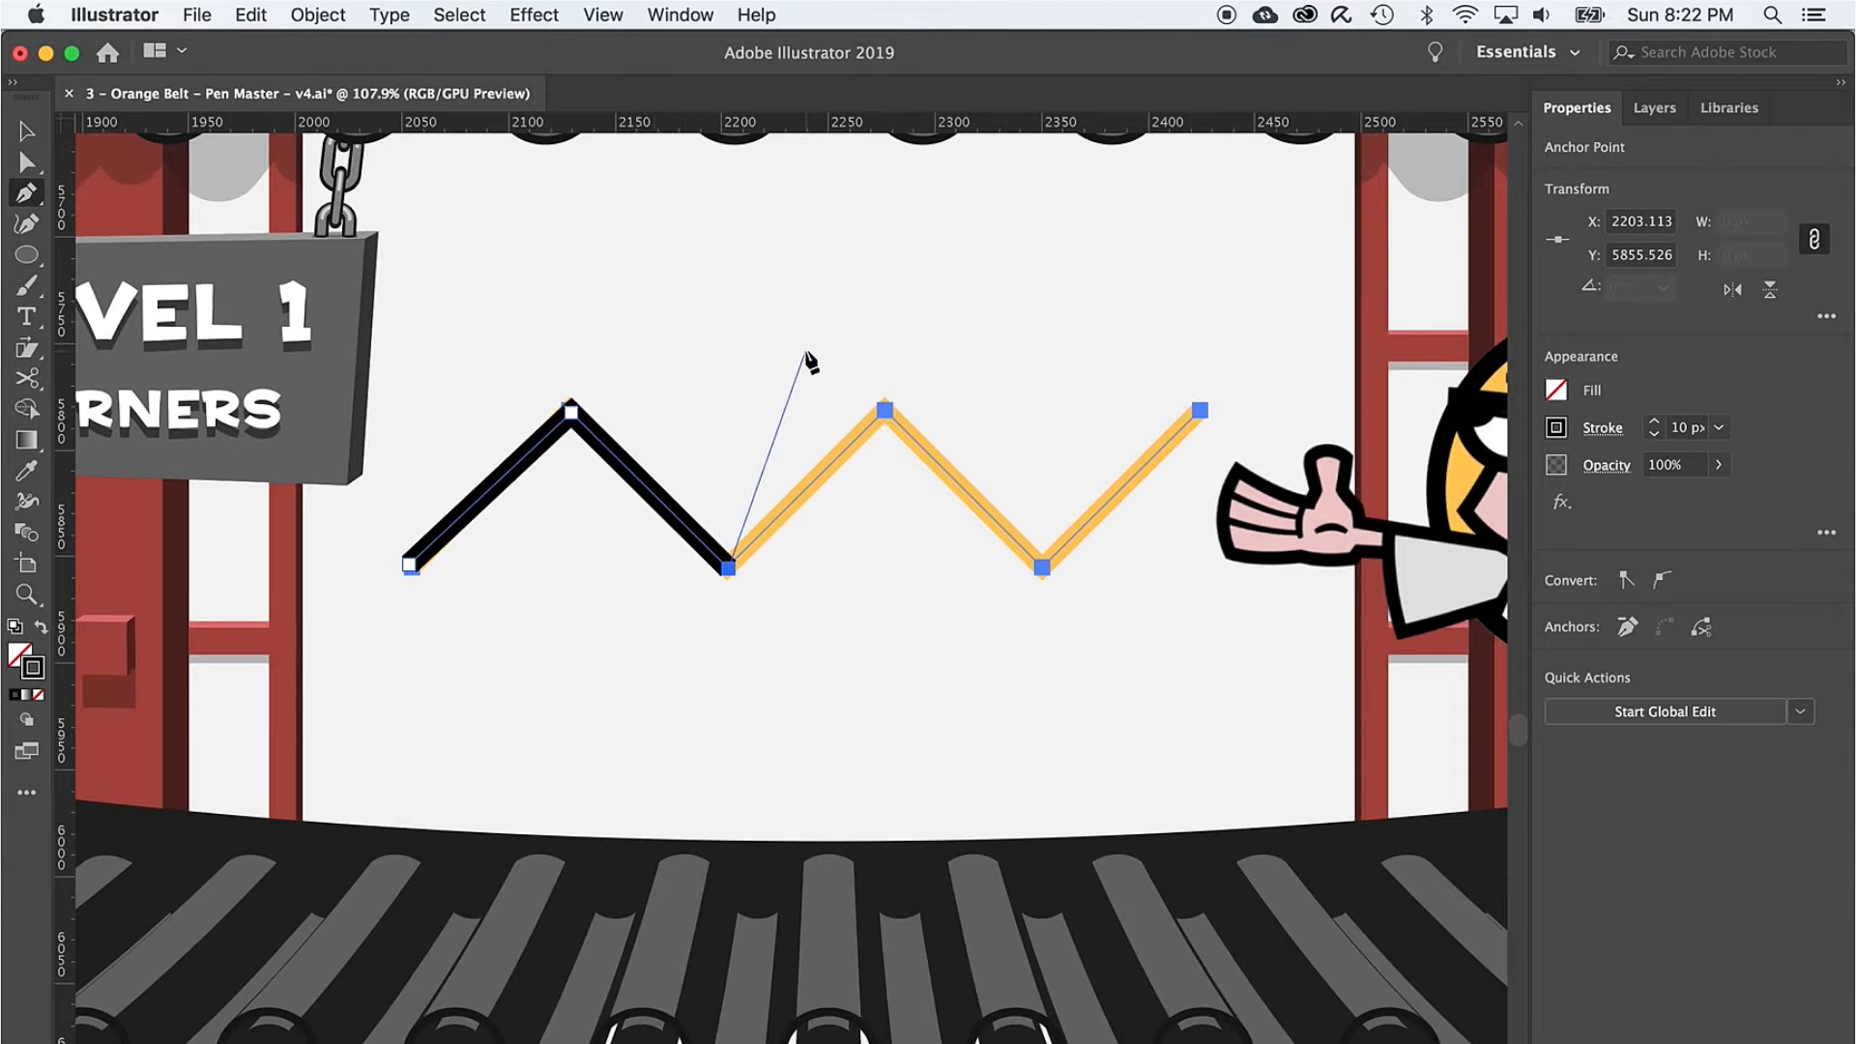
pyautogui.press('shift')
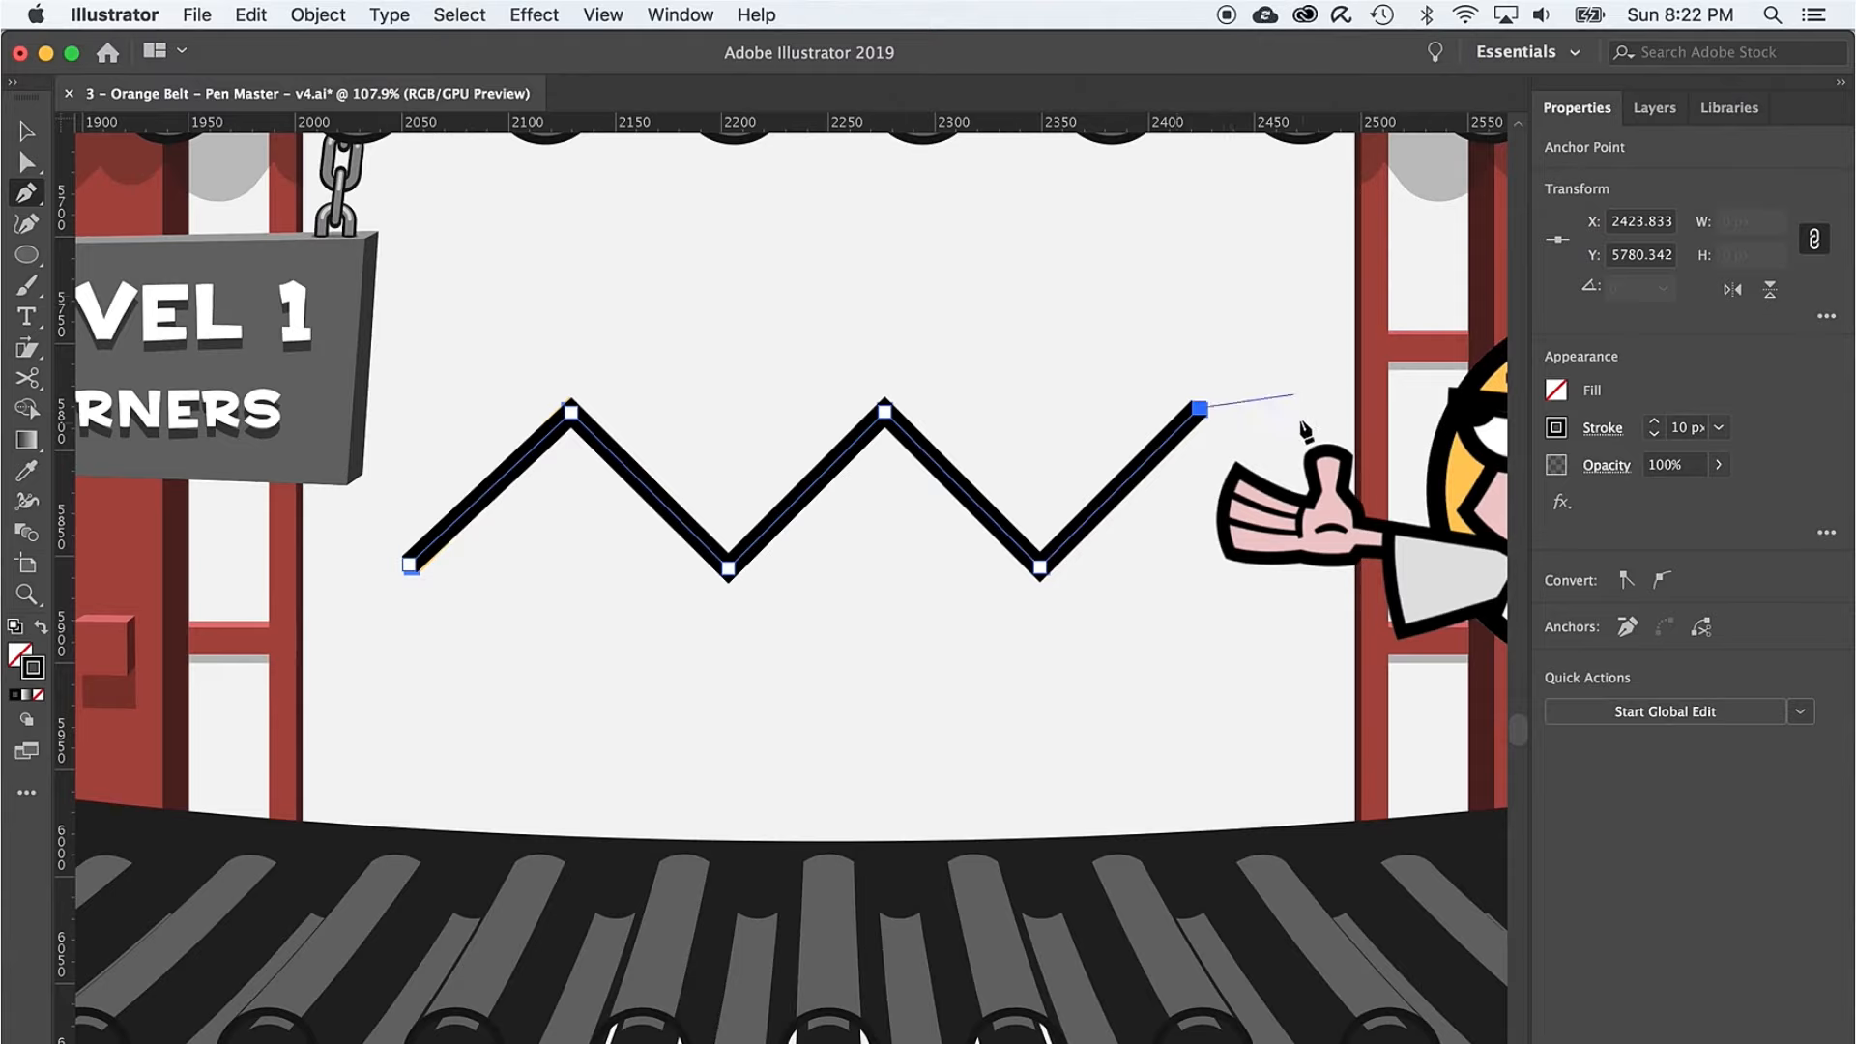
pyautogui.press('cmd+shift+a')
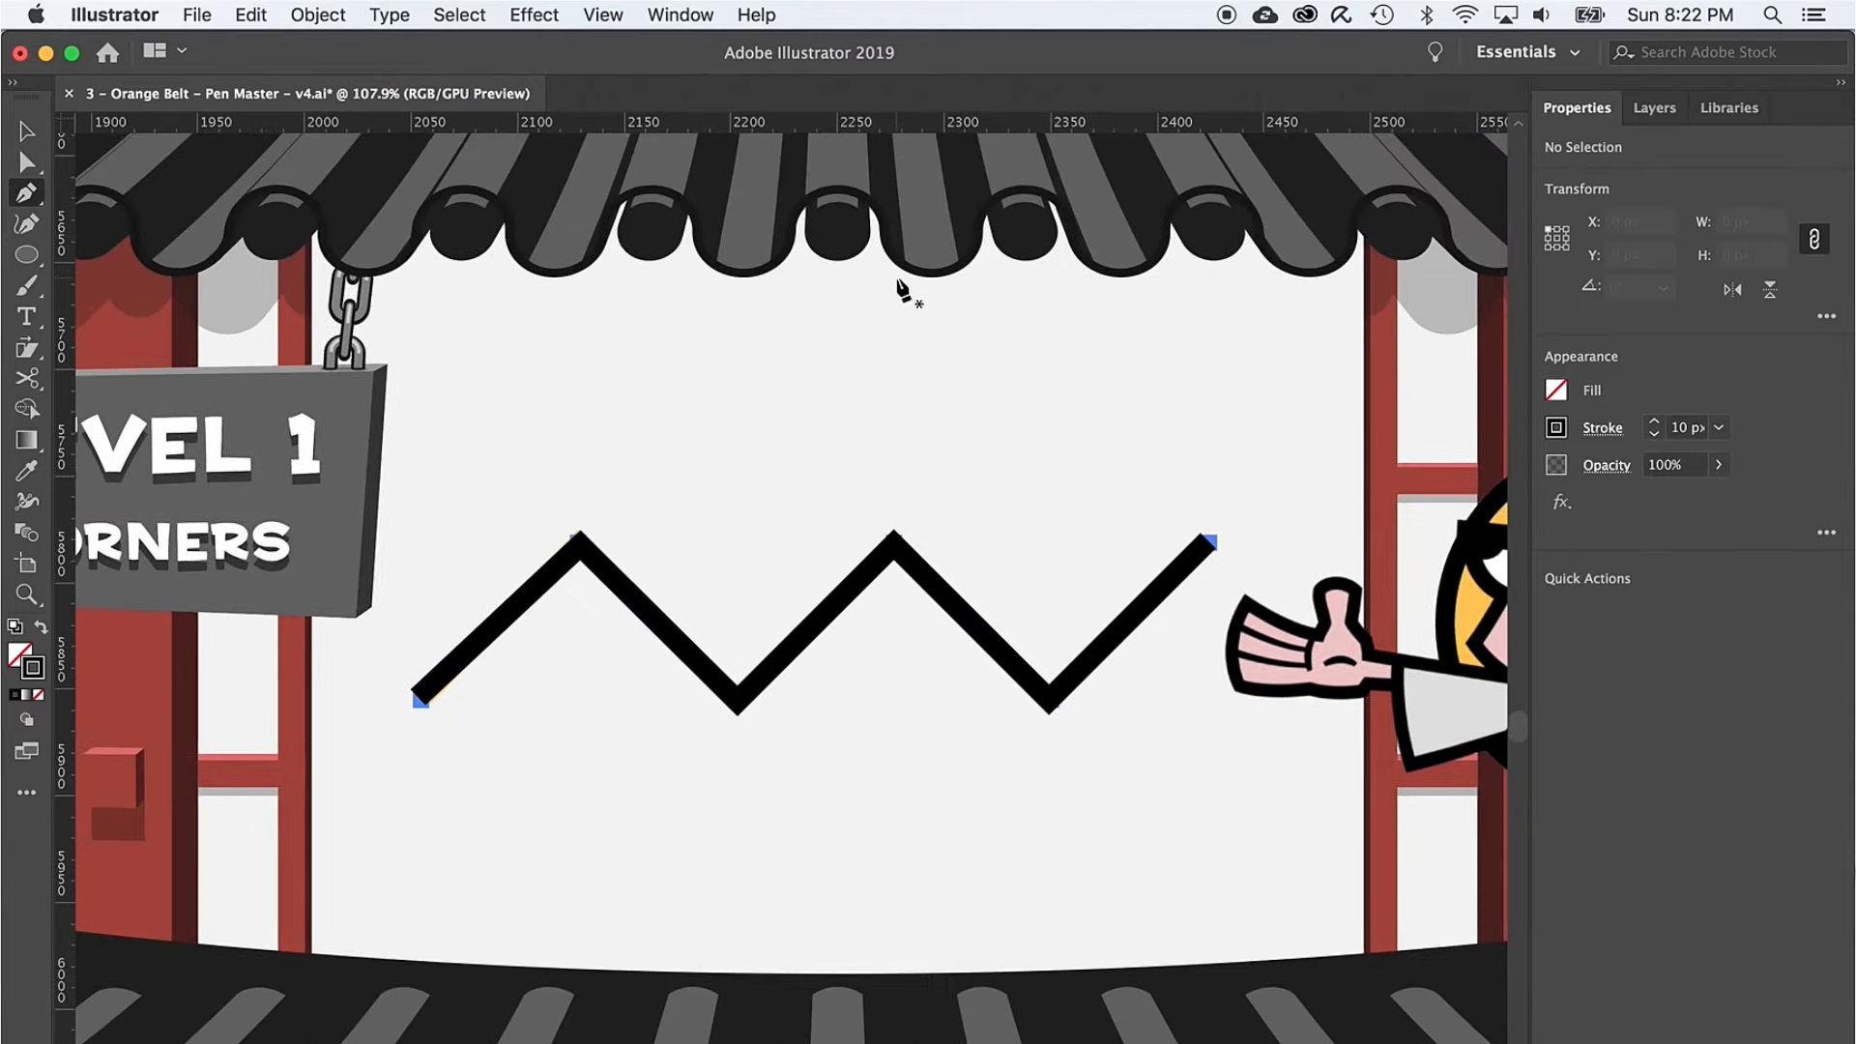
pyautogui.moveTo(1069, 574)
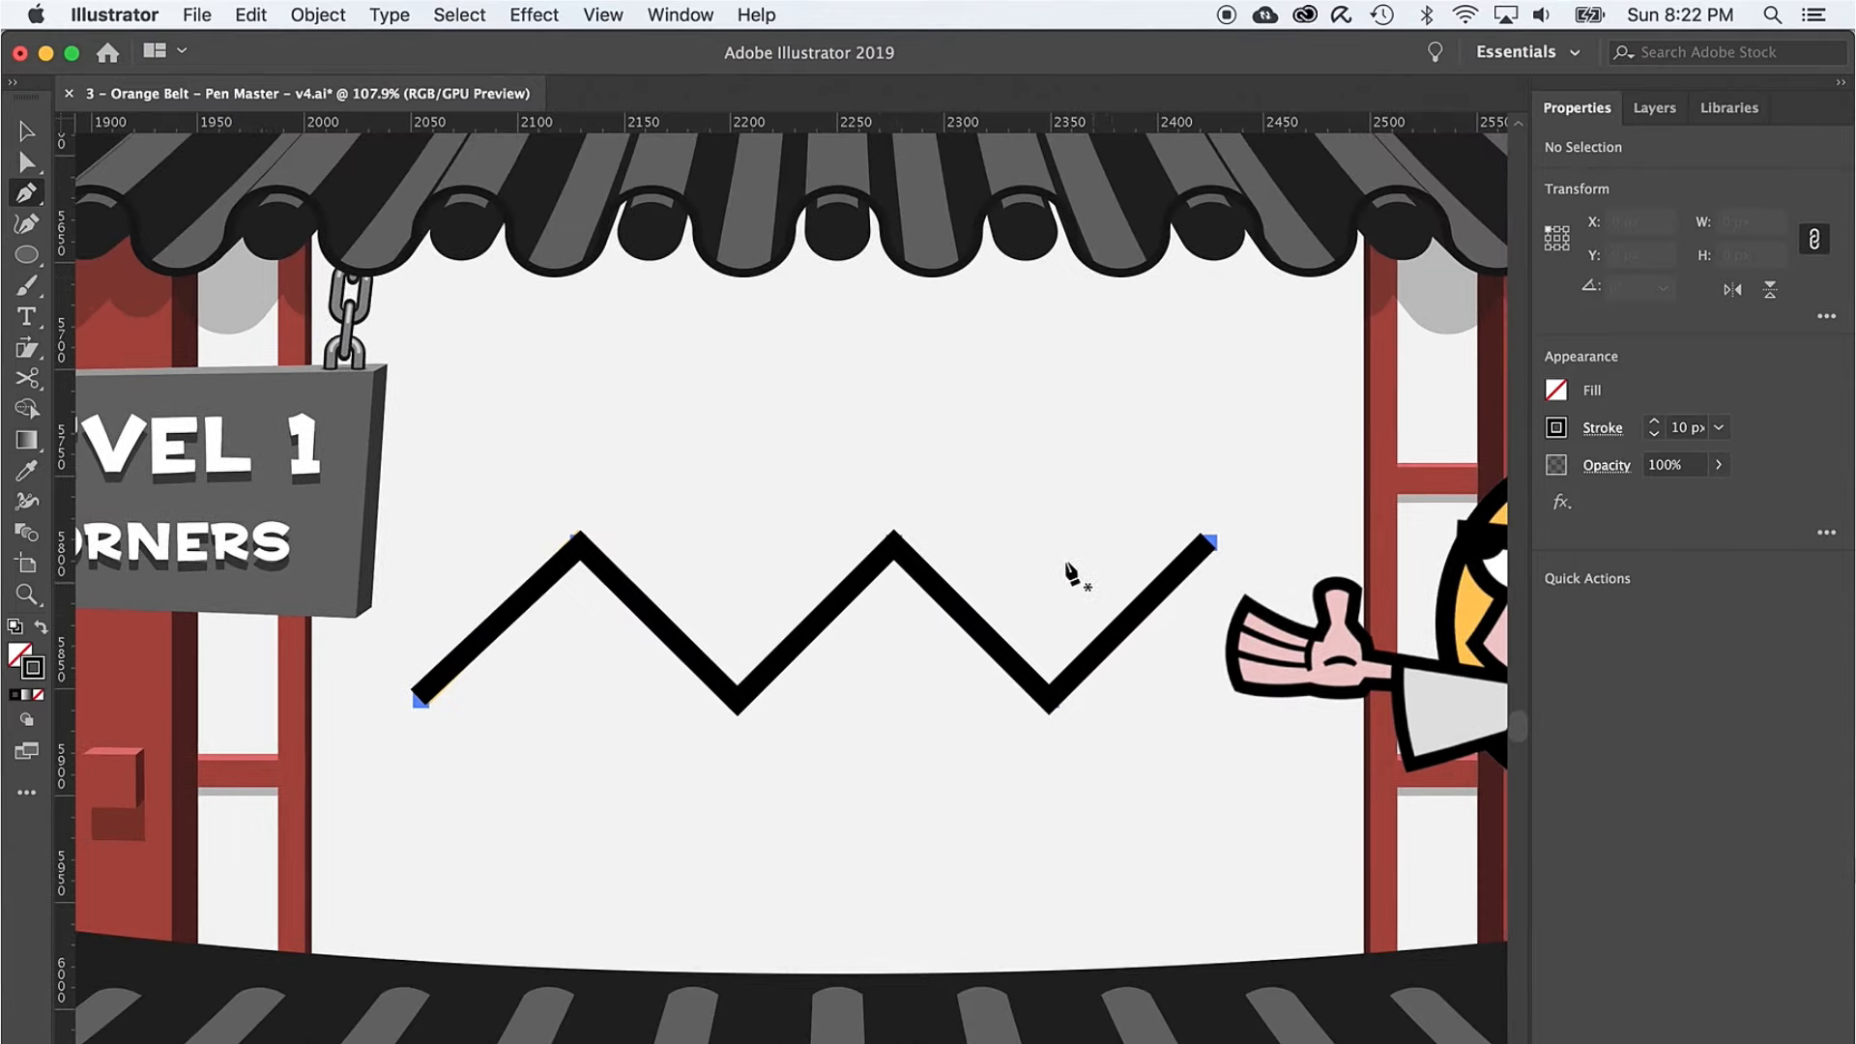
pyautogui.moveTo(1220, 734)
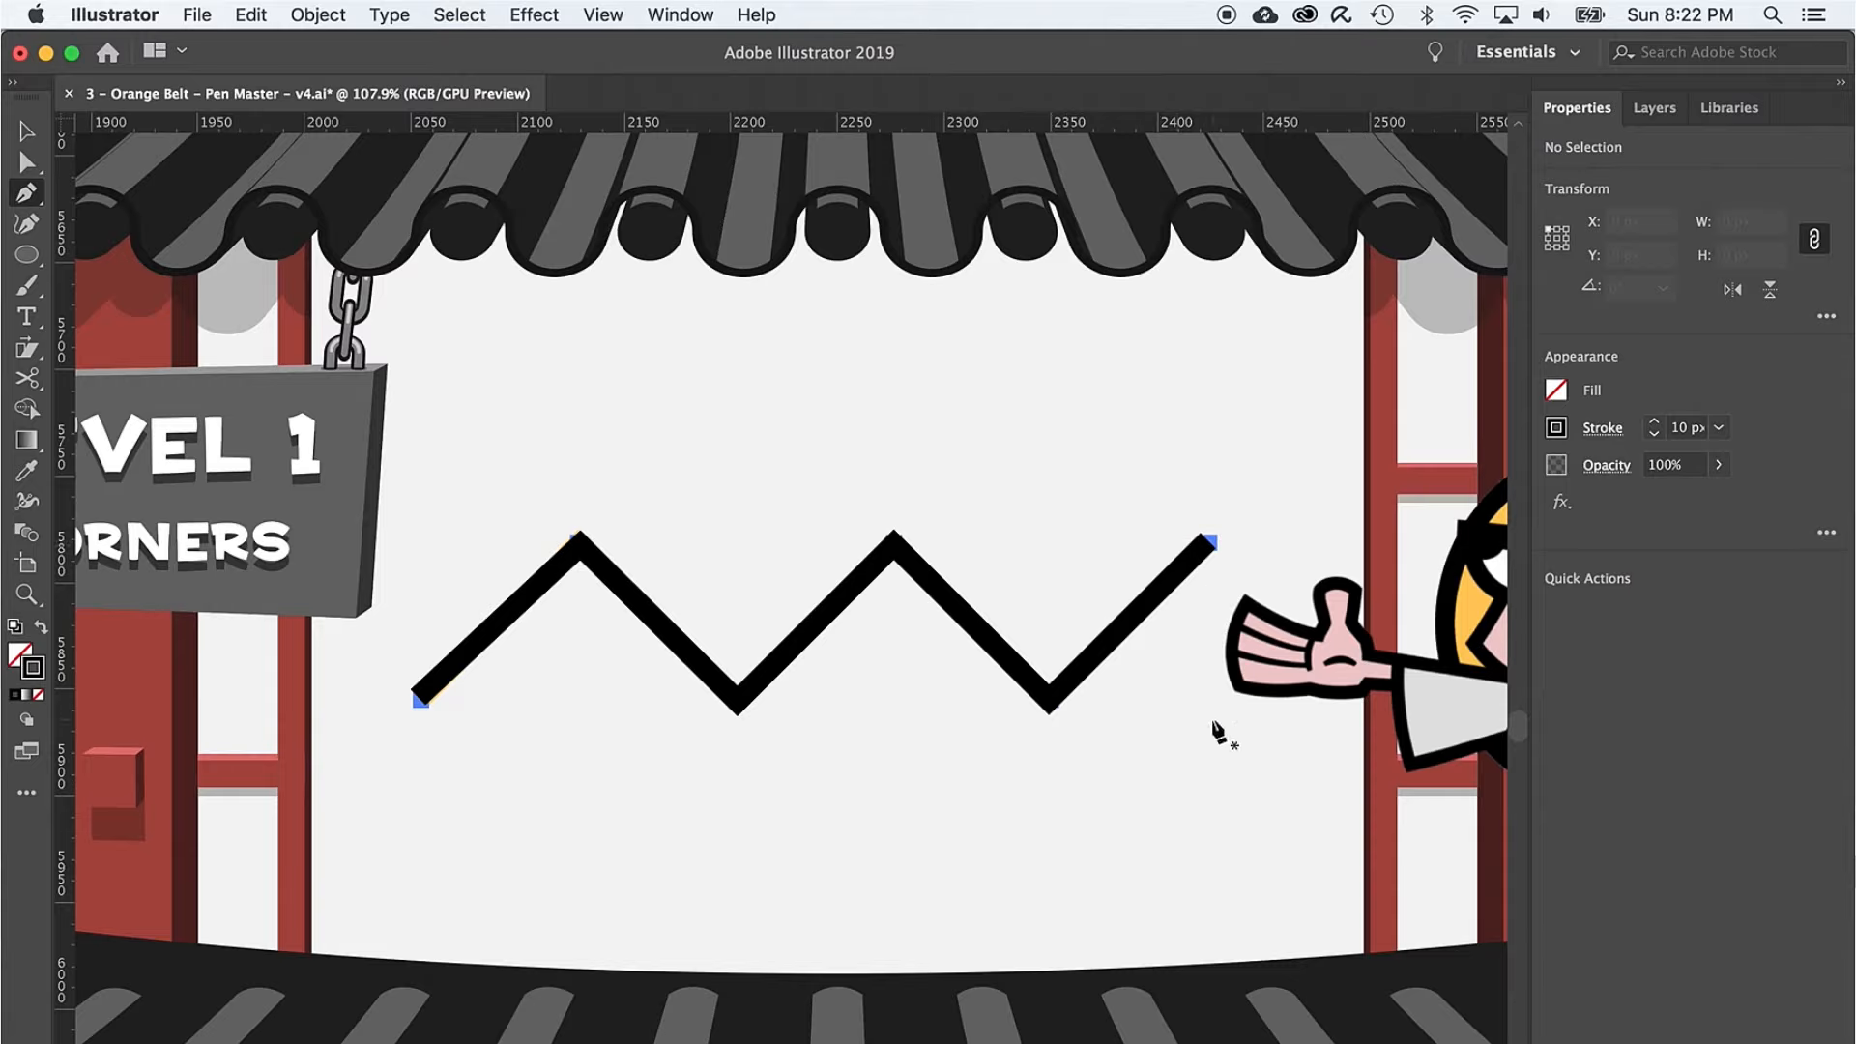
pyautogui.moveTo(1214, 566)
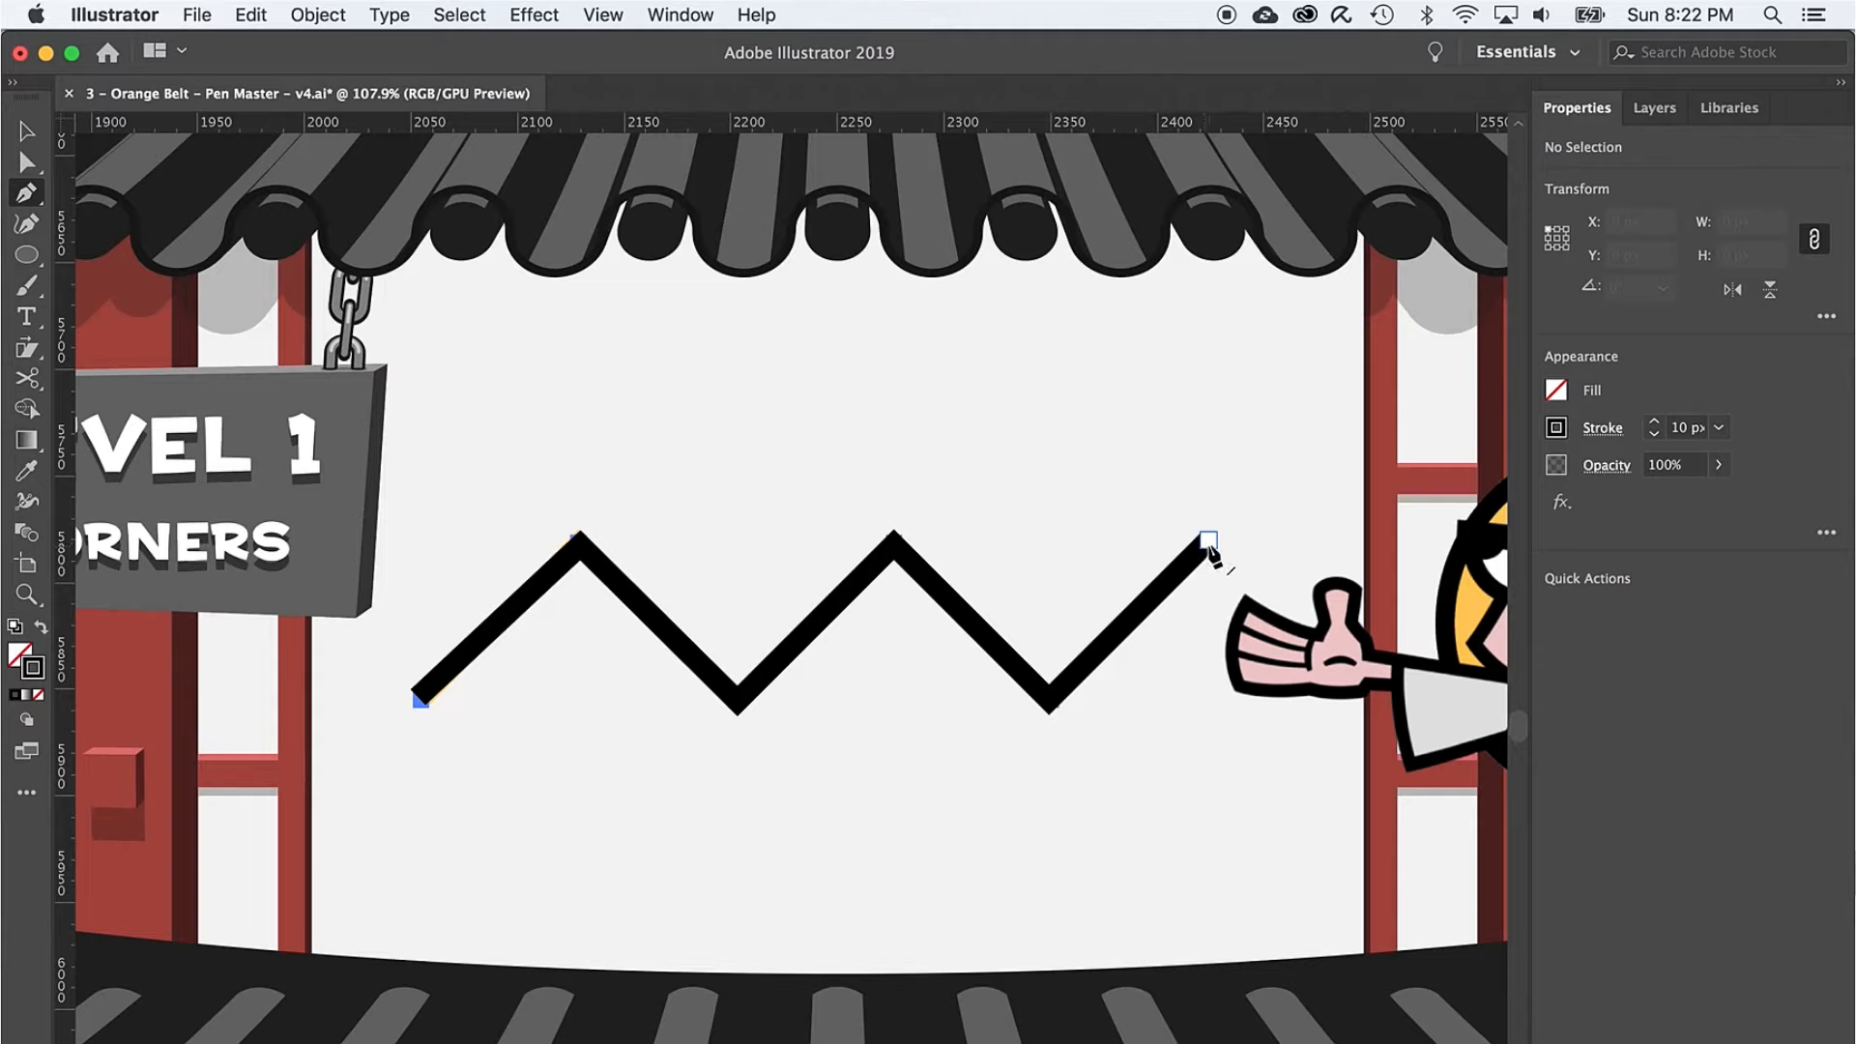
pyautogui.moveTo(1226, 520)
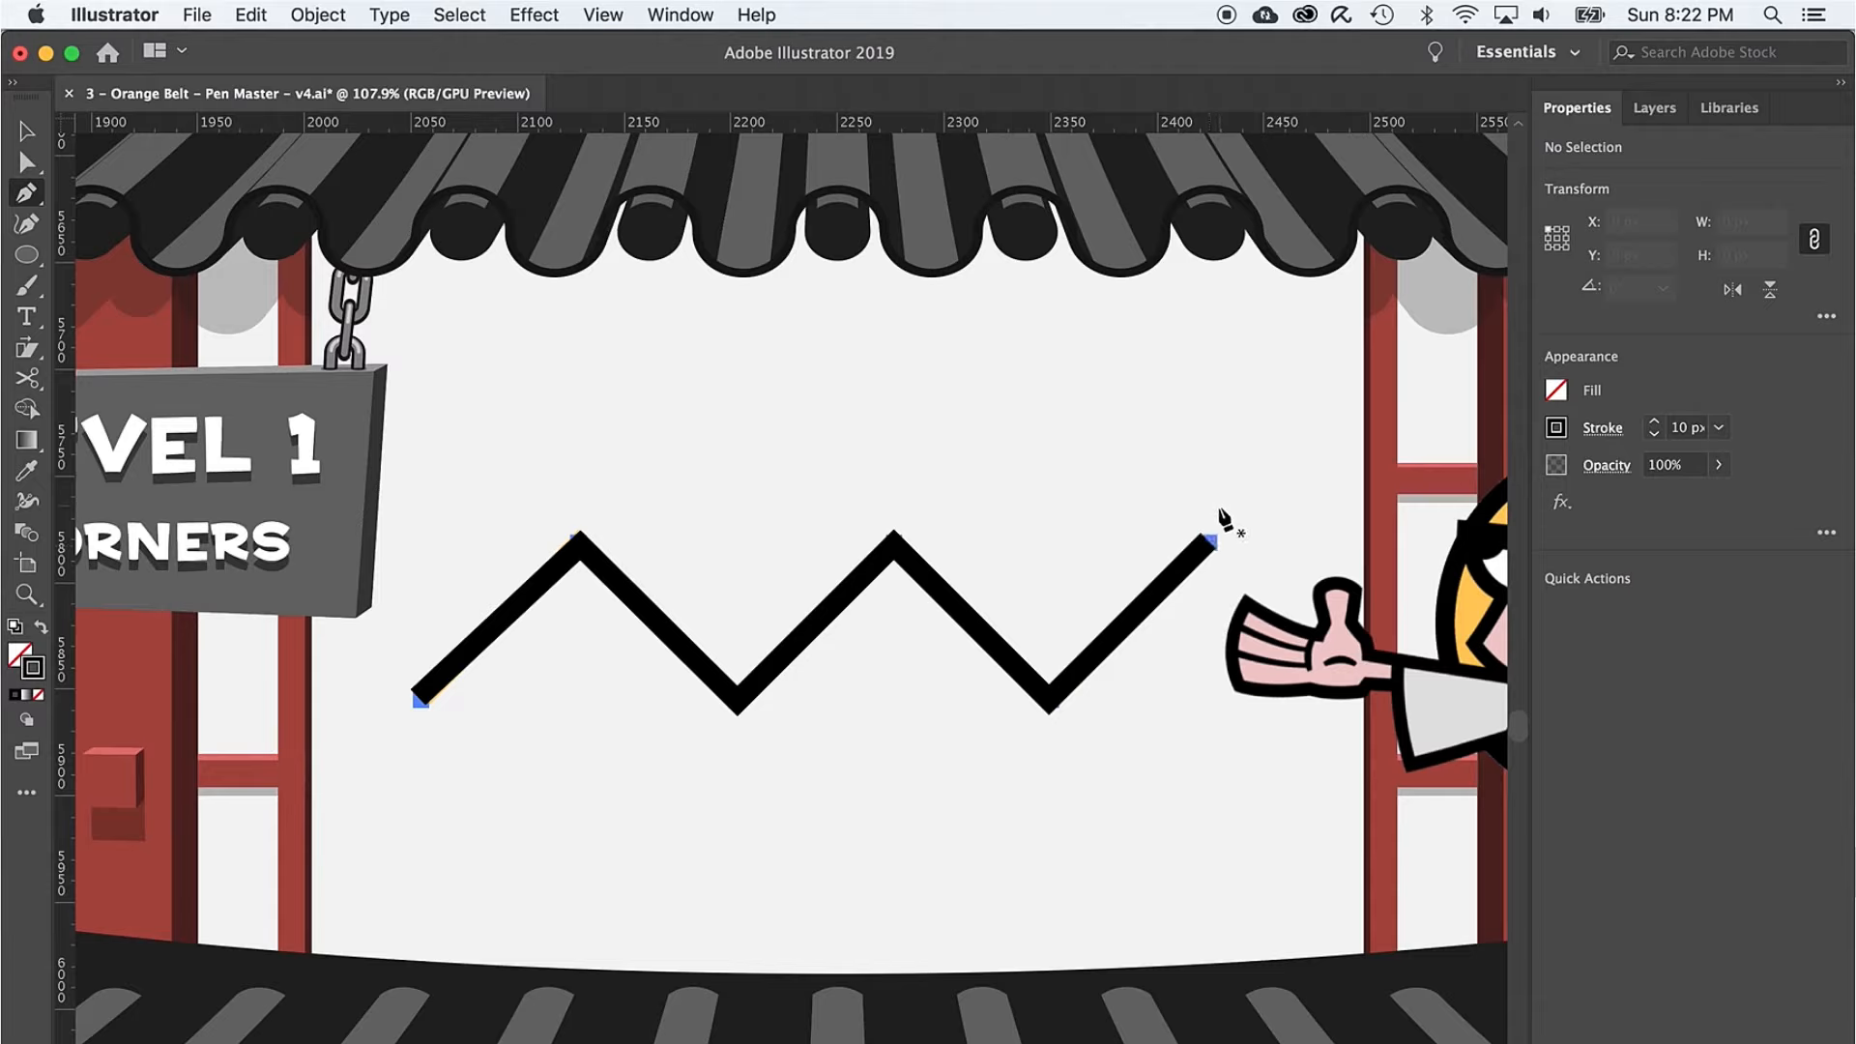
# - Resume the zigzag from its right end and extend it with two more straight corner segments
pyautogui.click(1205, 541)
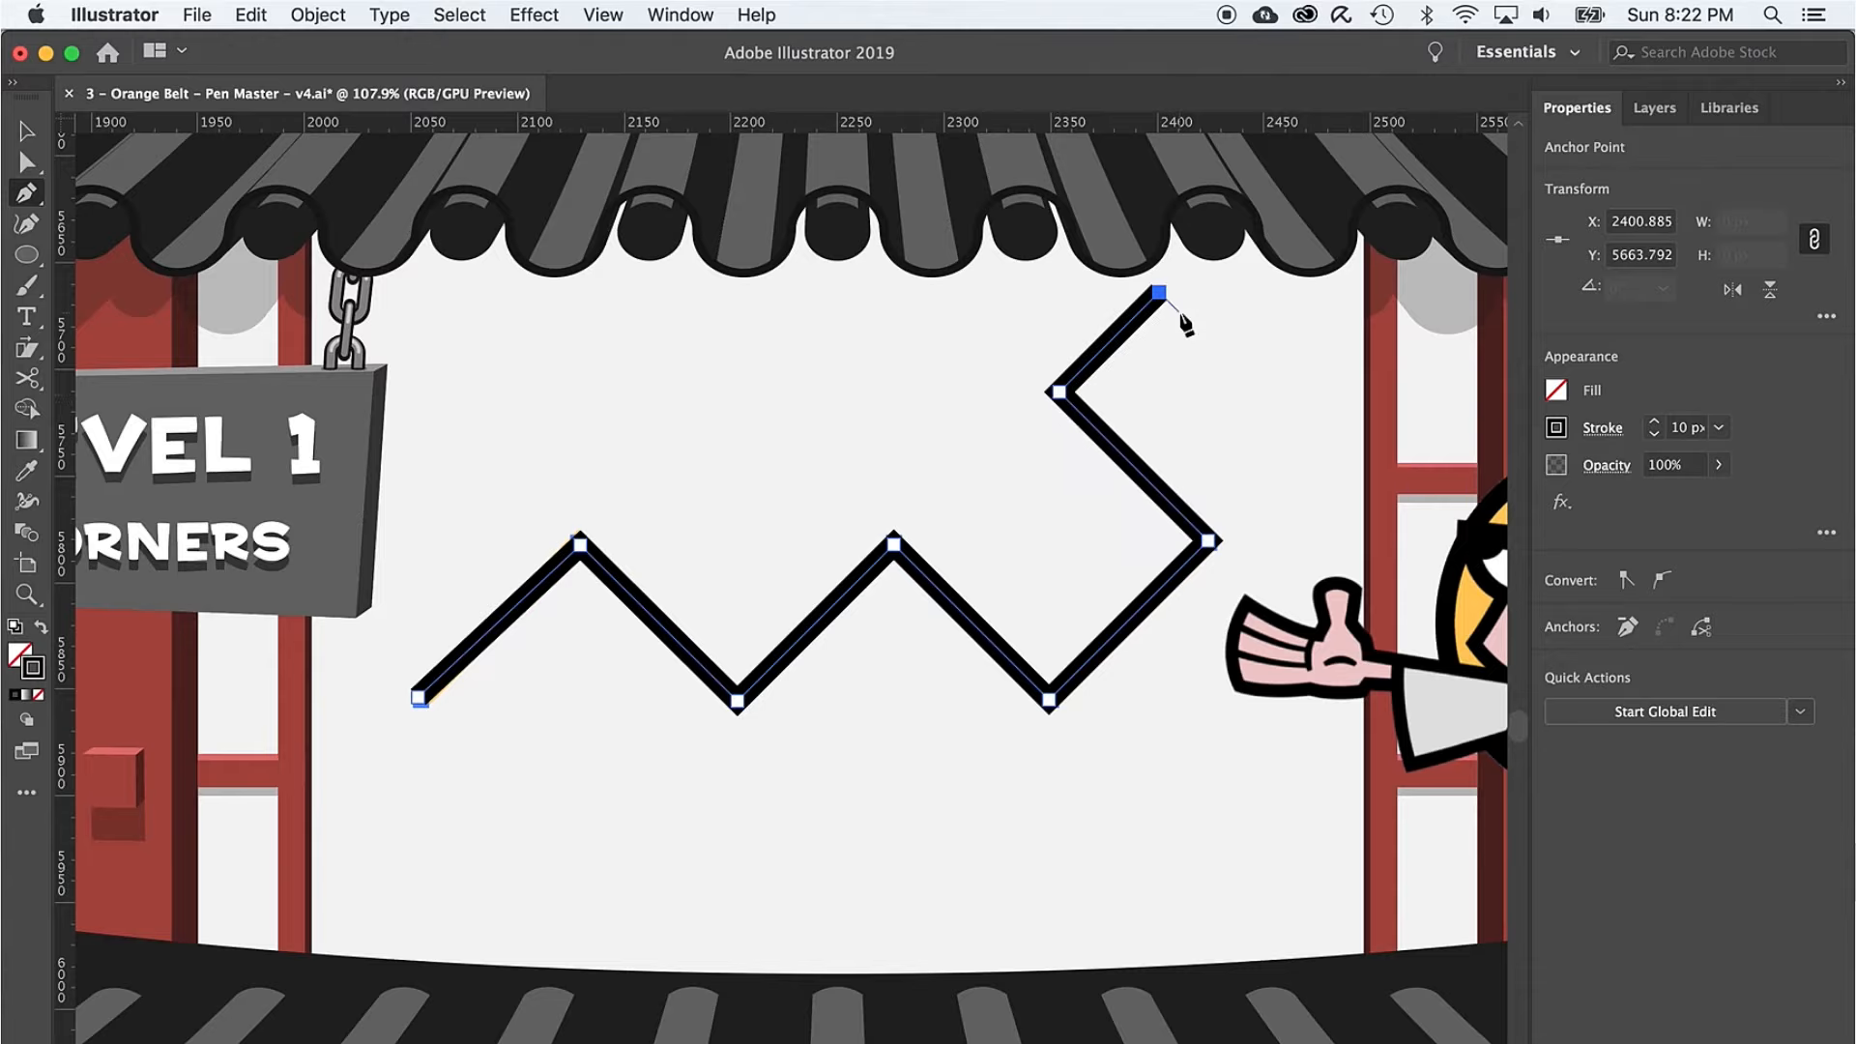
# - Trace the Level 2 wave with click-dragged smooth anchors along the orange guide and finish the path
pyautogui.click(798, 319)
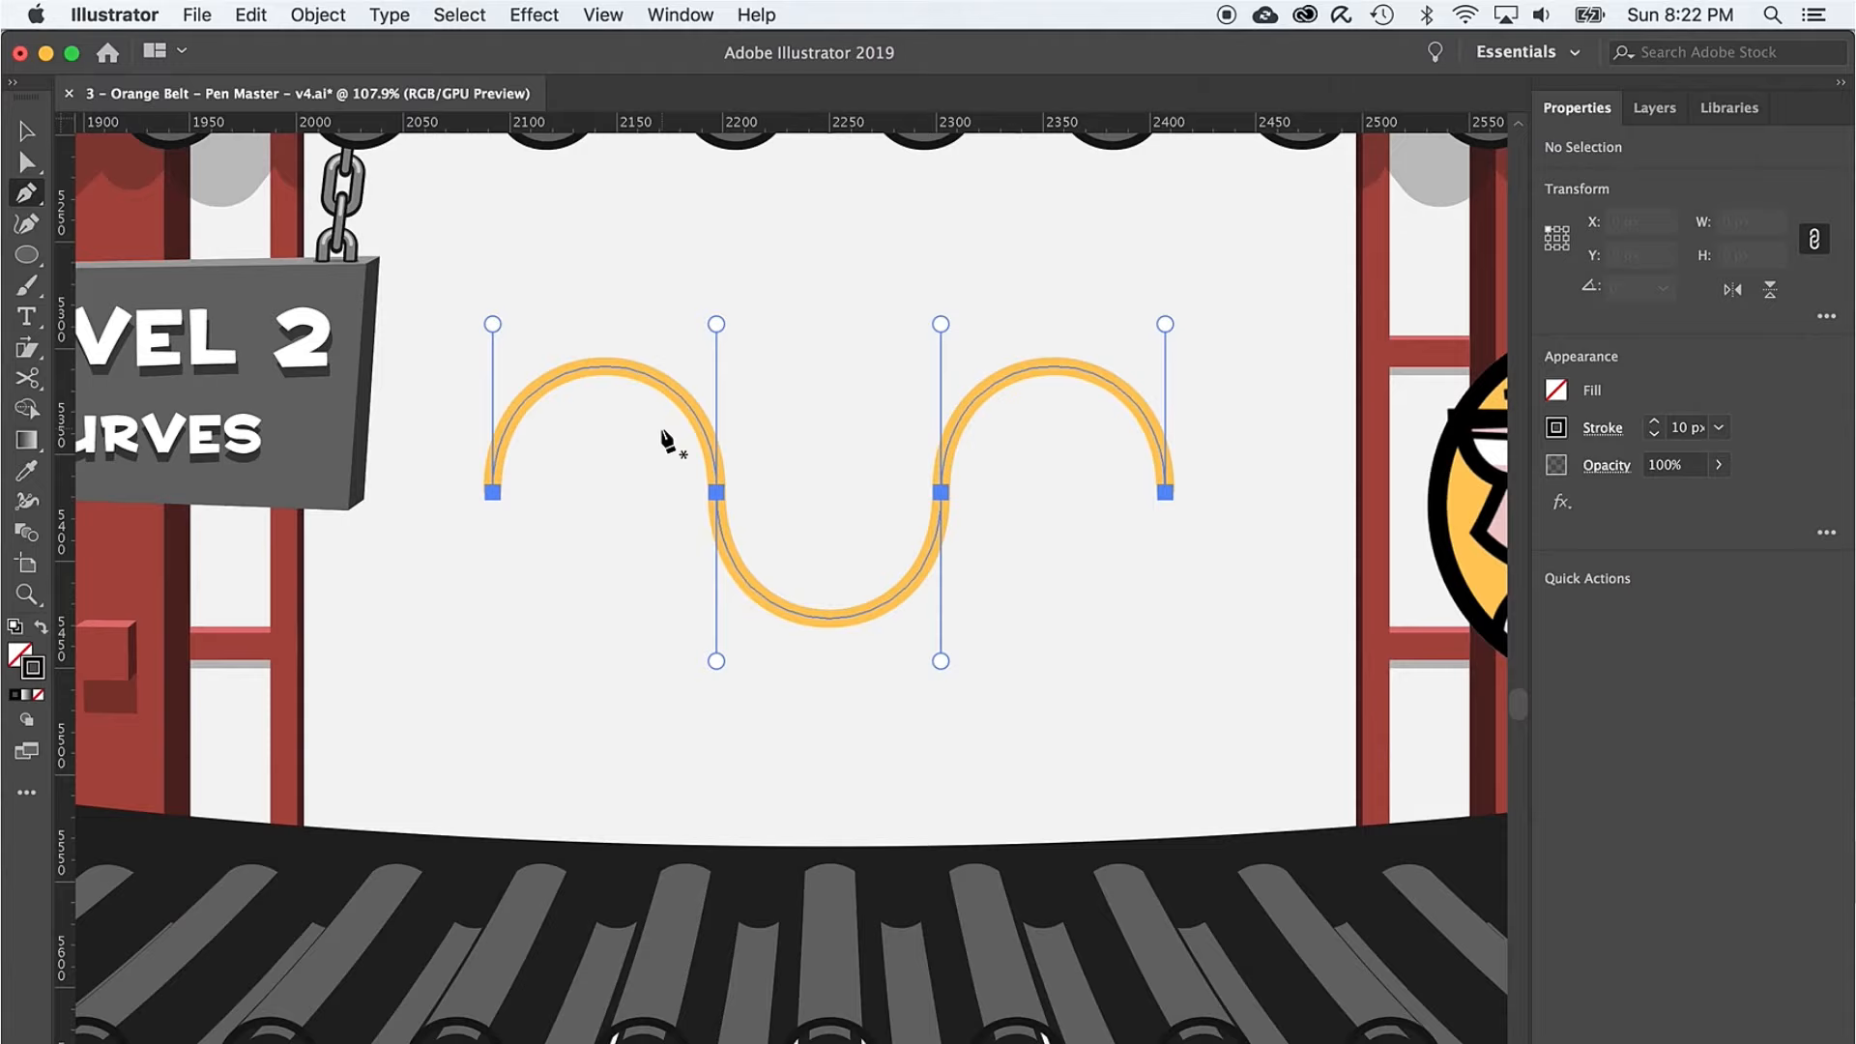
pyautogui.moveTo(462, 485)
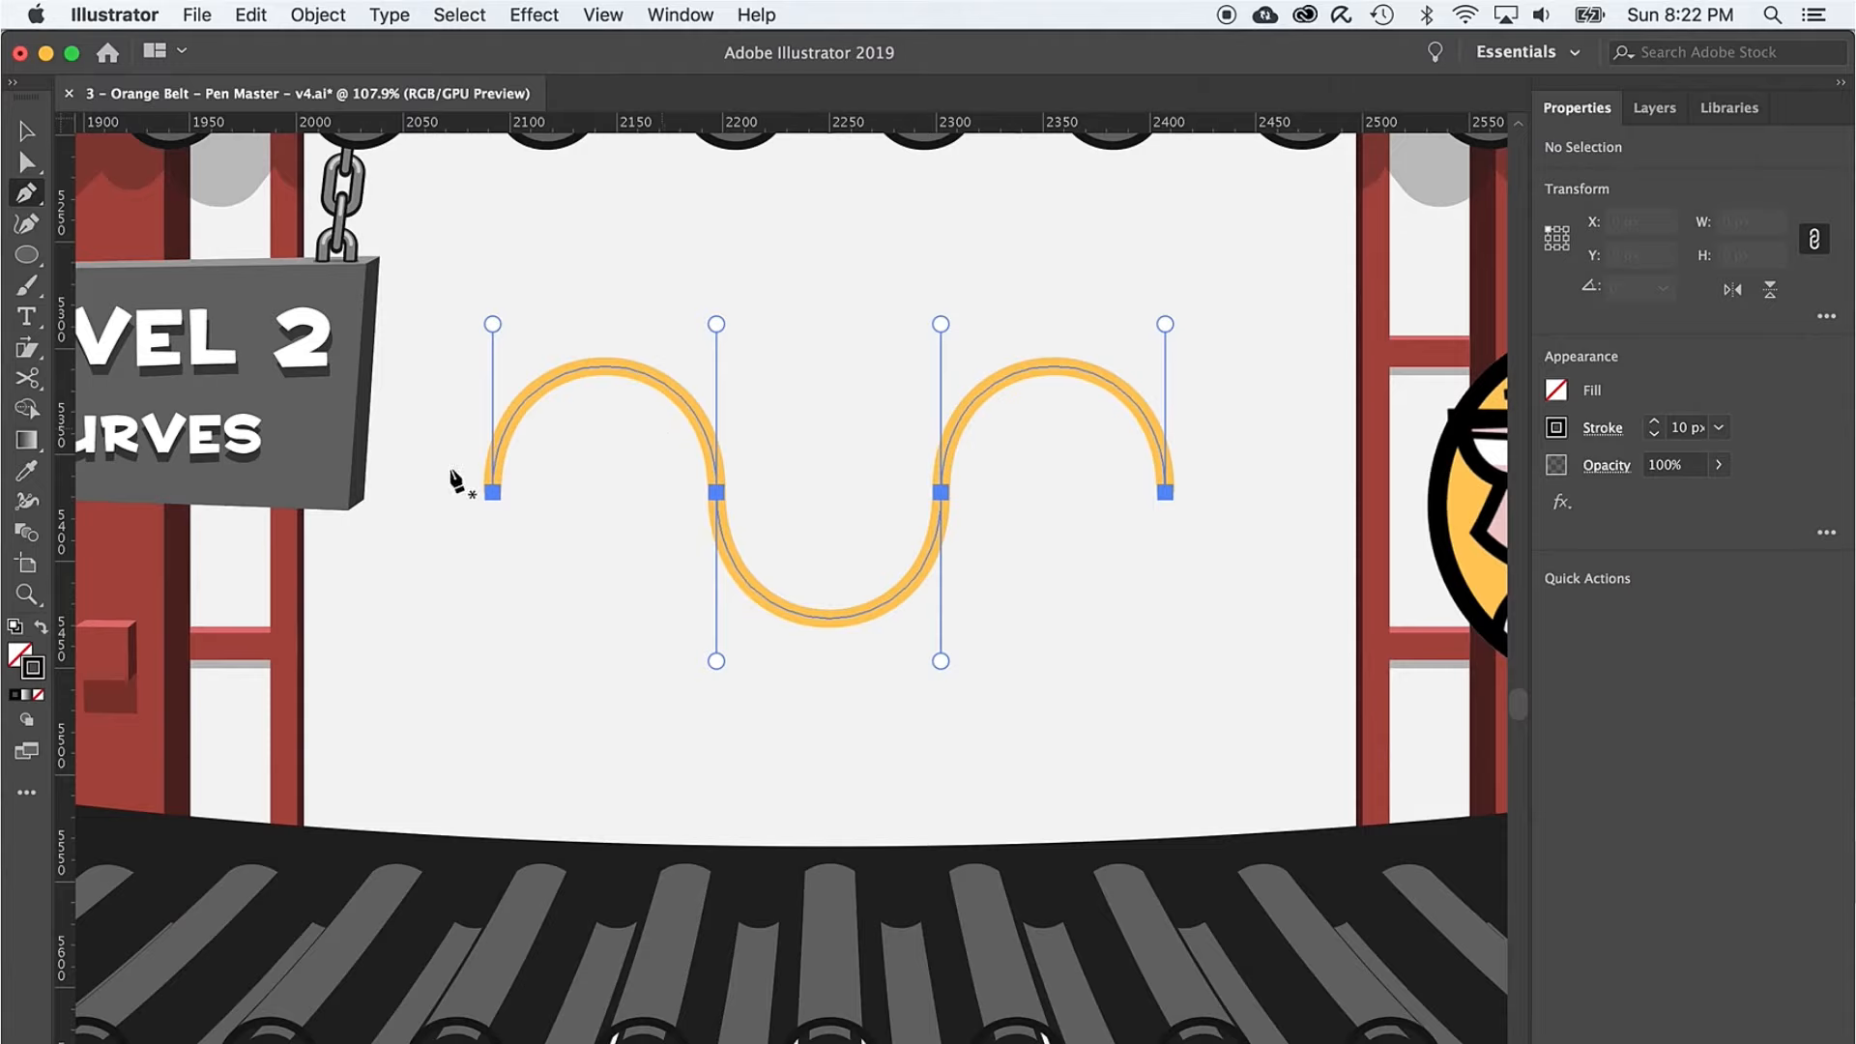
pyautogui.moveTo(729, 491)
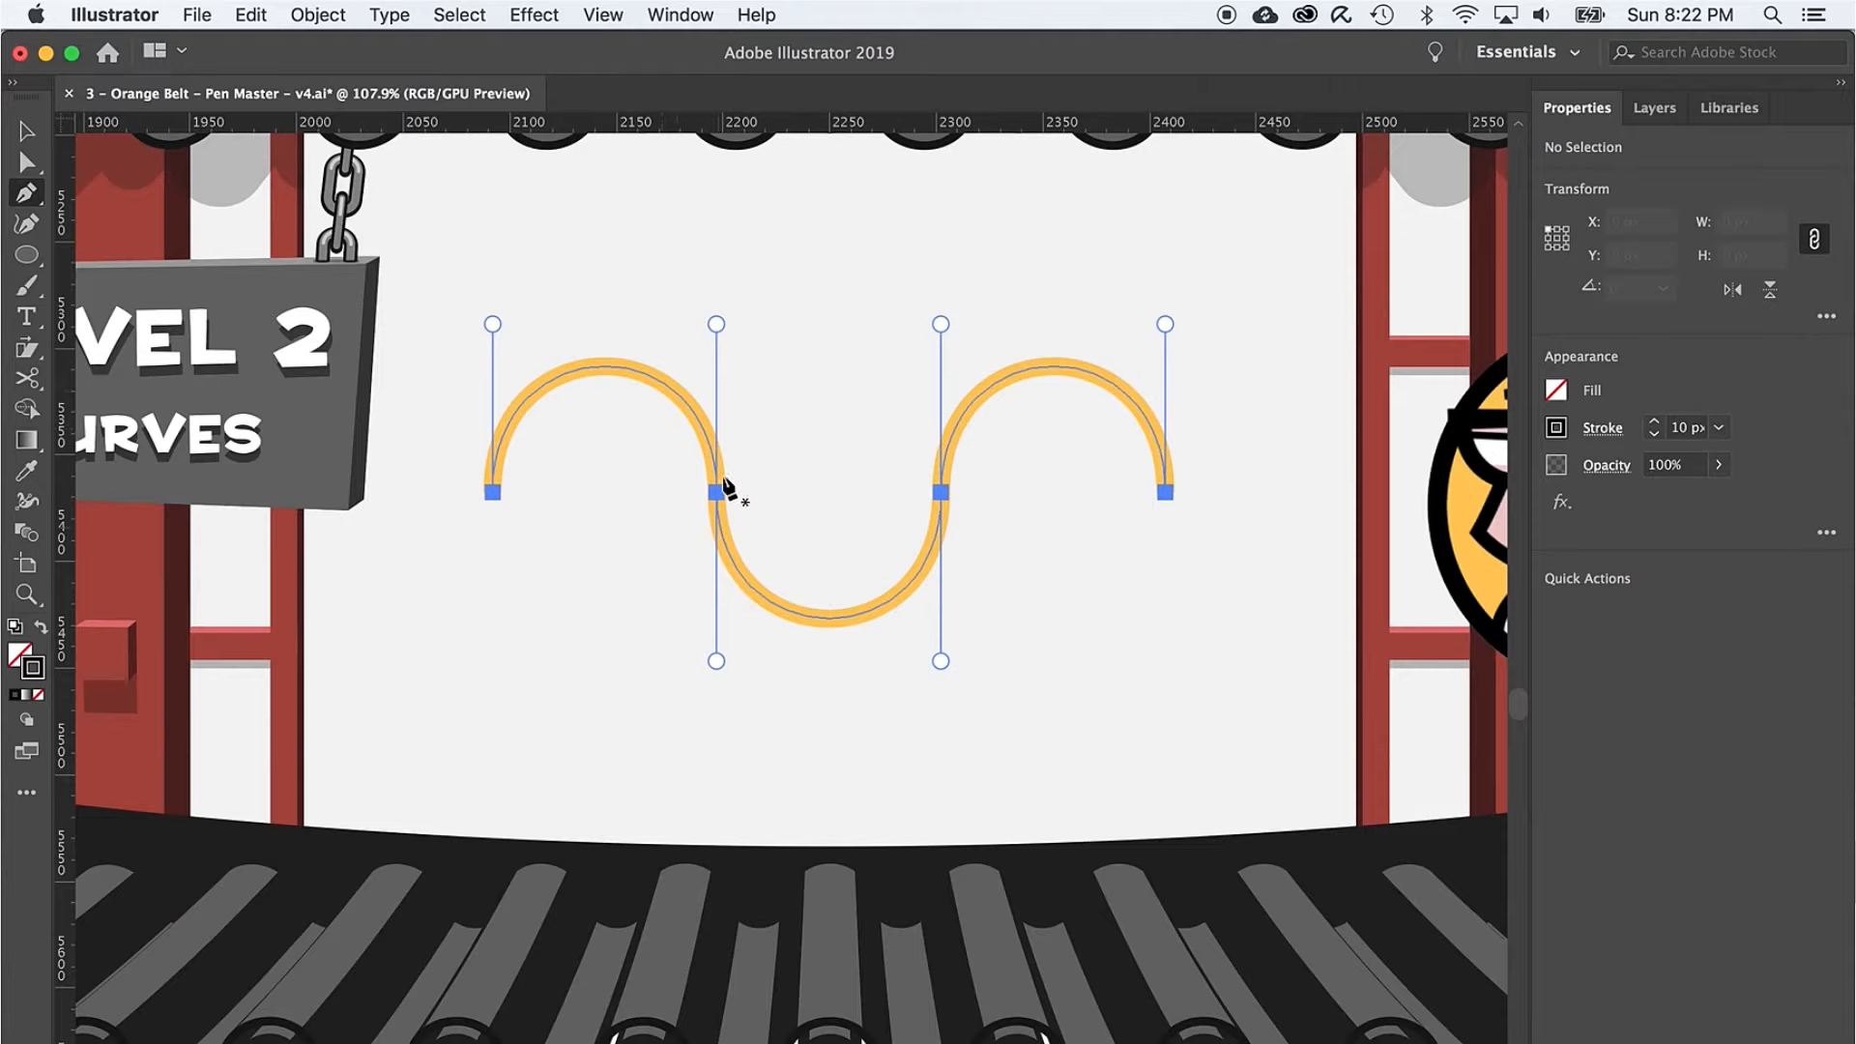
pyautogui.moveTo(698, 361)
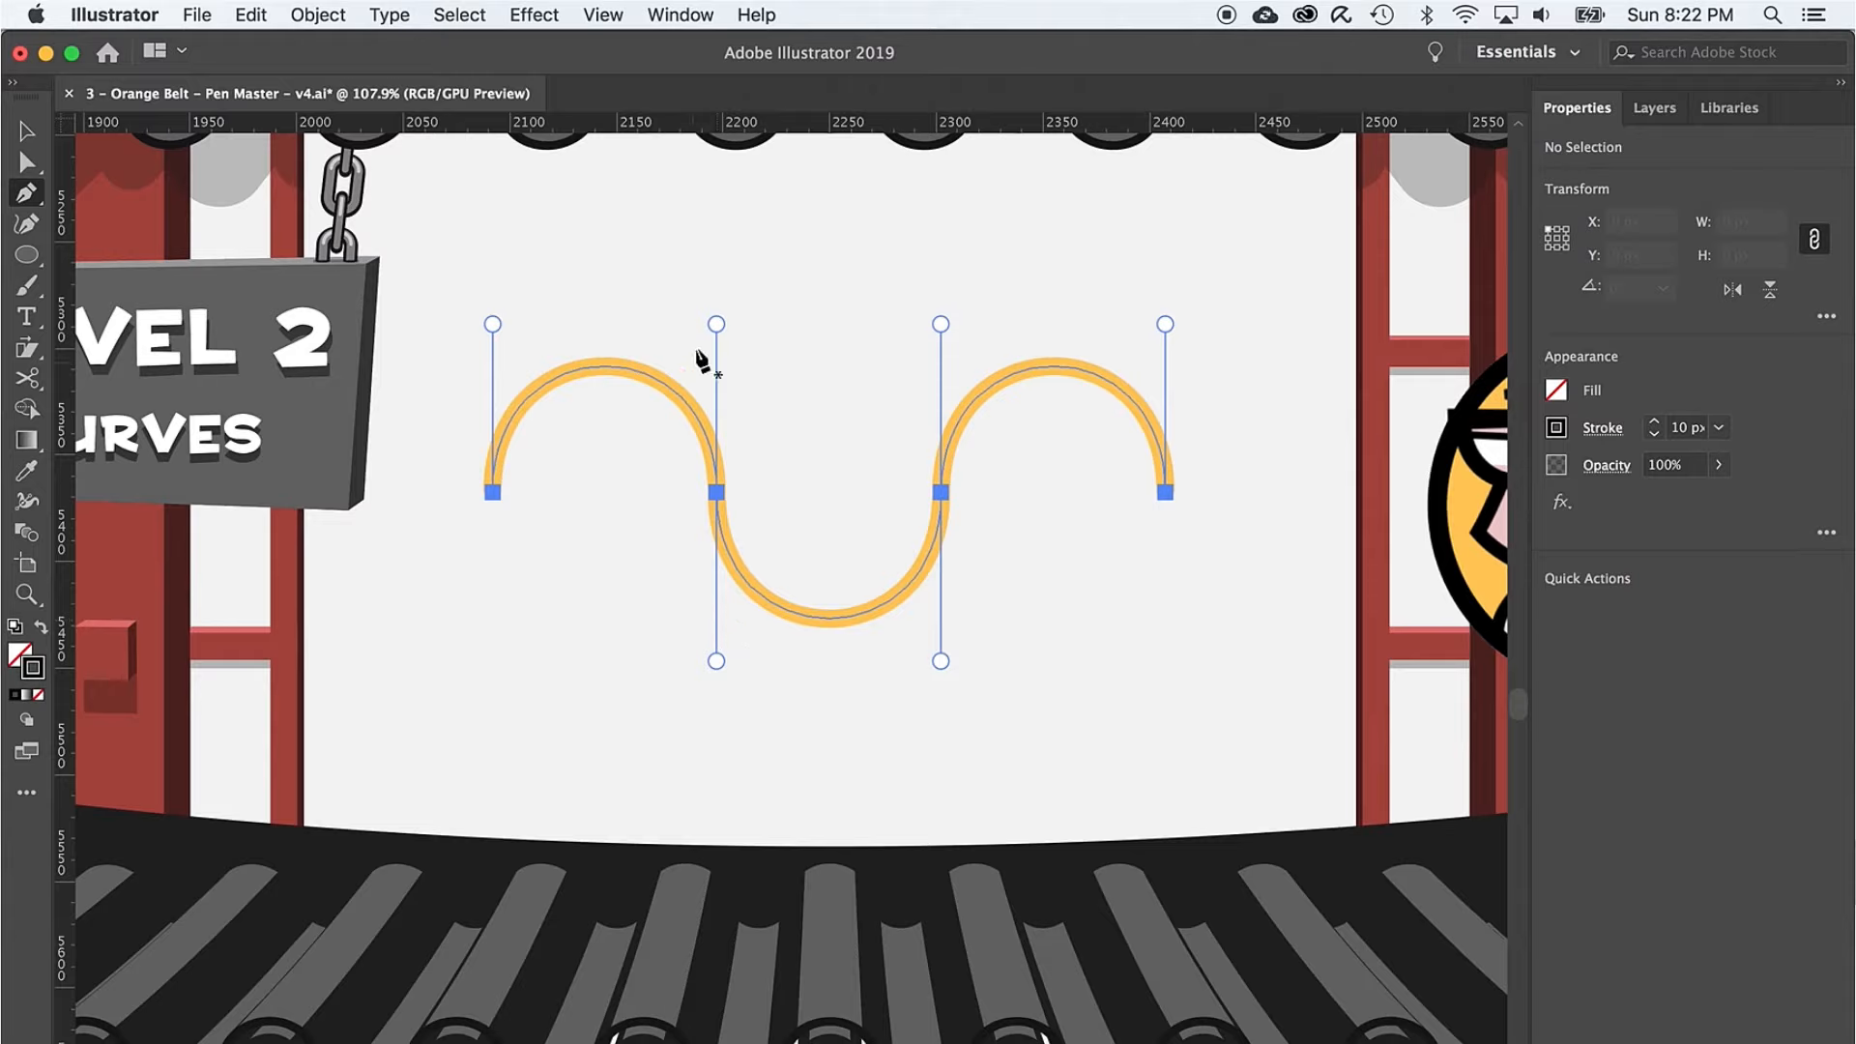
pyautogui.moveTo(716, 344)
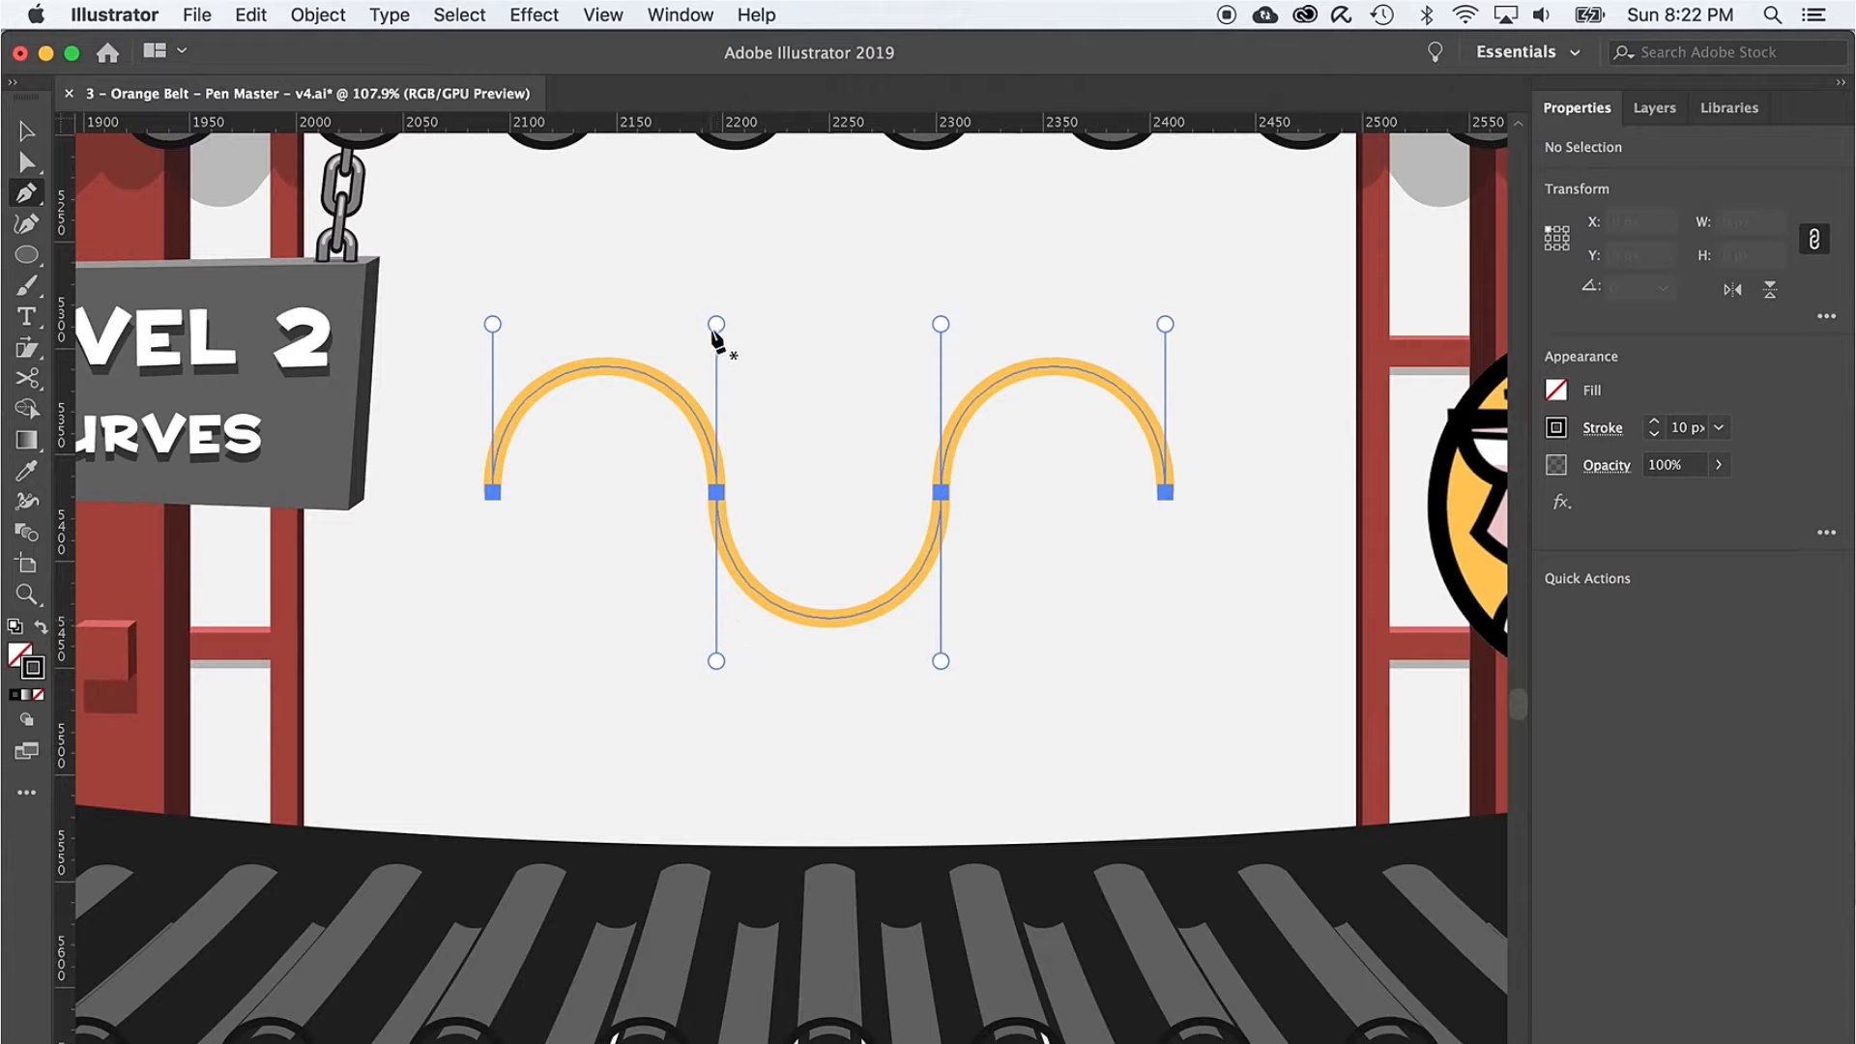
pyautogui.moveTo(715, 669)
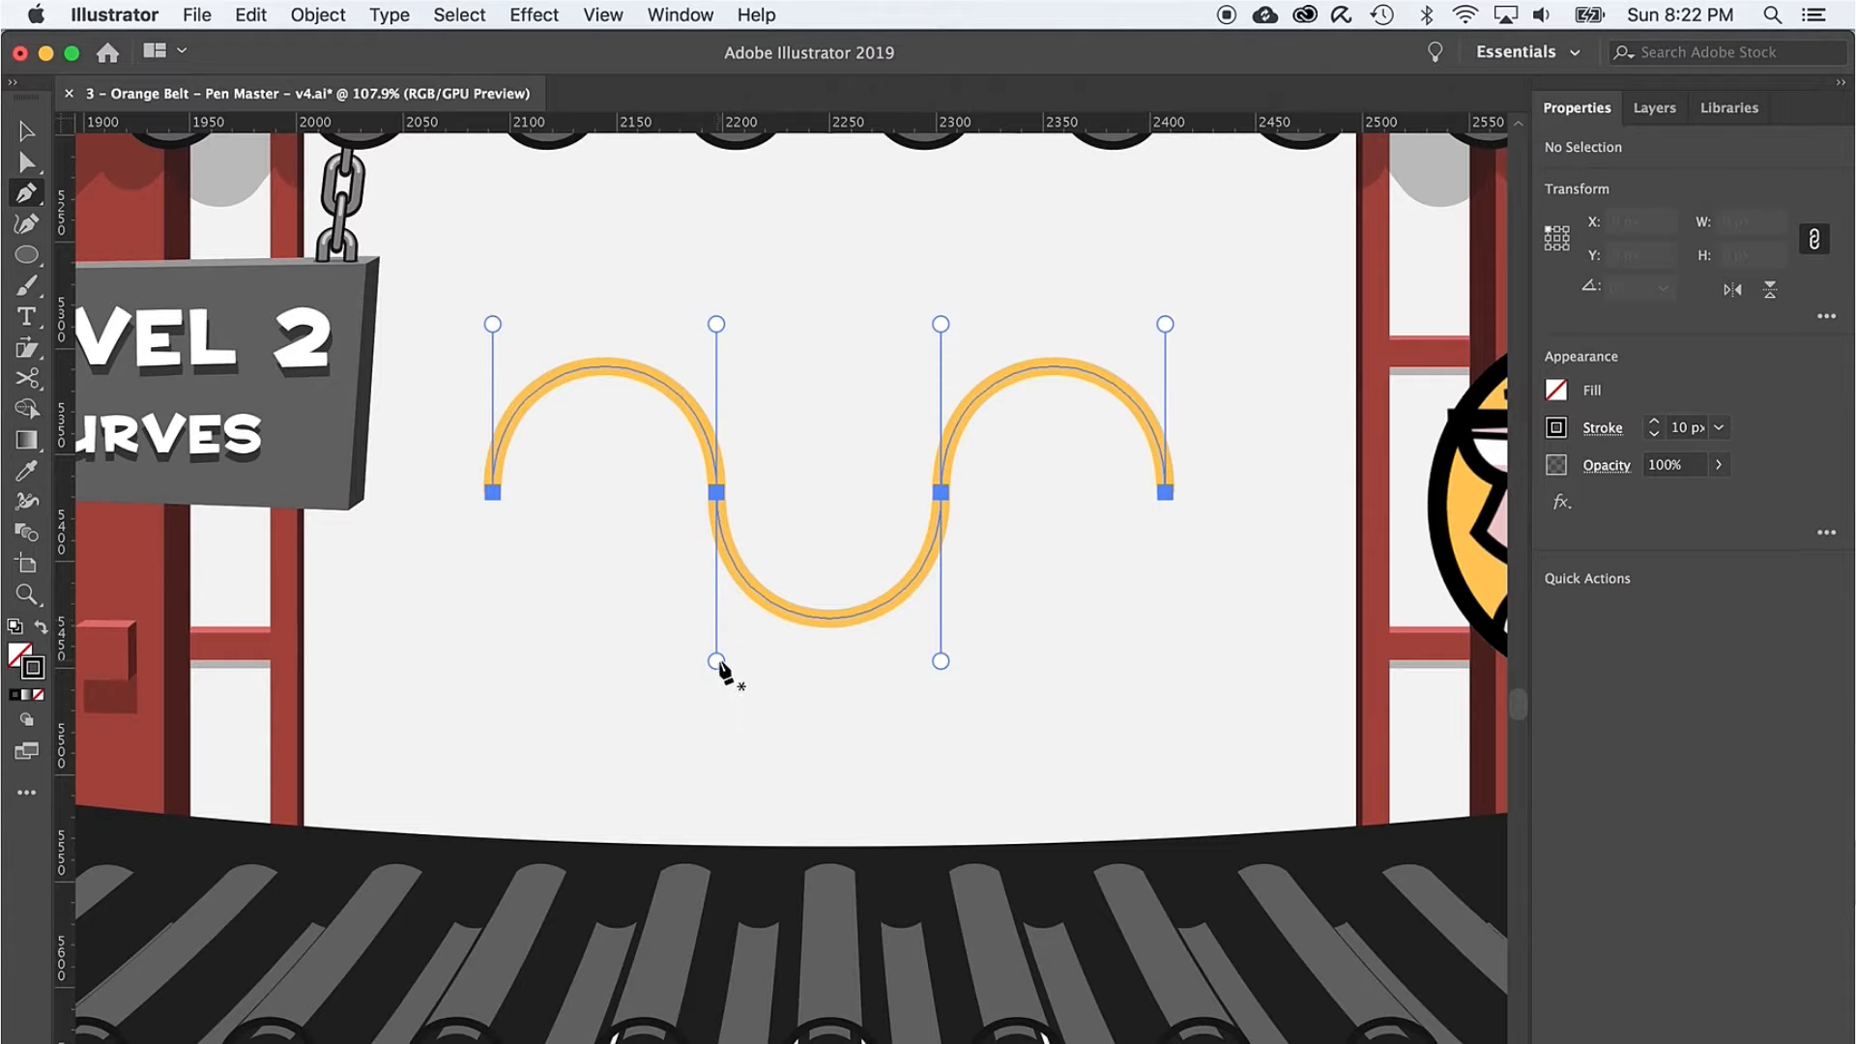
pyautogui.moveTo(514, 445)
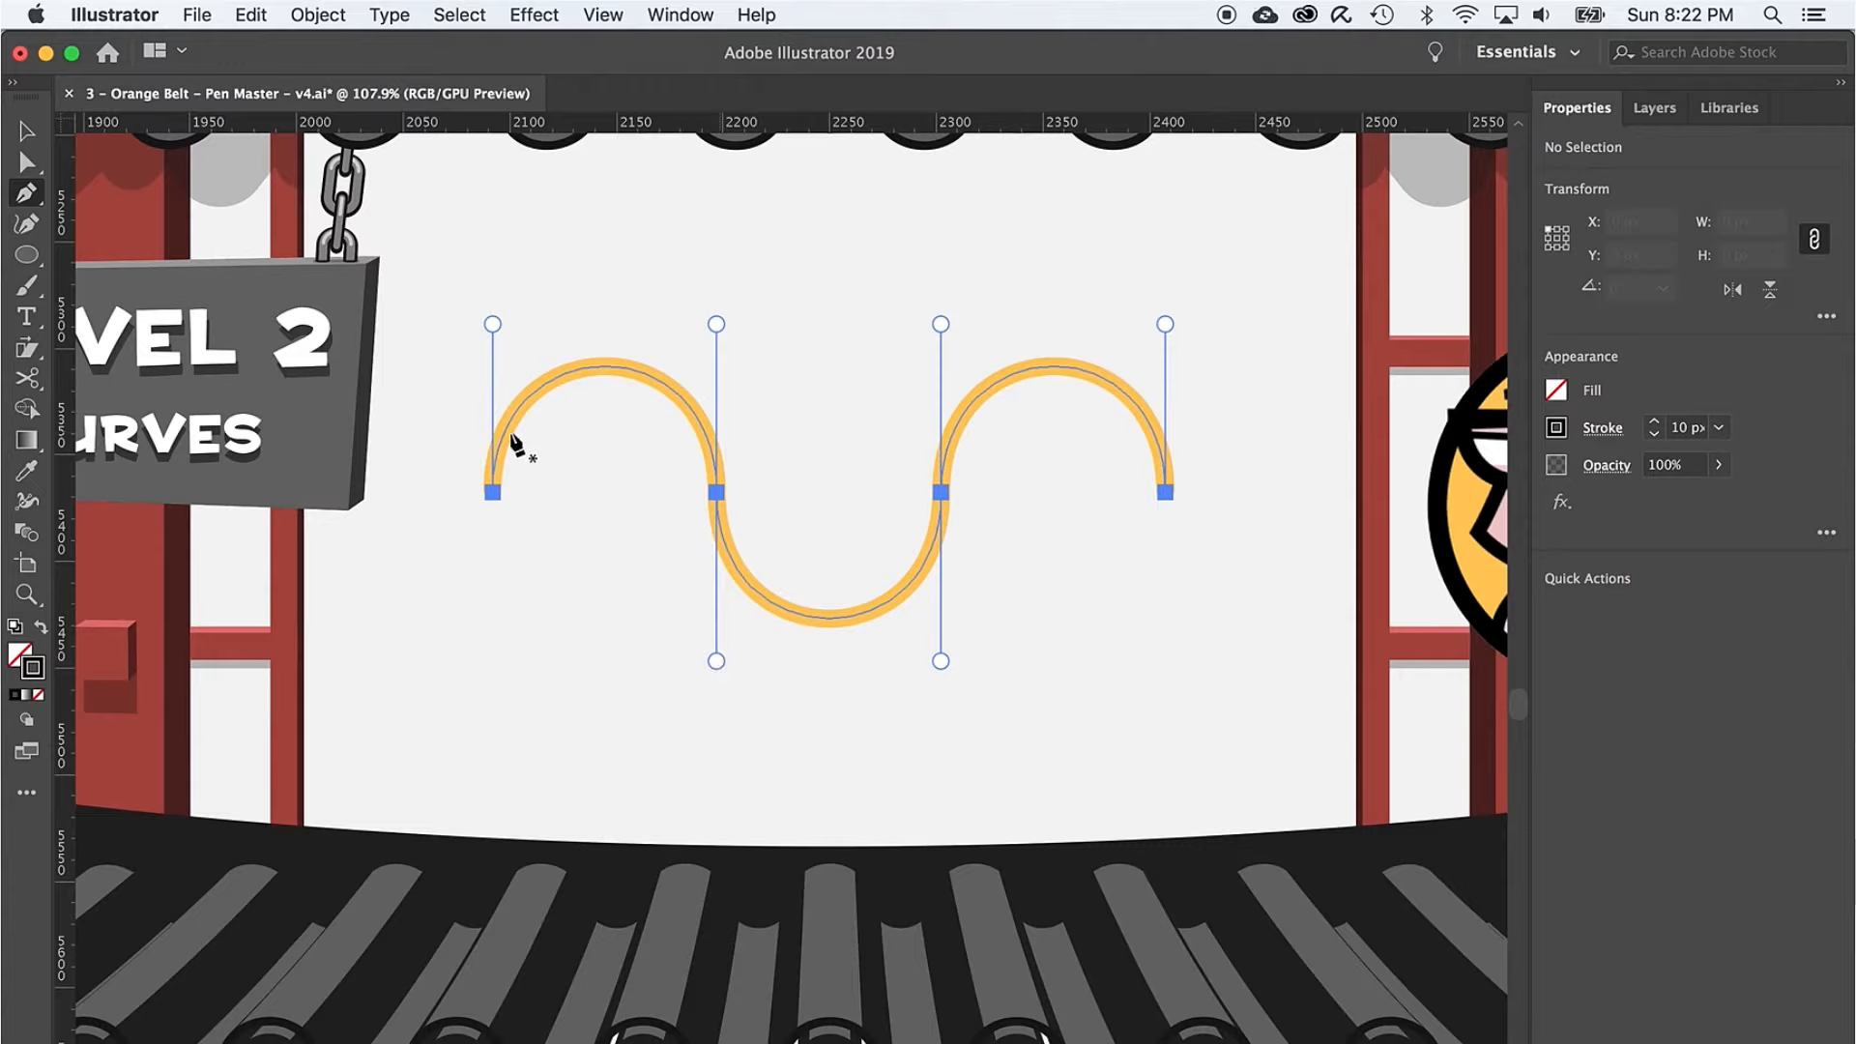
pyautogui.moveTo(947, 400)
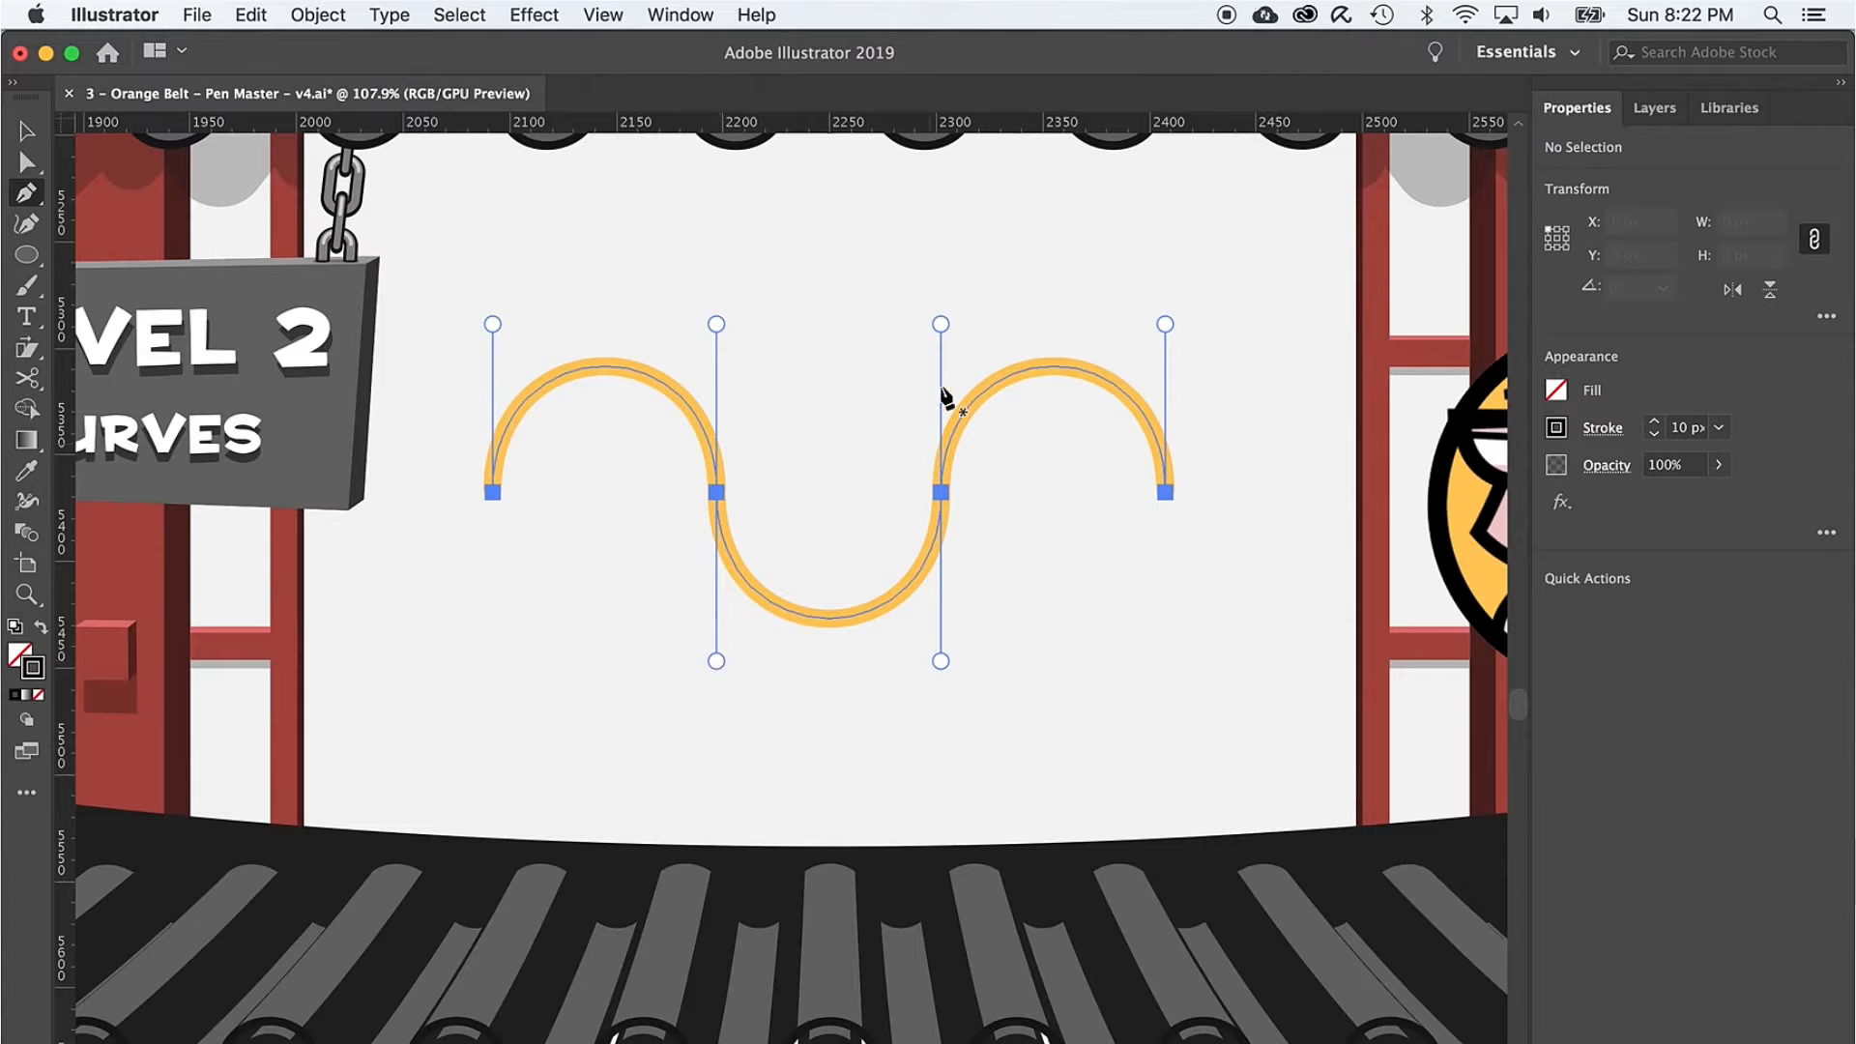
pyautogui.moveTo(965, 355)
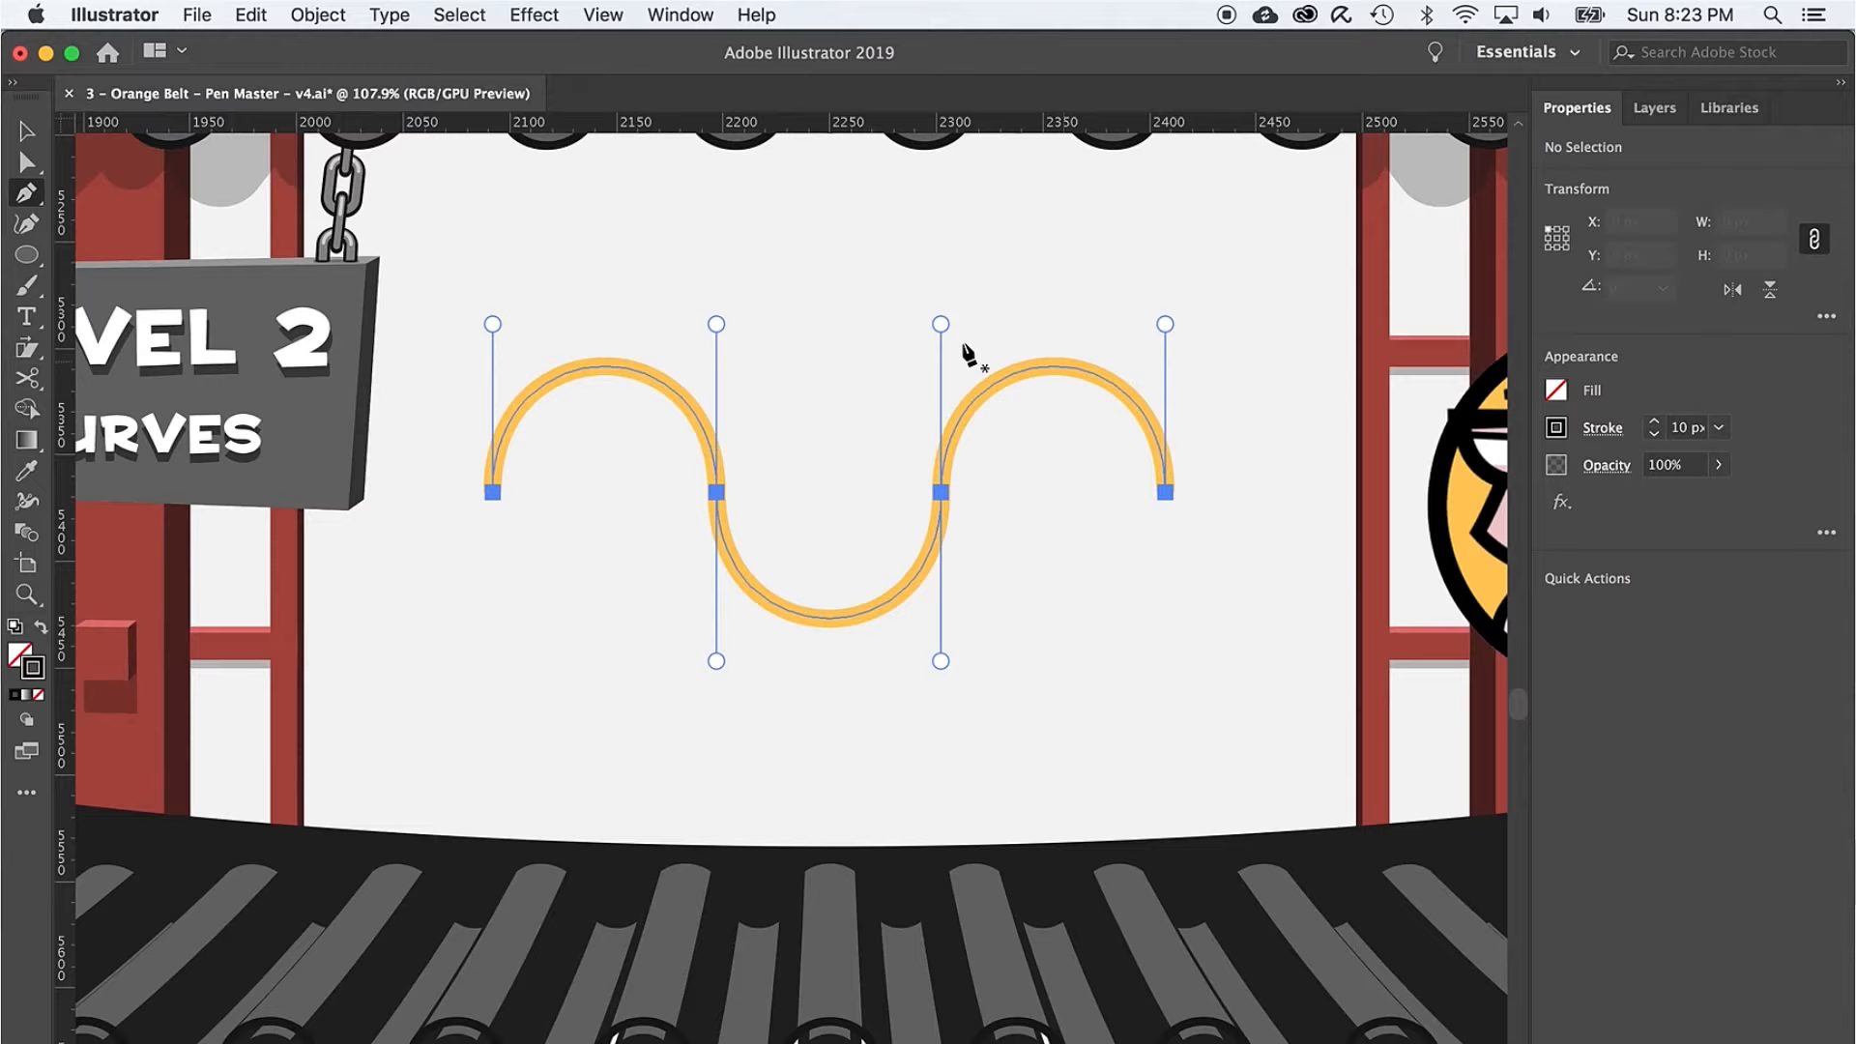
pyautogui.moveTo(496, 502)
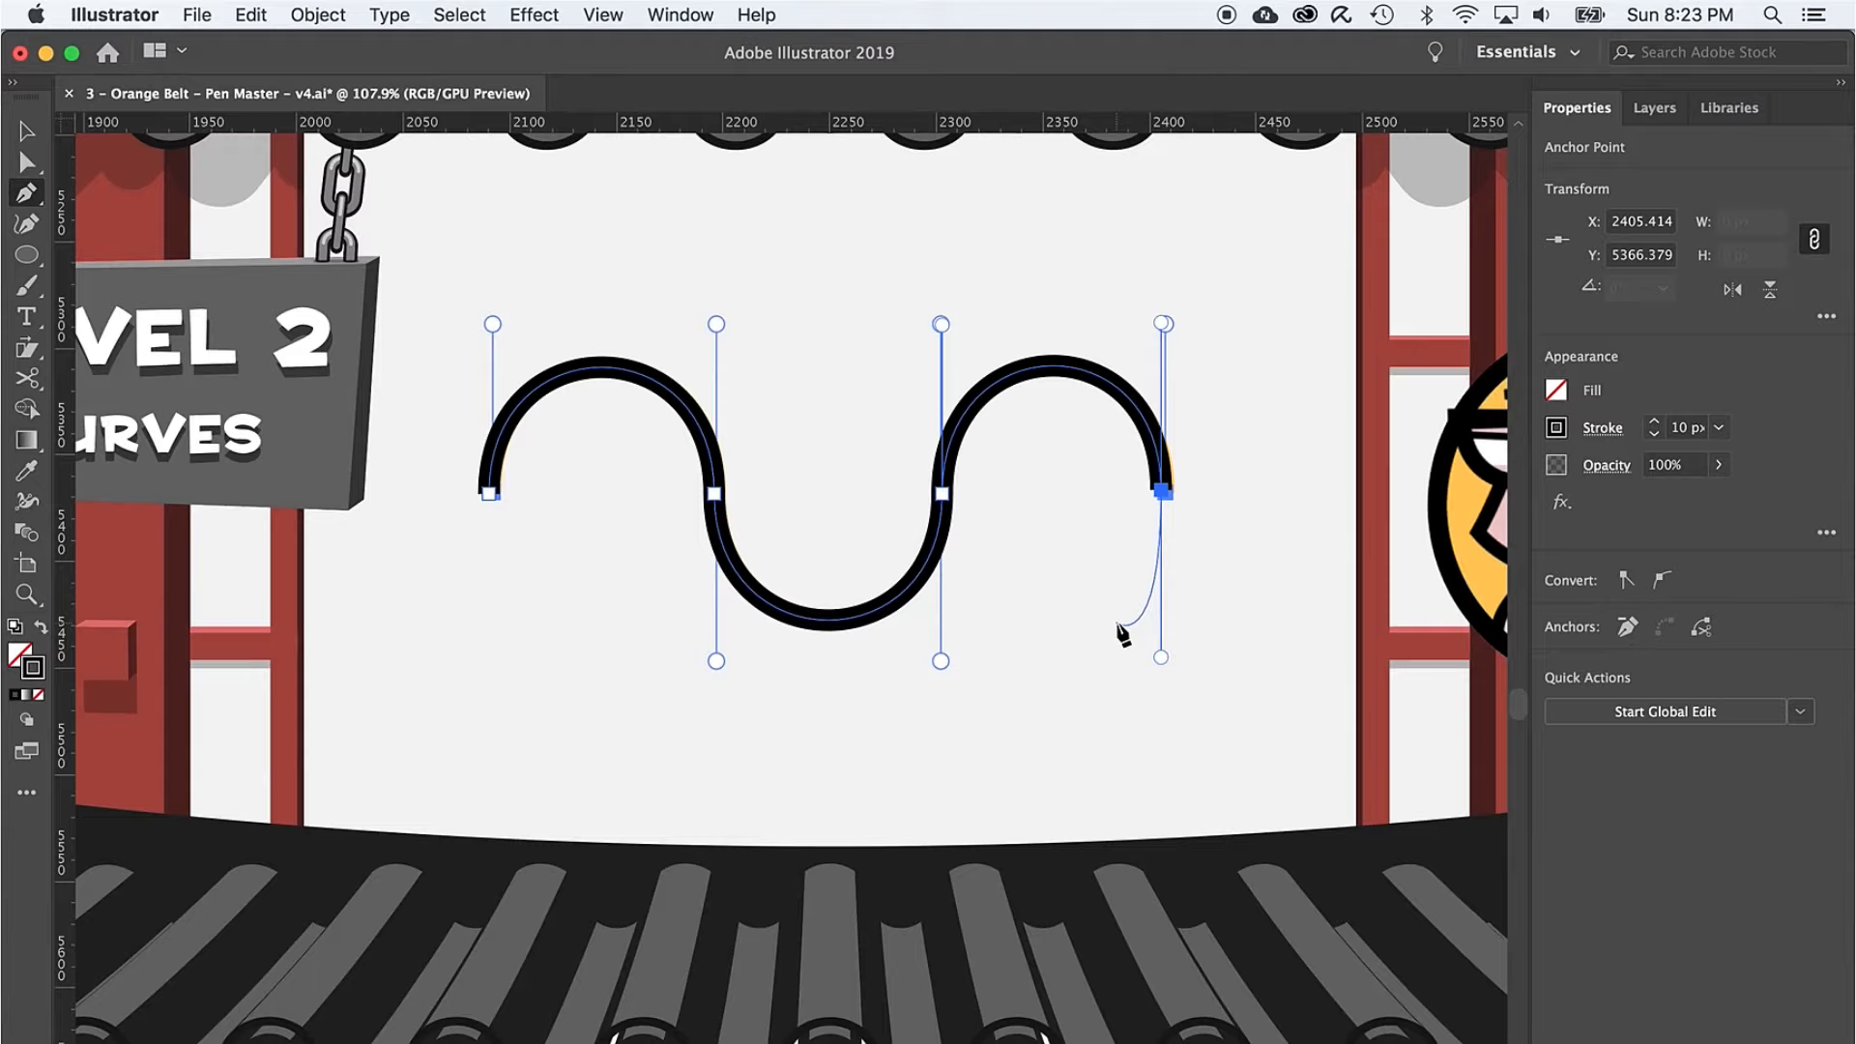
pyautogui.press('cmd+shift+a')
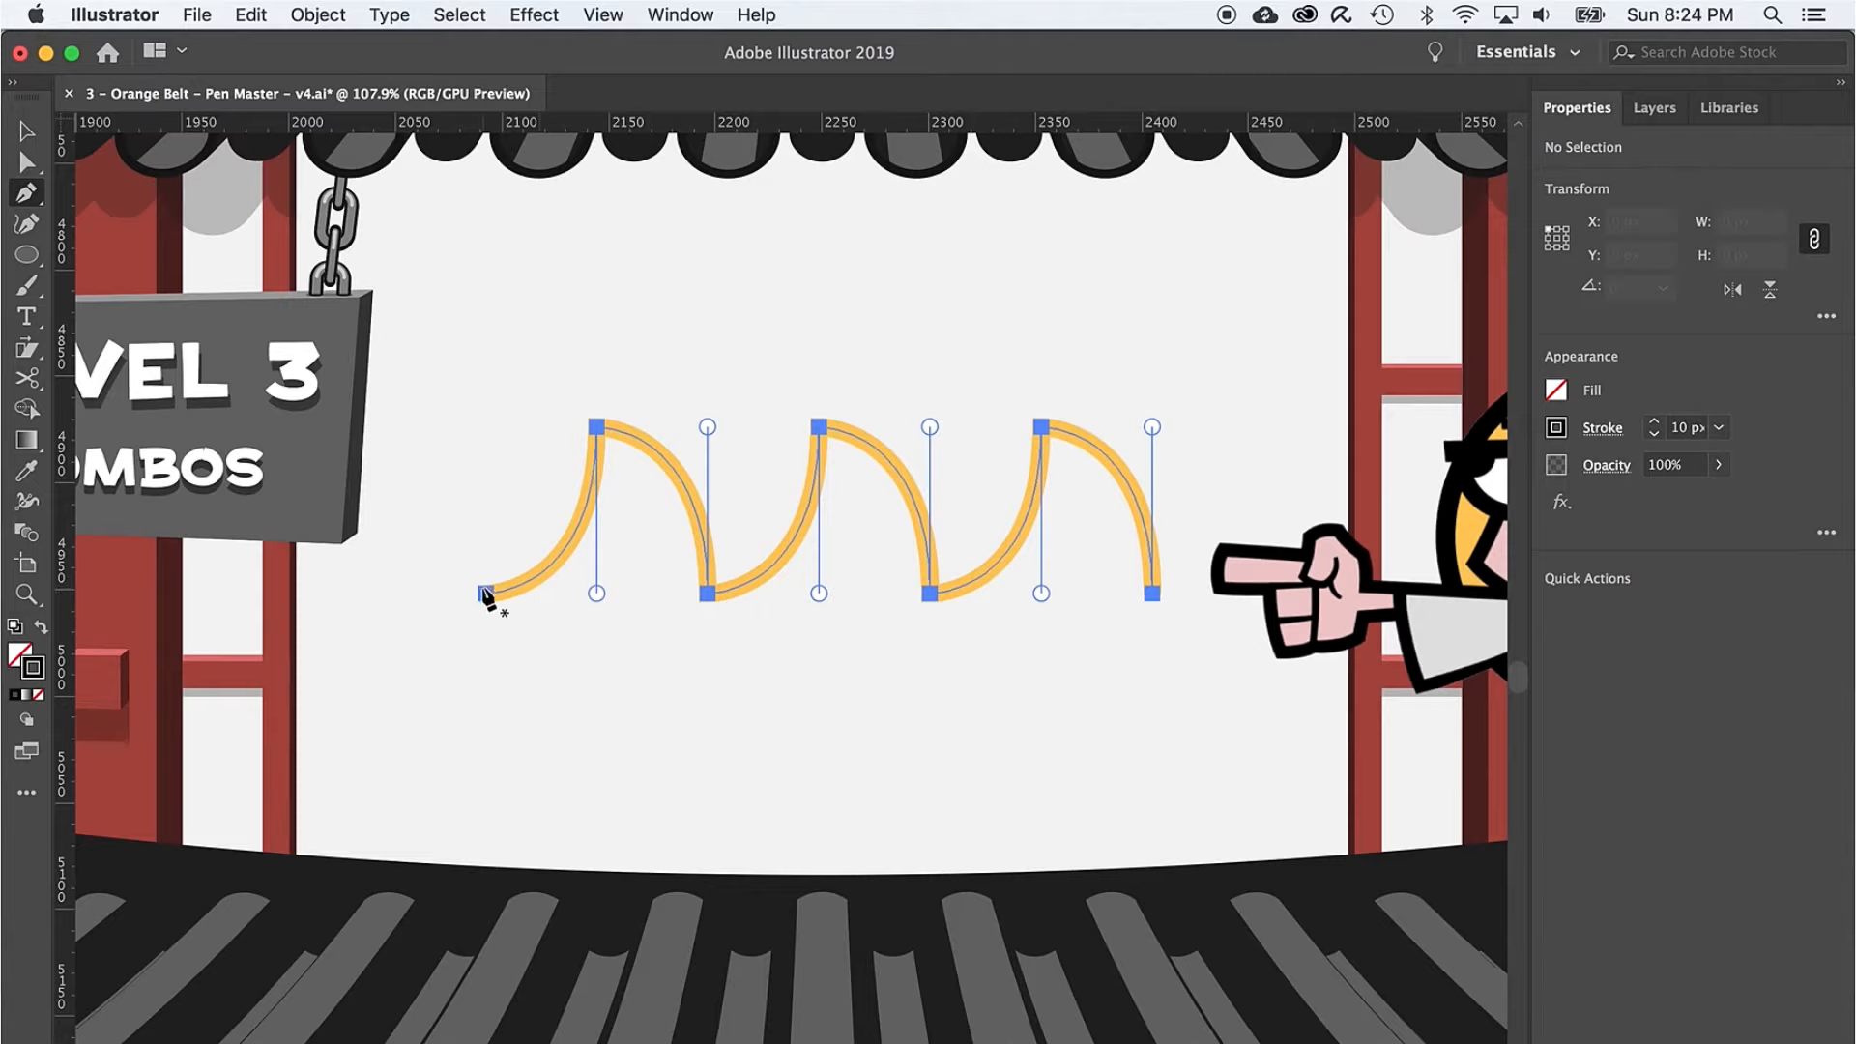
# - Trace all four Level 3 arcs in one path from the left end, Alt-dragging handles at the corners
pyautogui.click(481, 593)
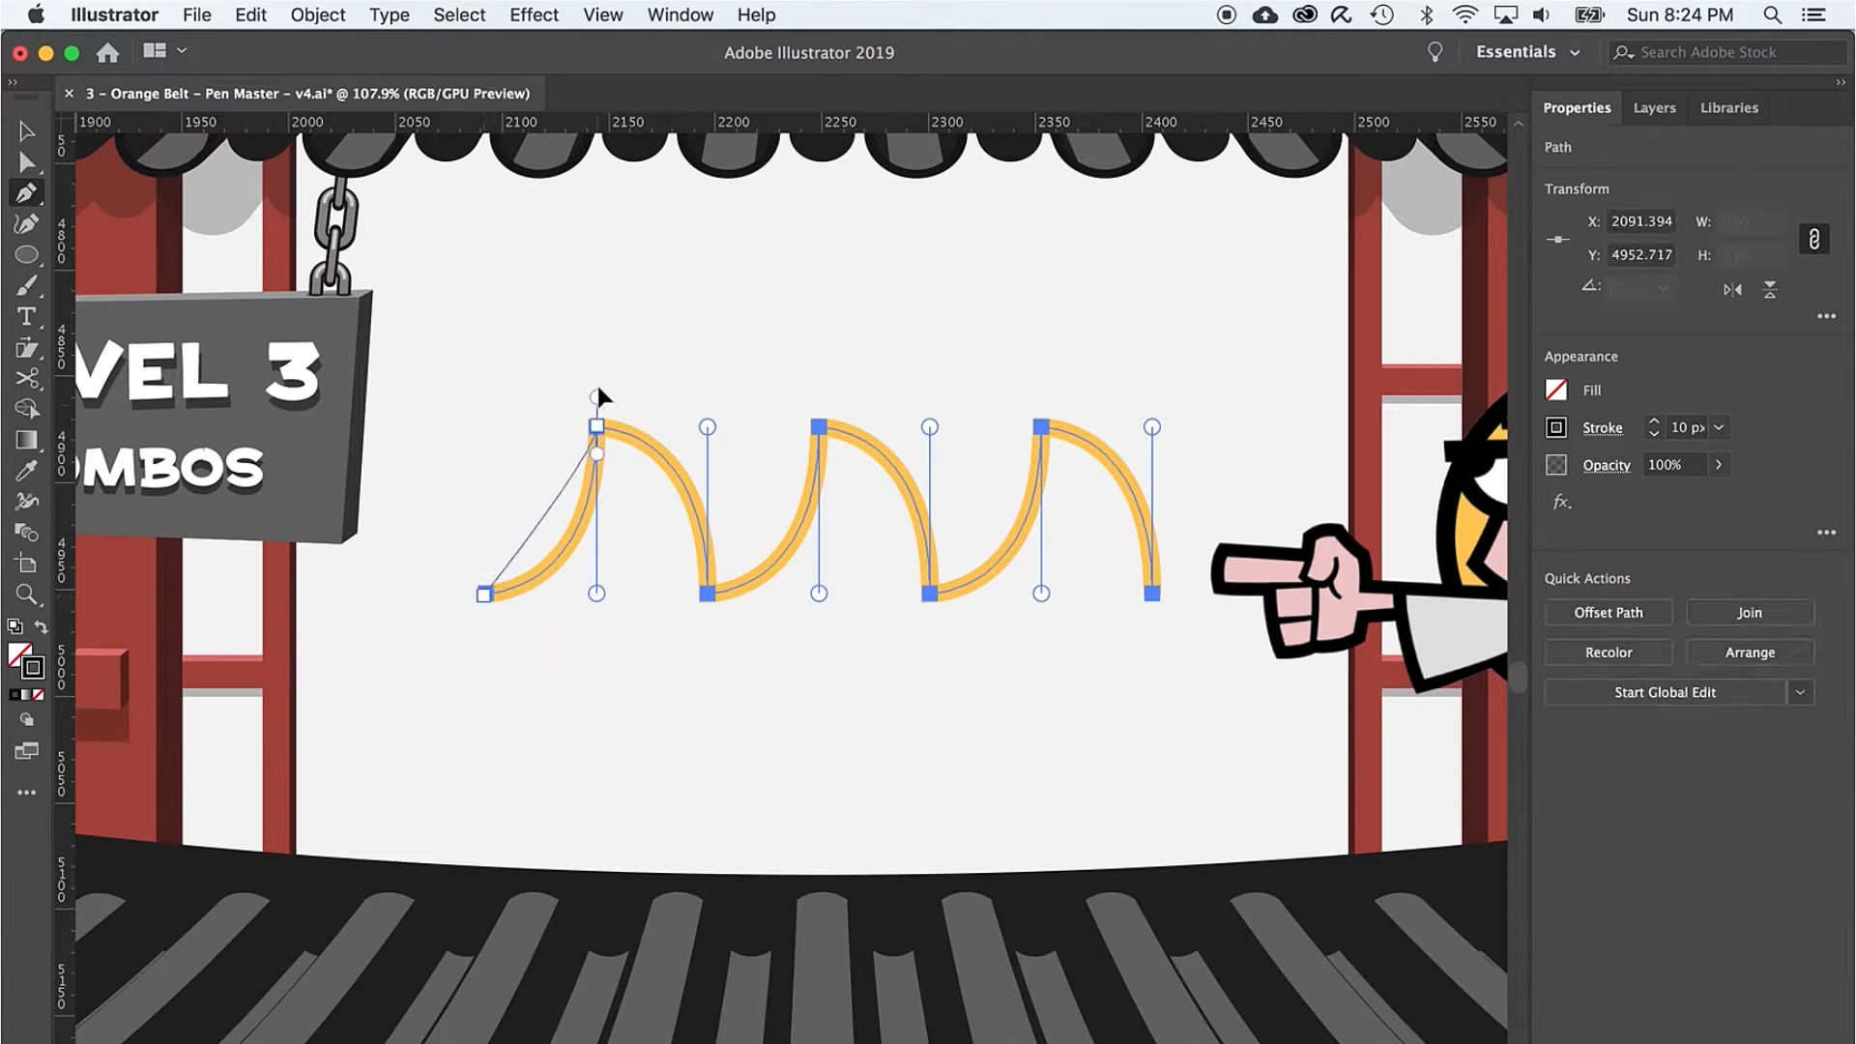
pyautogui.moveTo(598, 453); pyautogui.dragTo(597, 257)
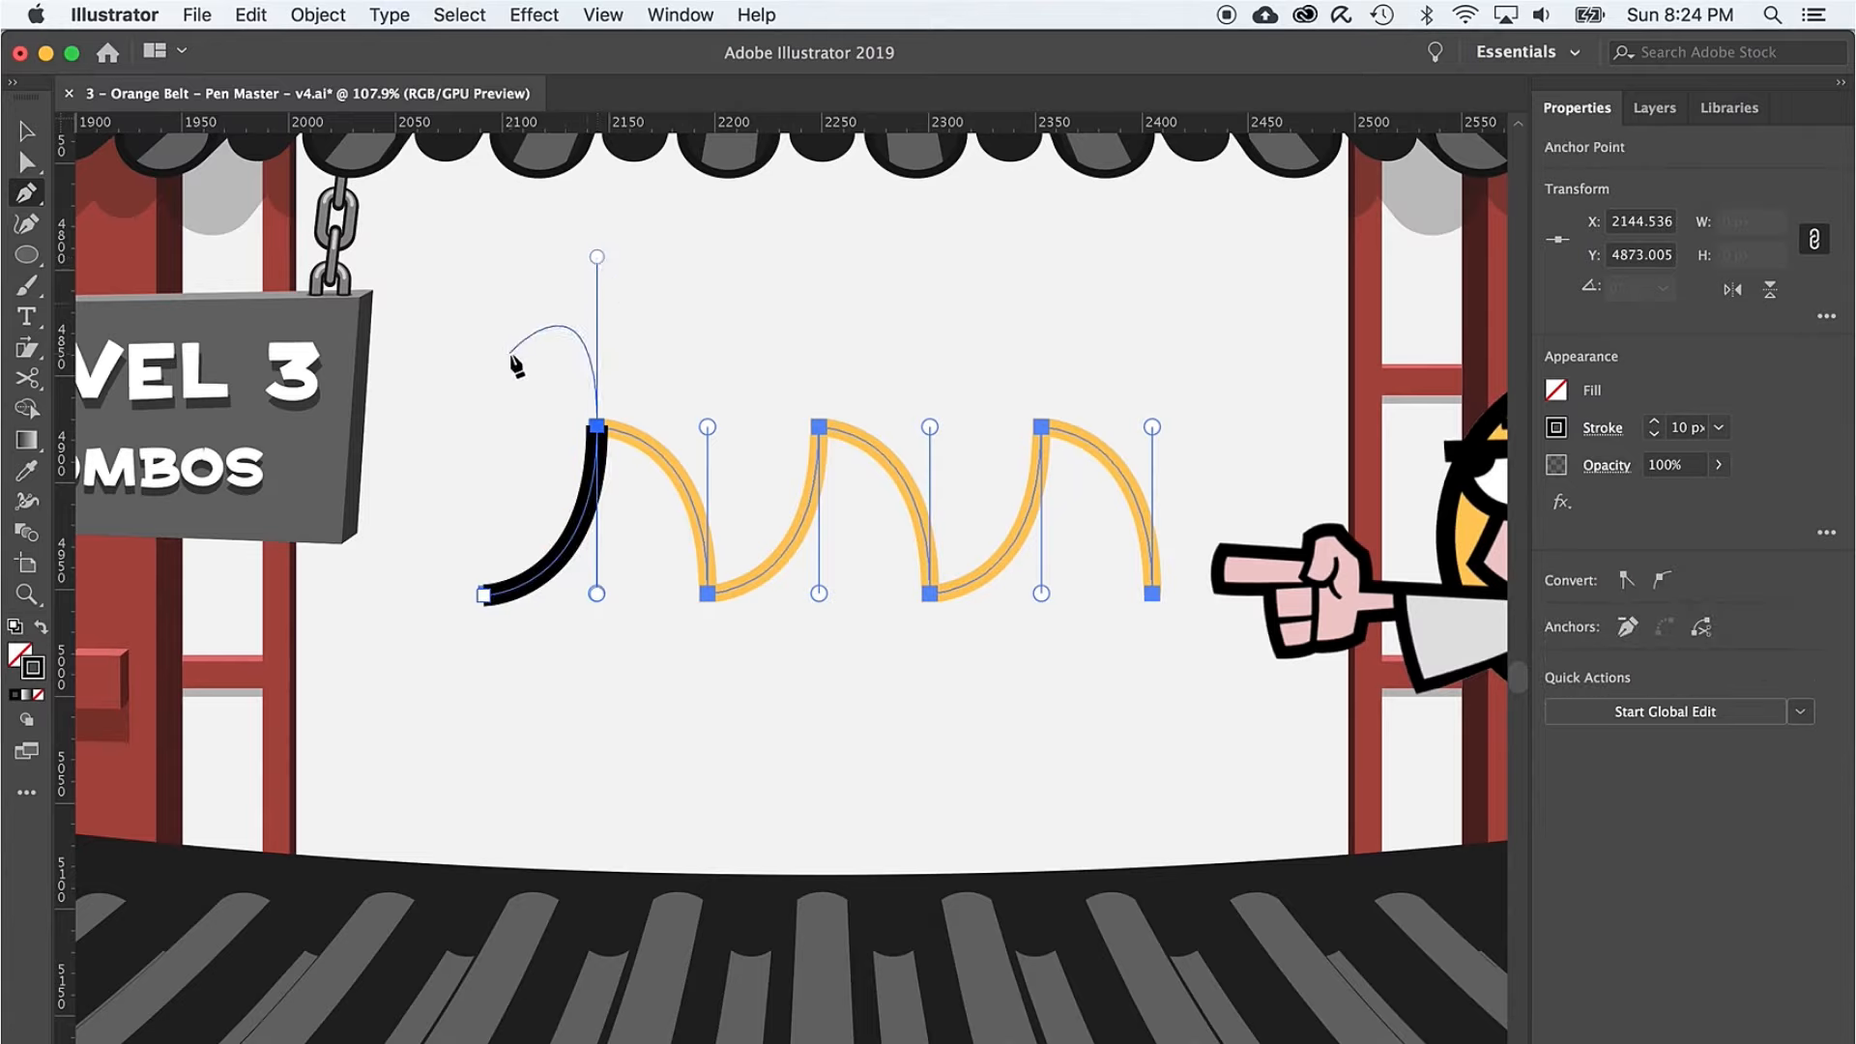
pyautogui.moveTo(551, 391)
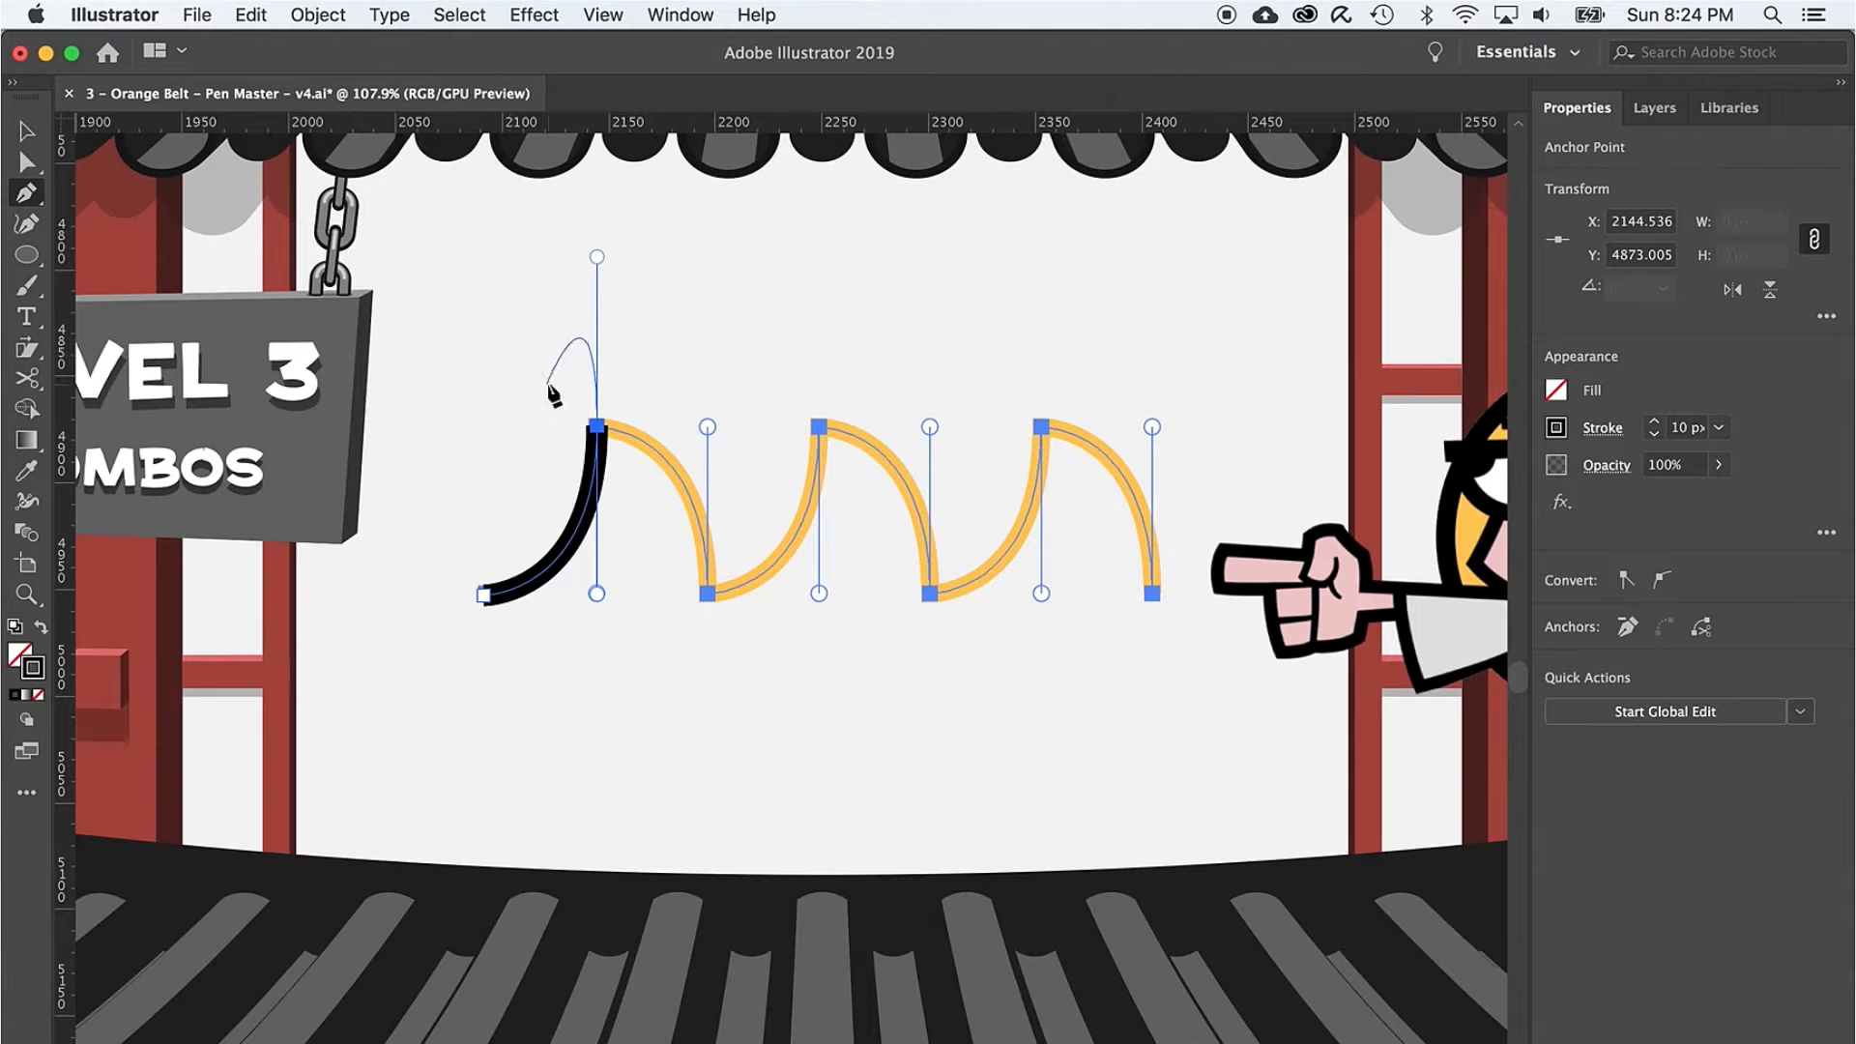
pyautogui.moveTo(692, 423)
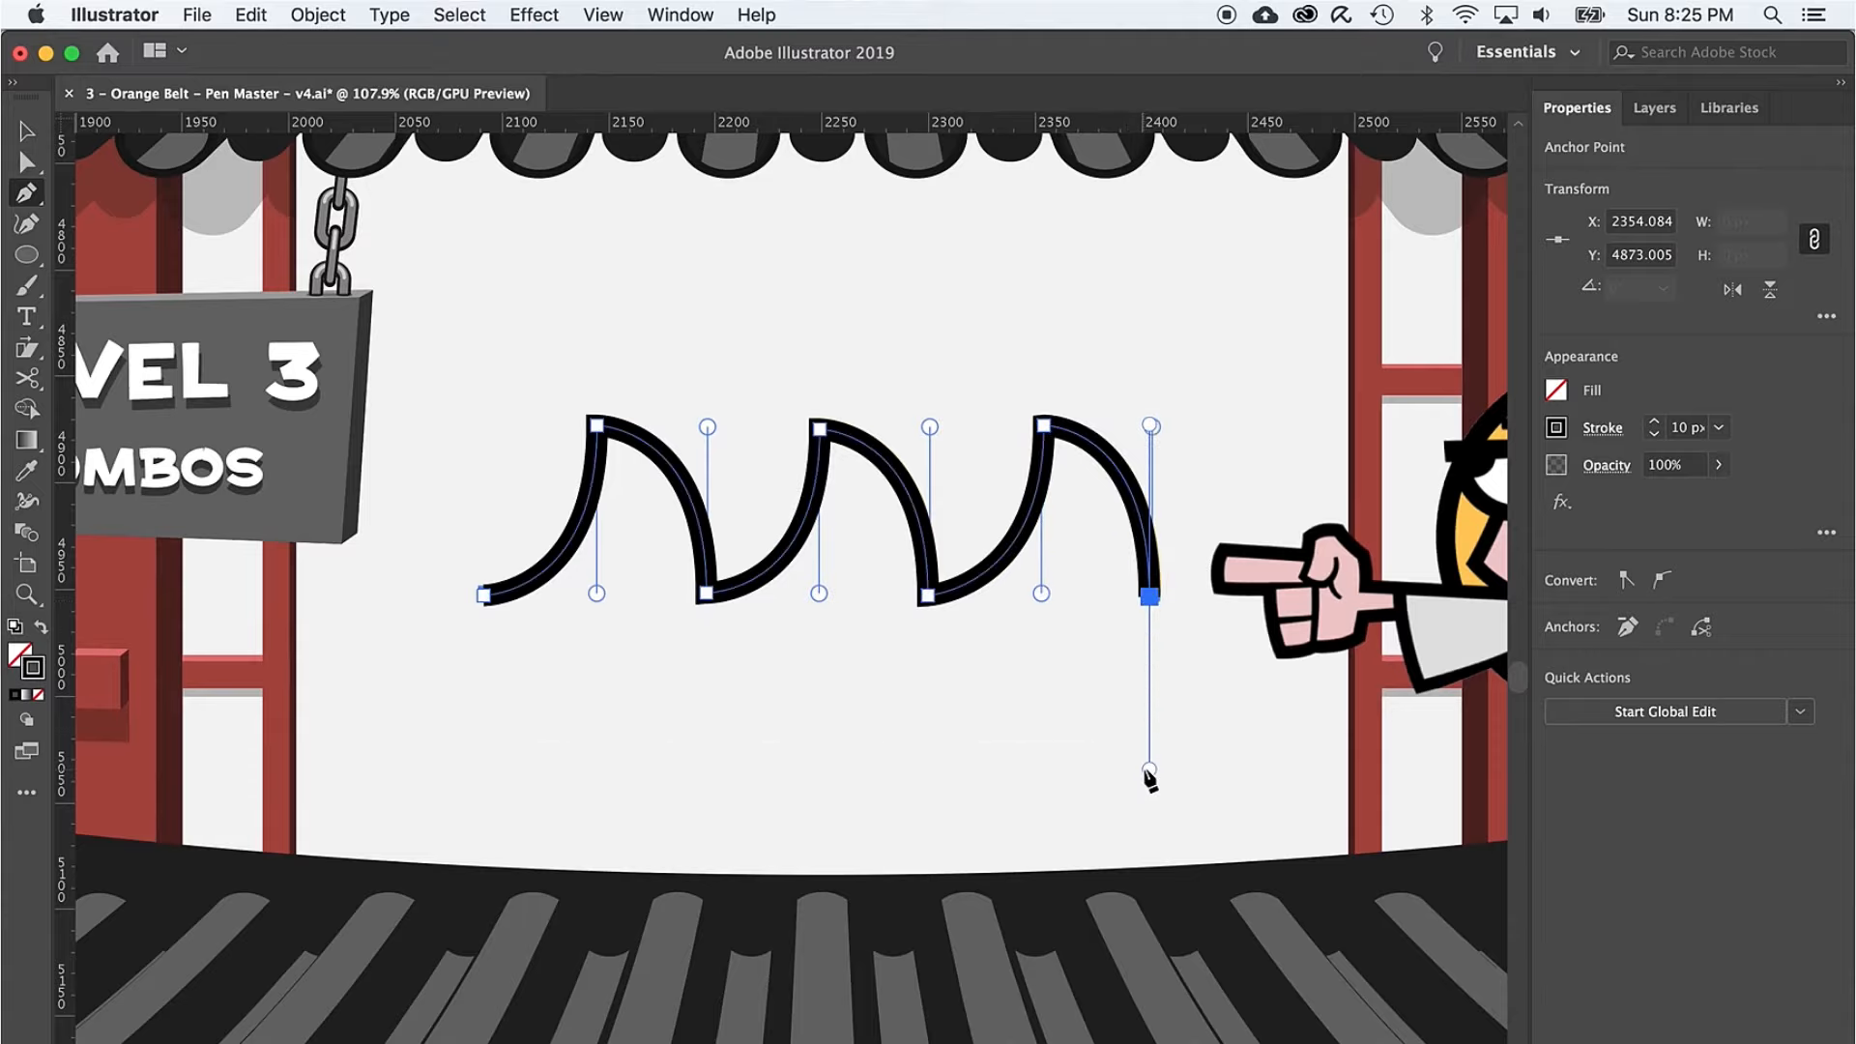
pyautogui.press('cmd+shift+a')
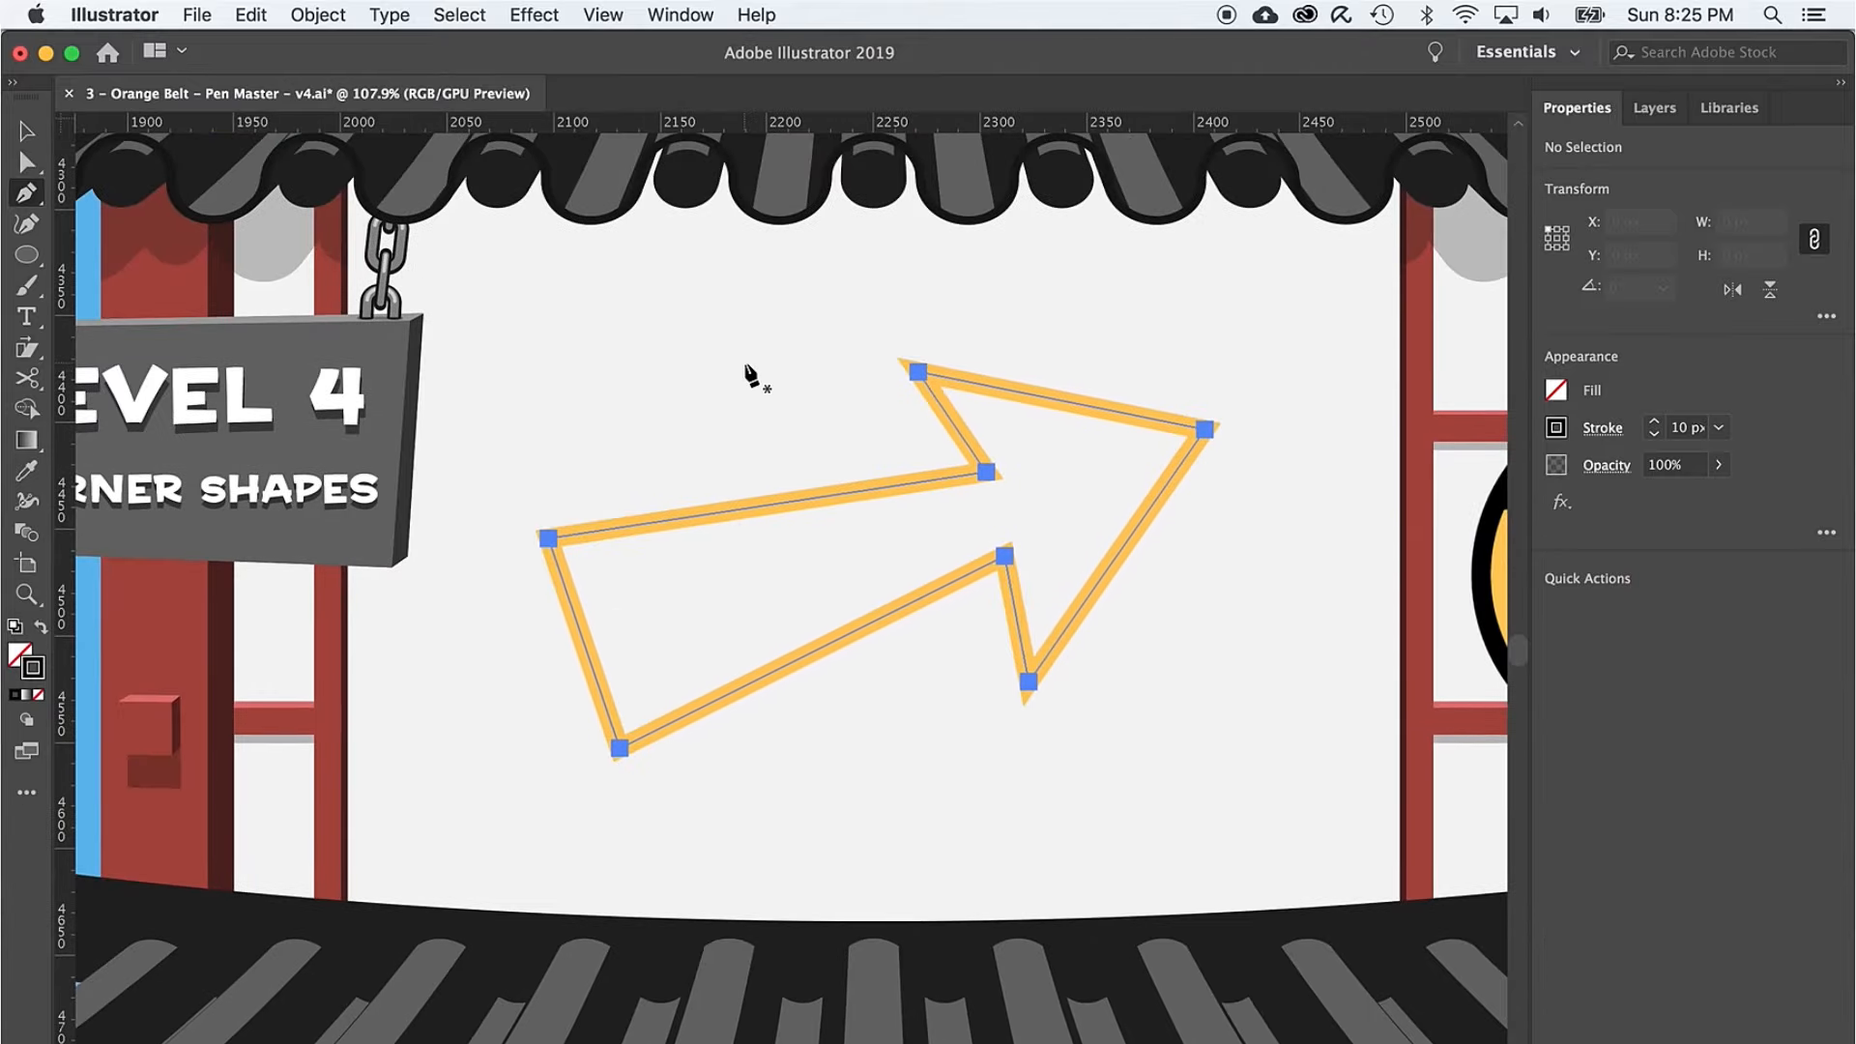
pyautogui.moveTo(816, 578)
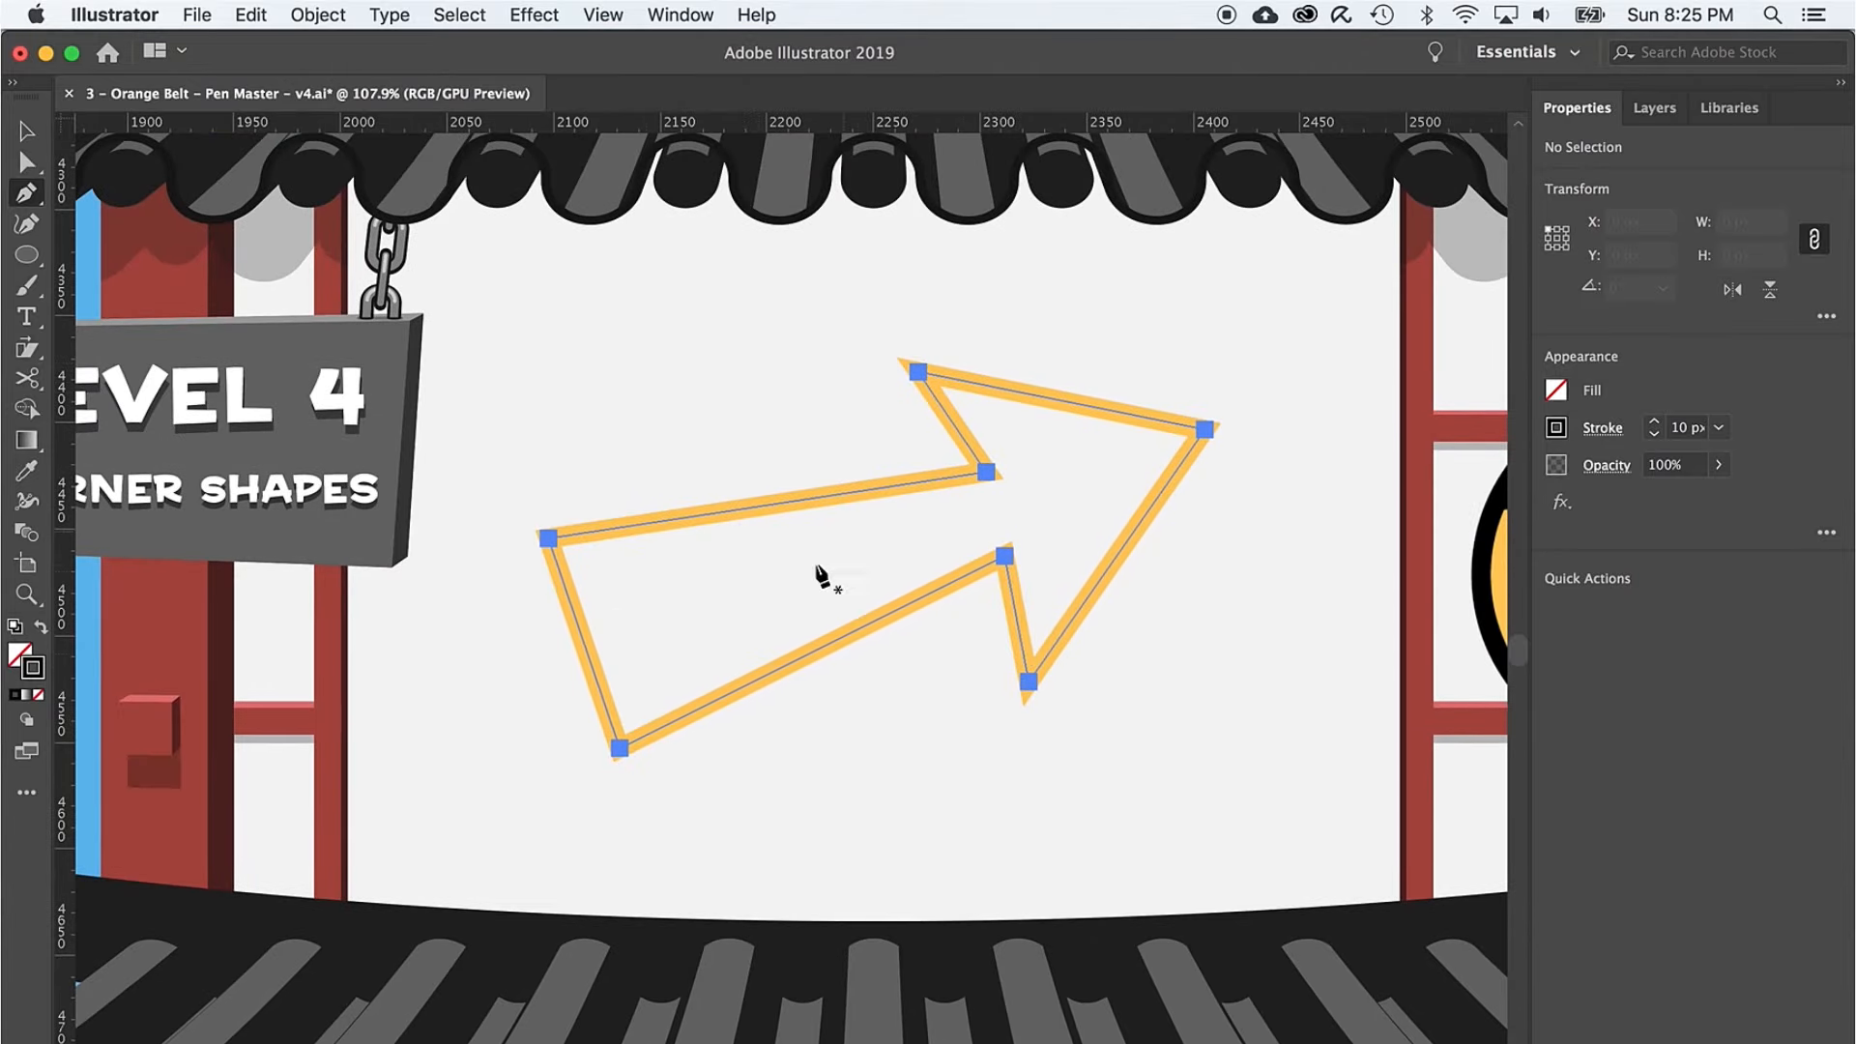
pyautogui.moveTo(548, 542)
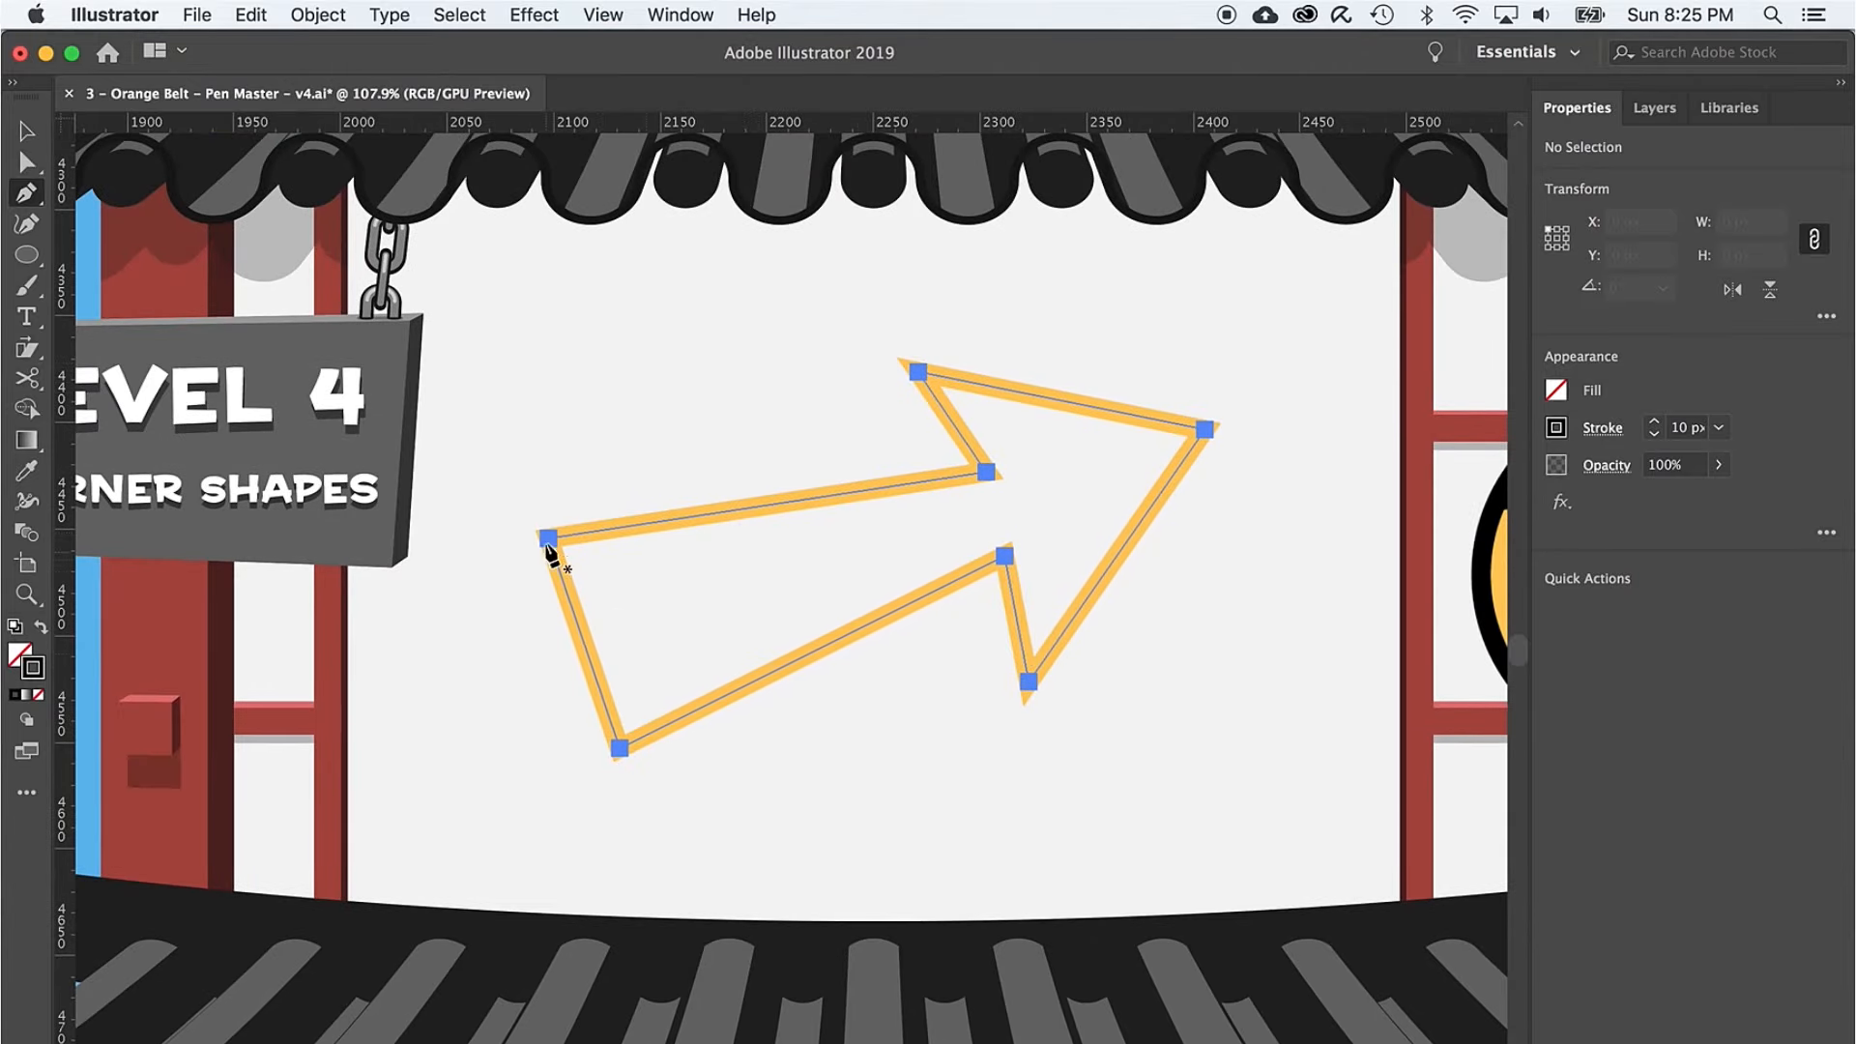
# - Outline the Level 4 arrow corner by corner from its left corner and close it on the first anchor
pyautogui.click(988, 474)
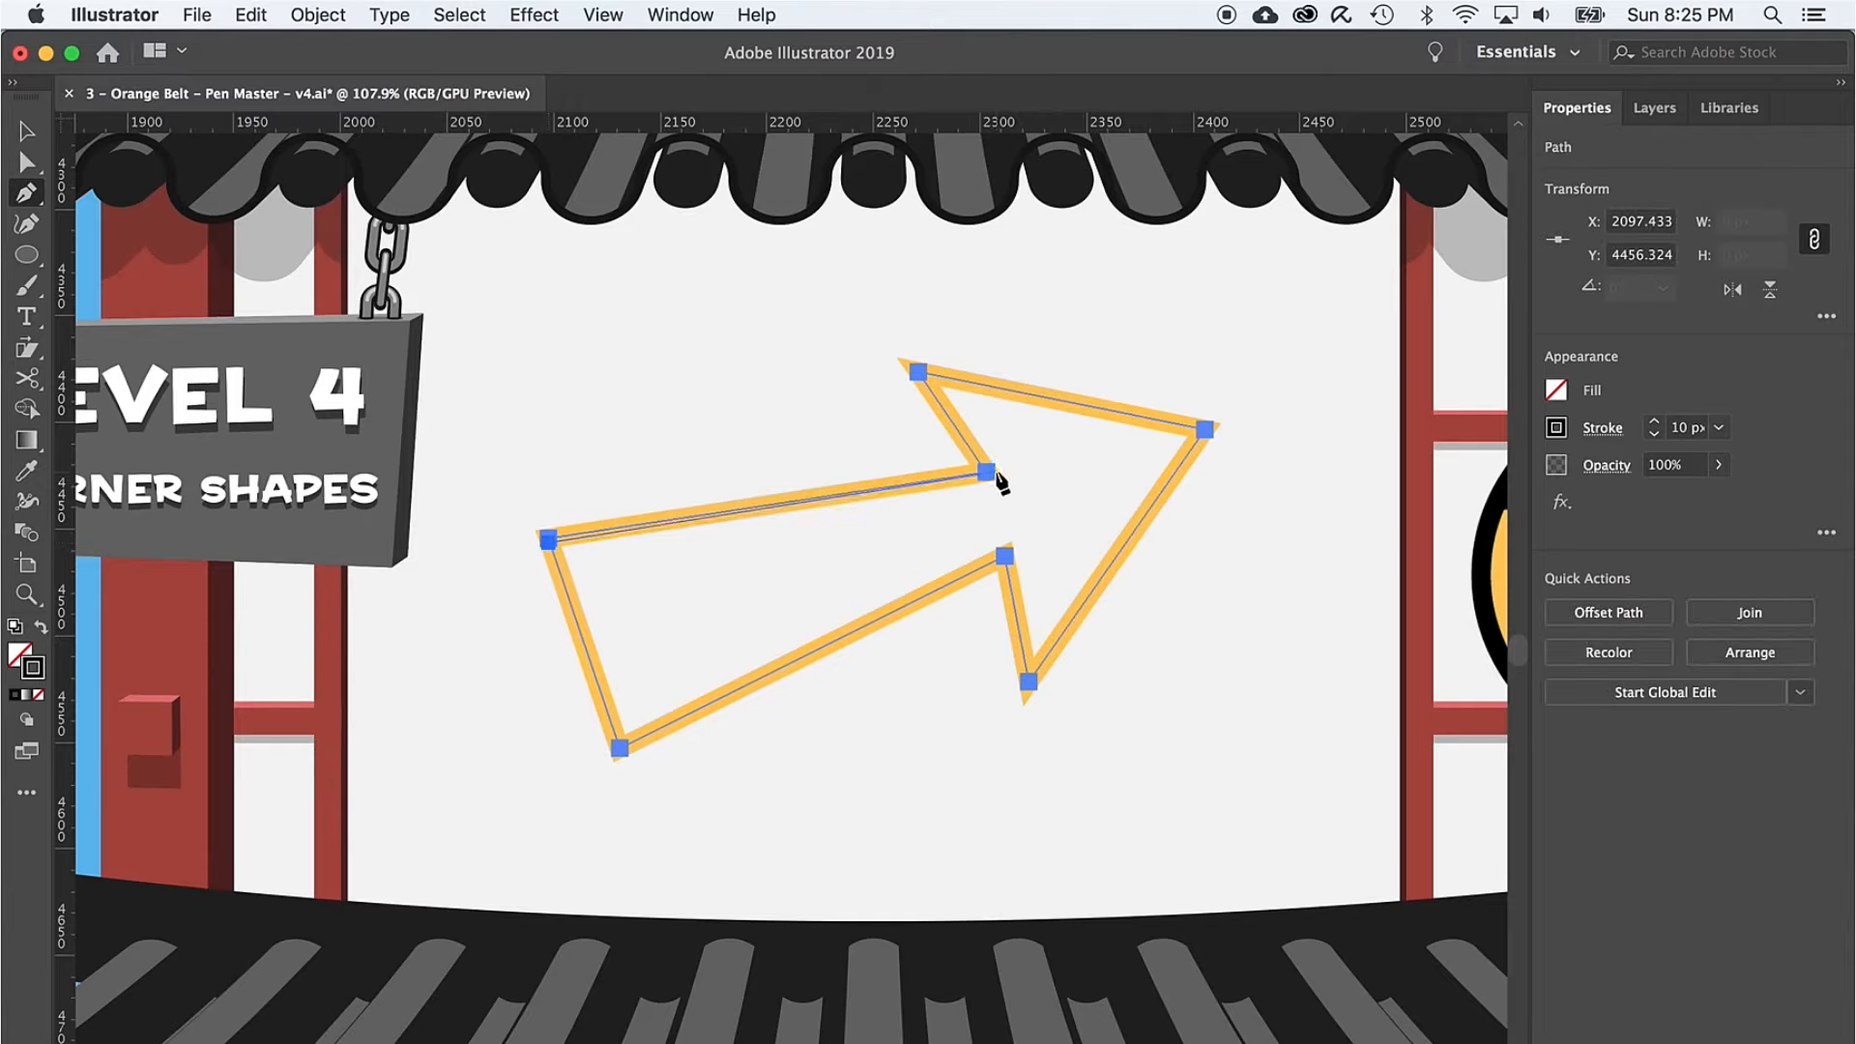
pyautogui.click(1027, 684)
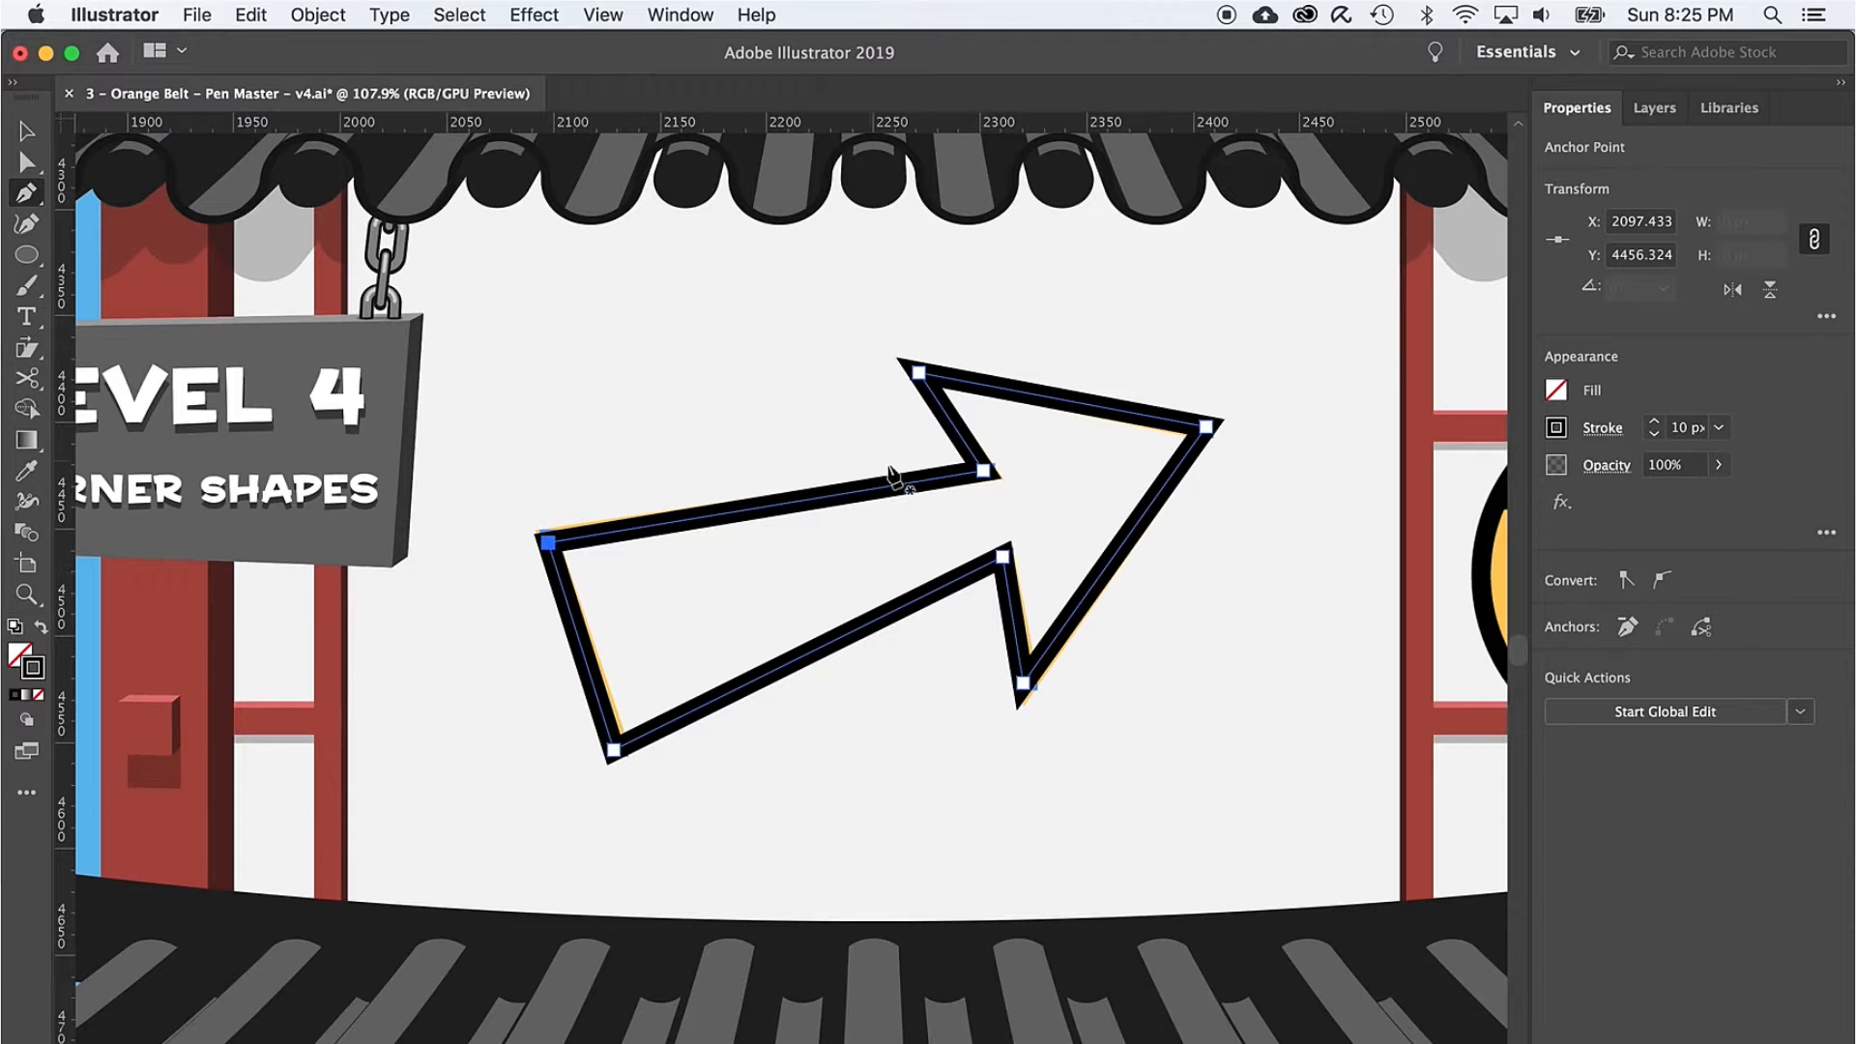
pyautogui.moveTo(626, 580)
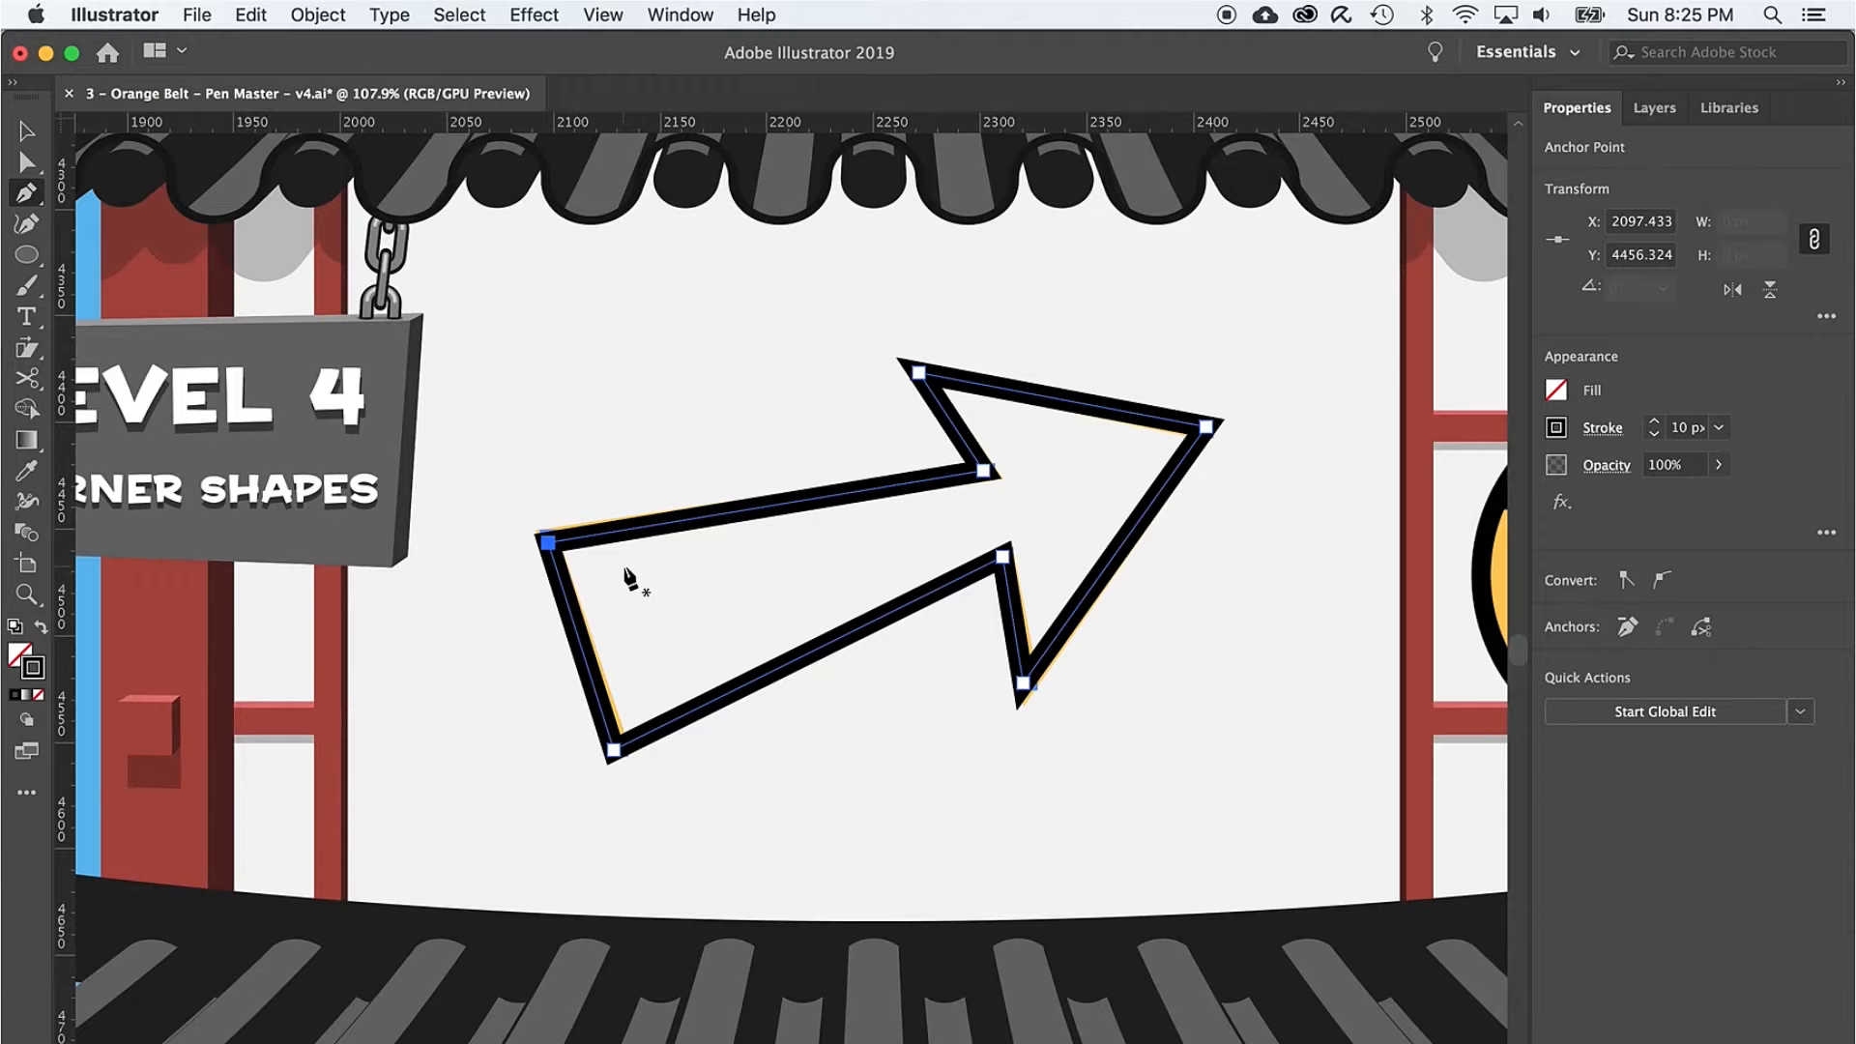
pyautogui.scroll(3)
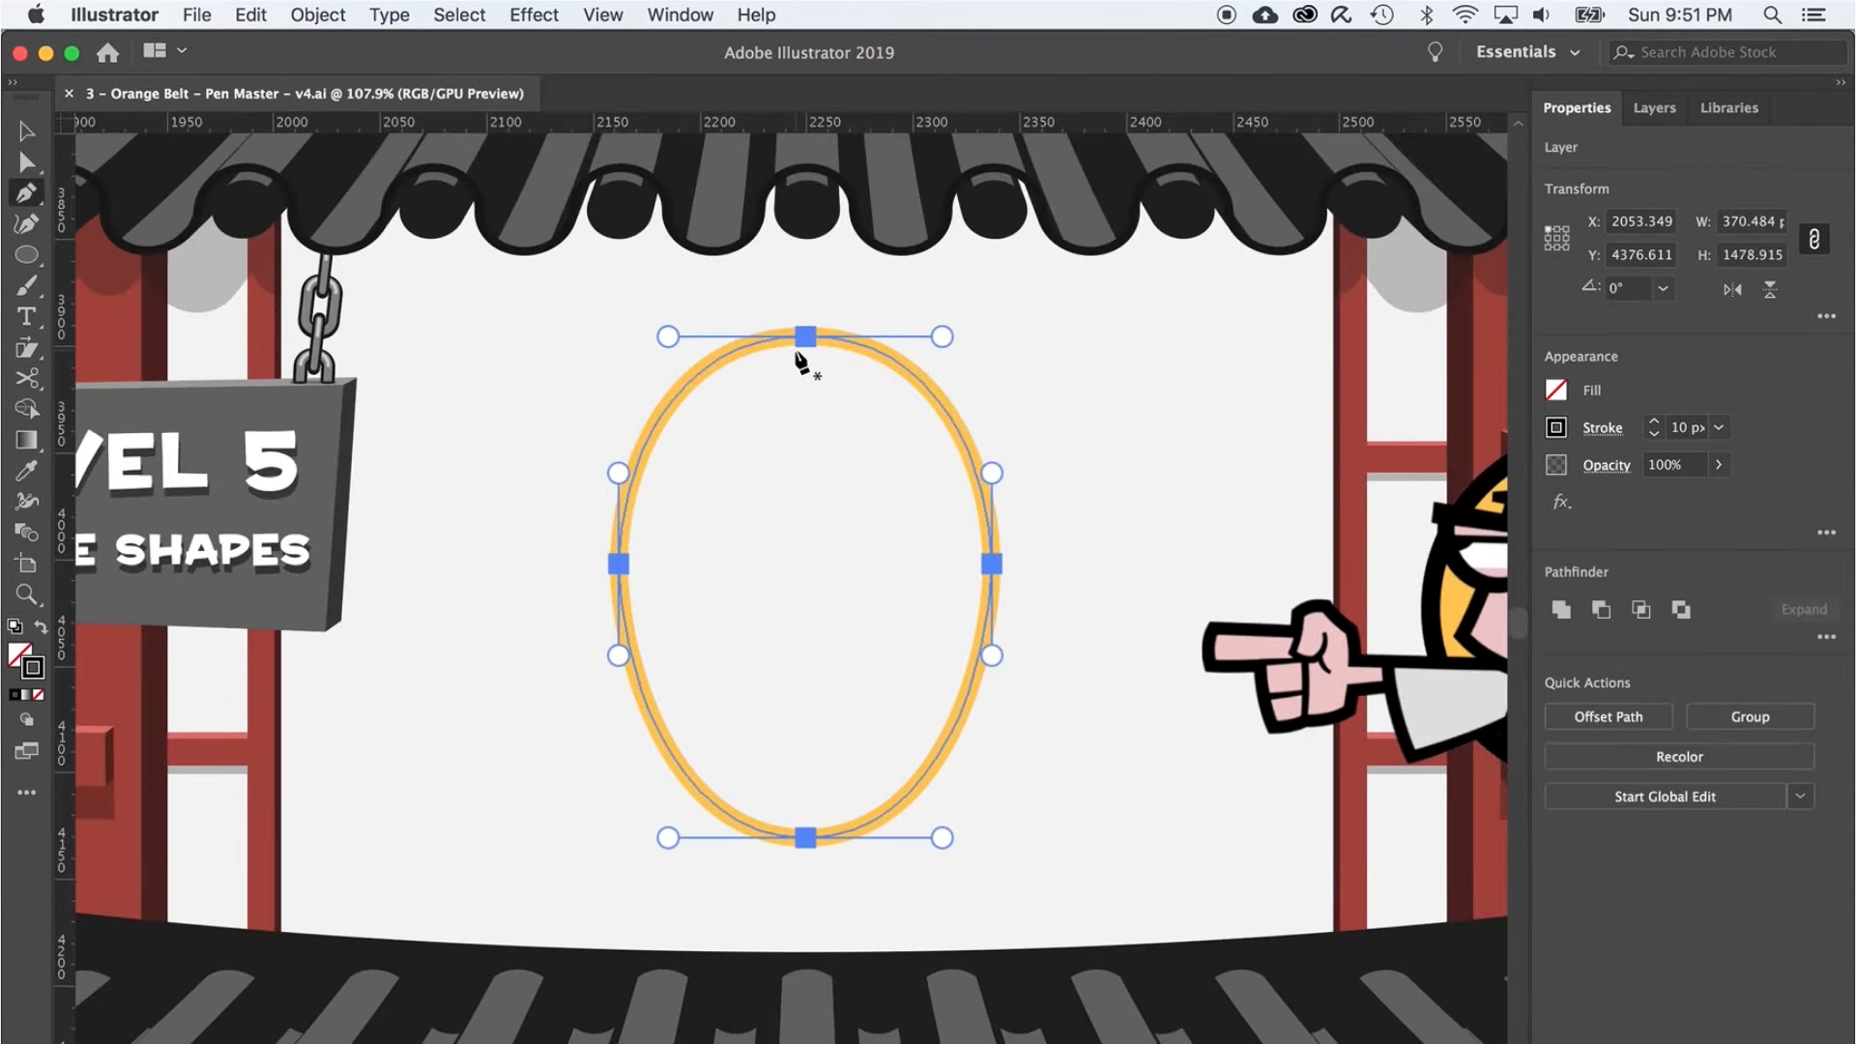
pyautogui.moveTo(804, 344)
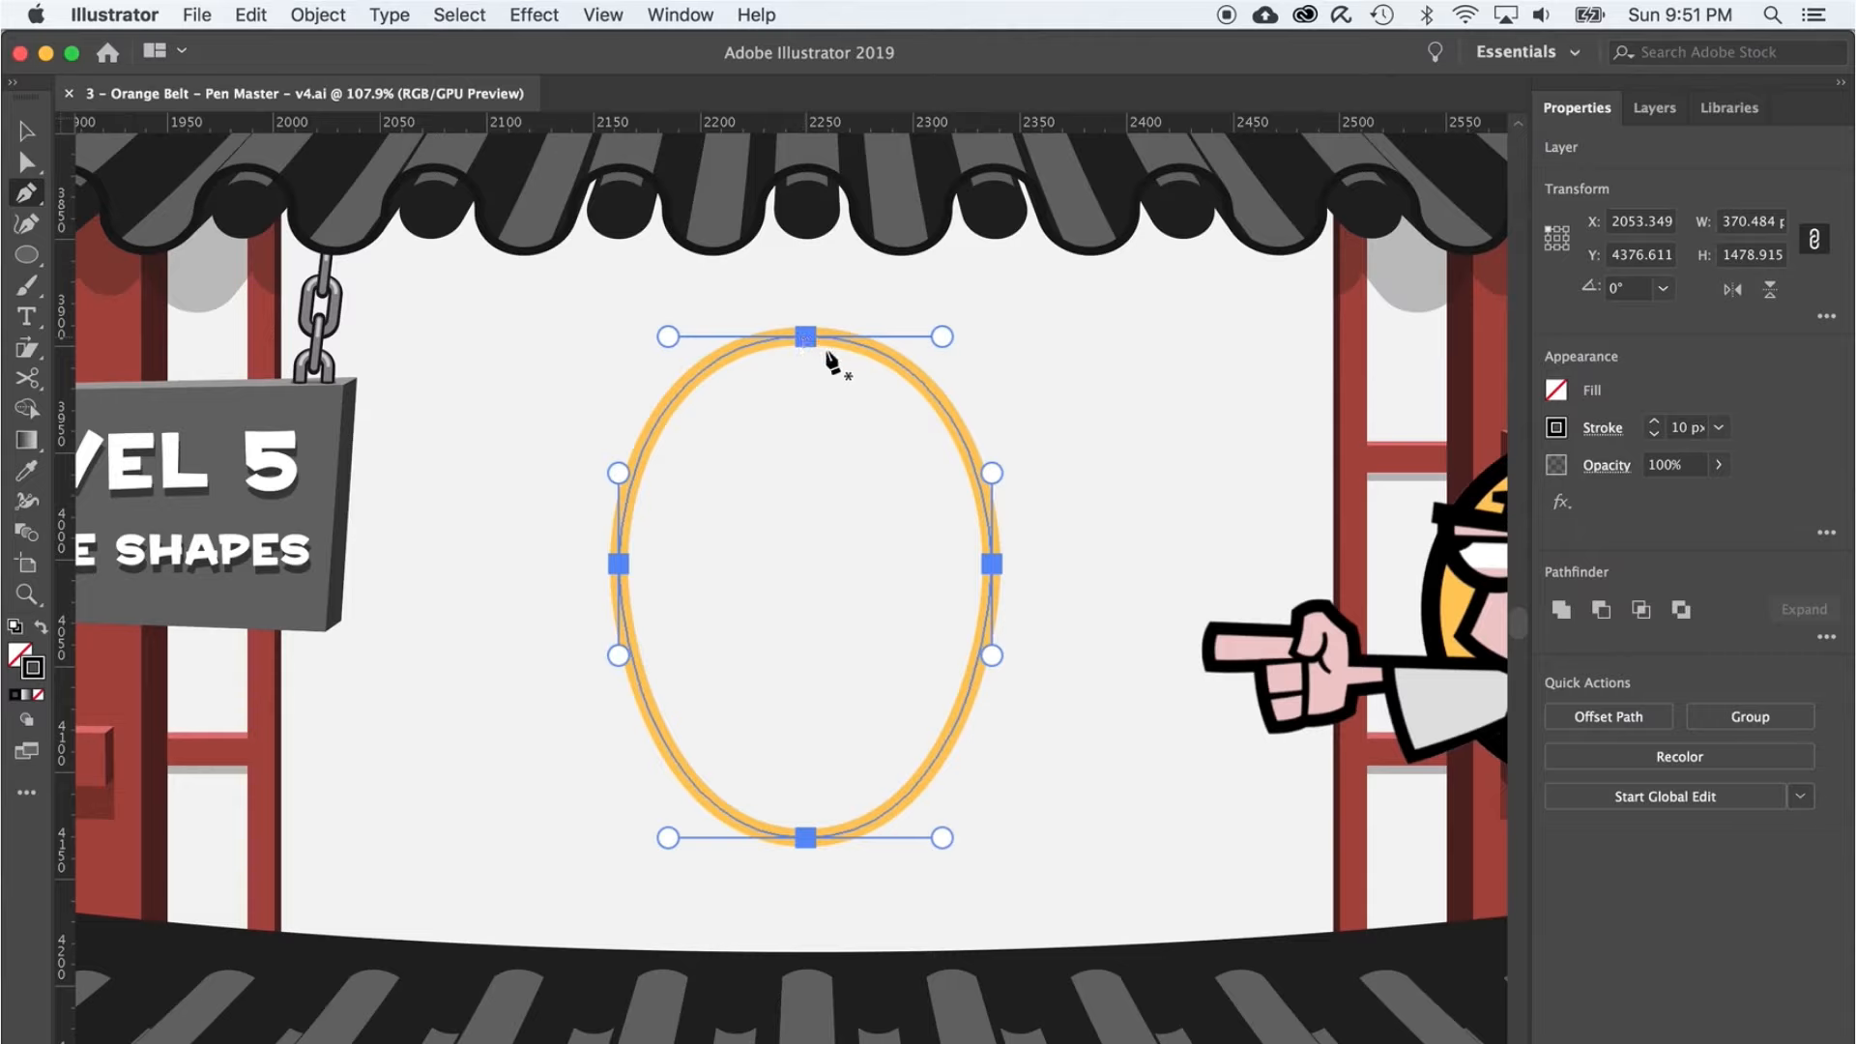
pyautogui.moveTo(864, 373)
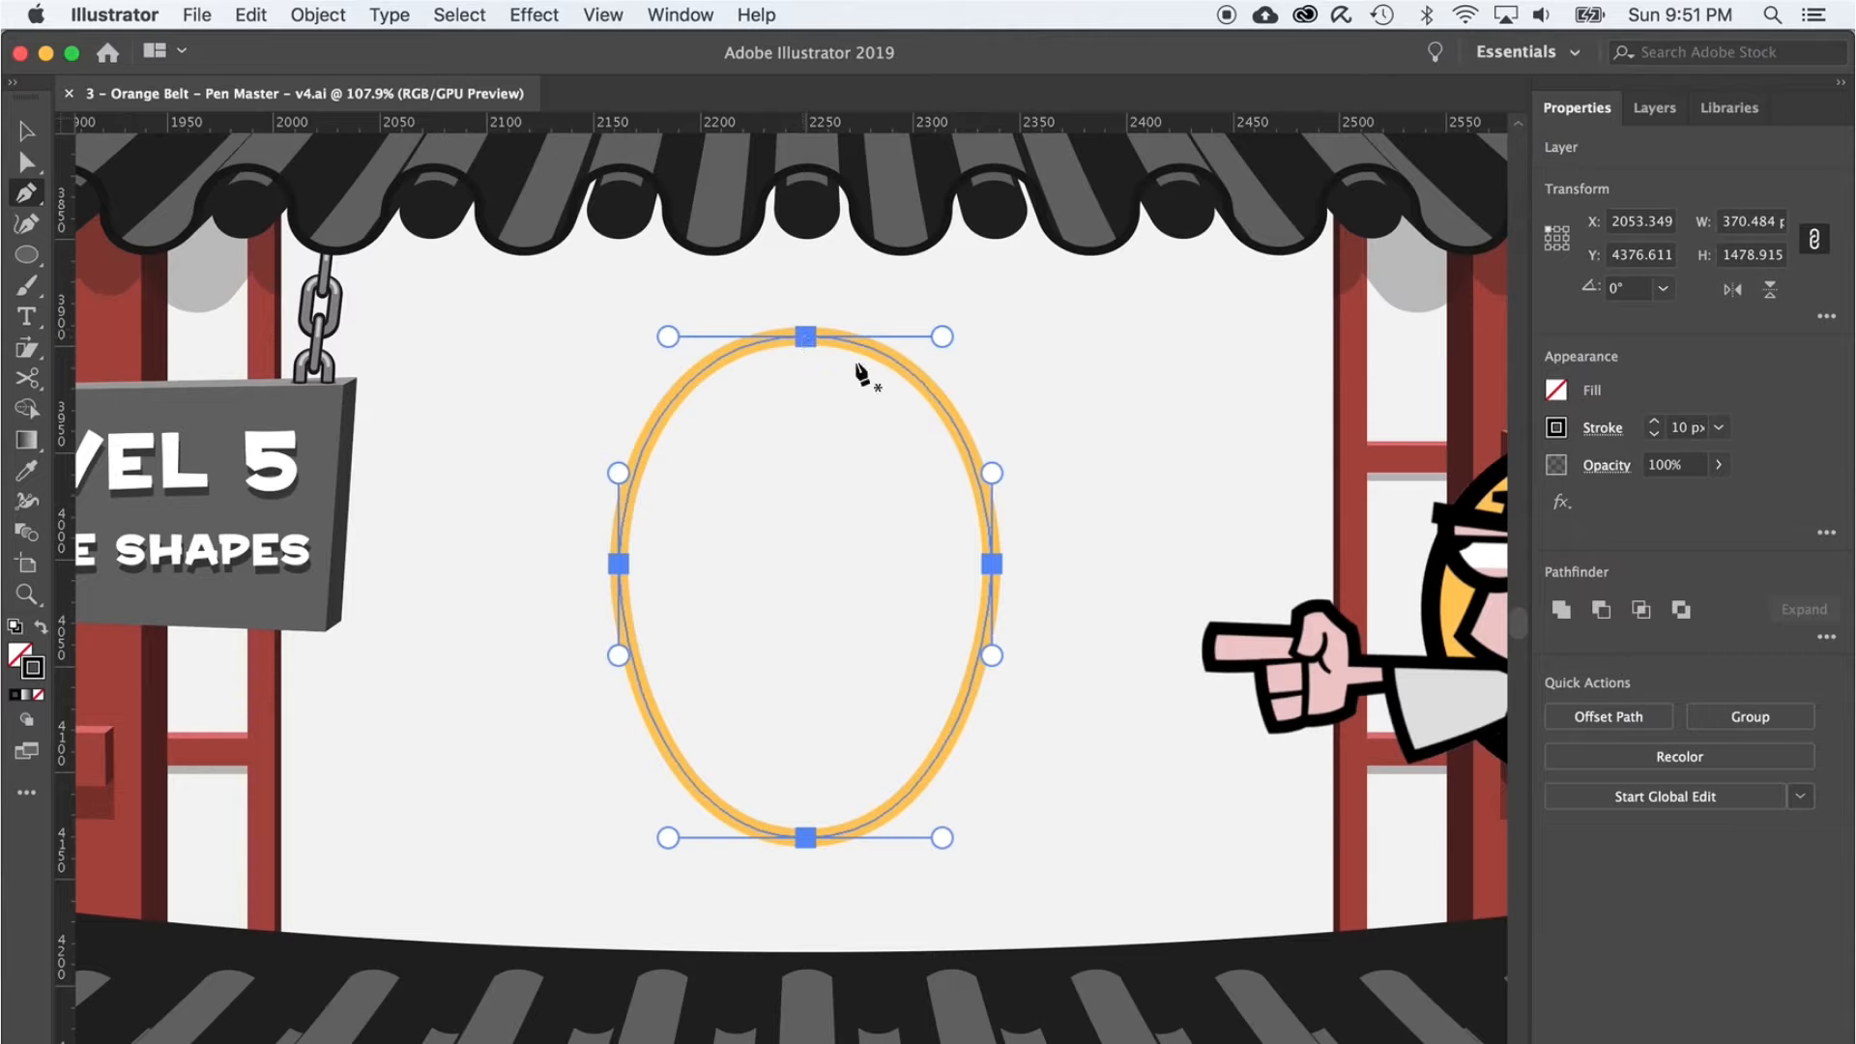
pyautogui.moveTo(734, 385)
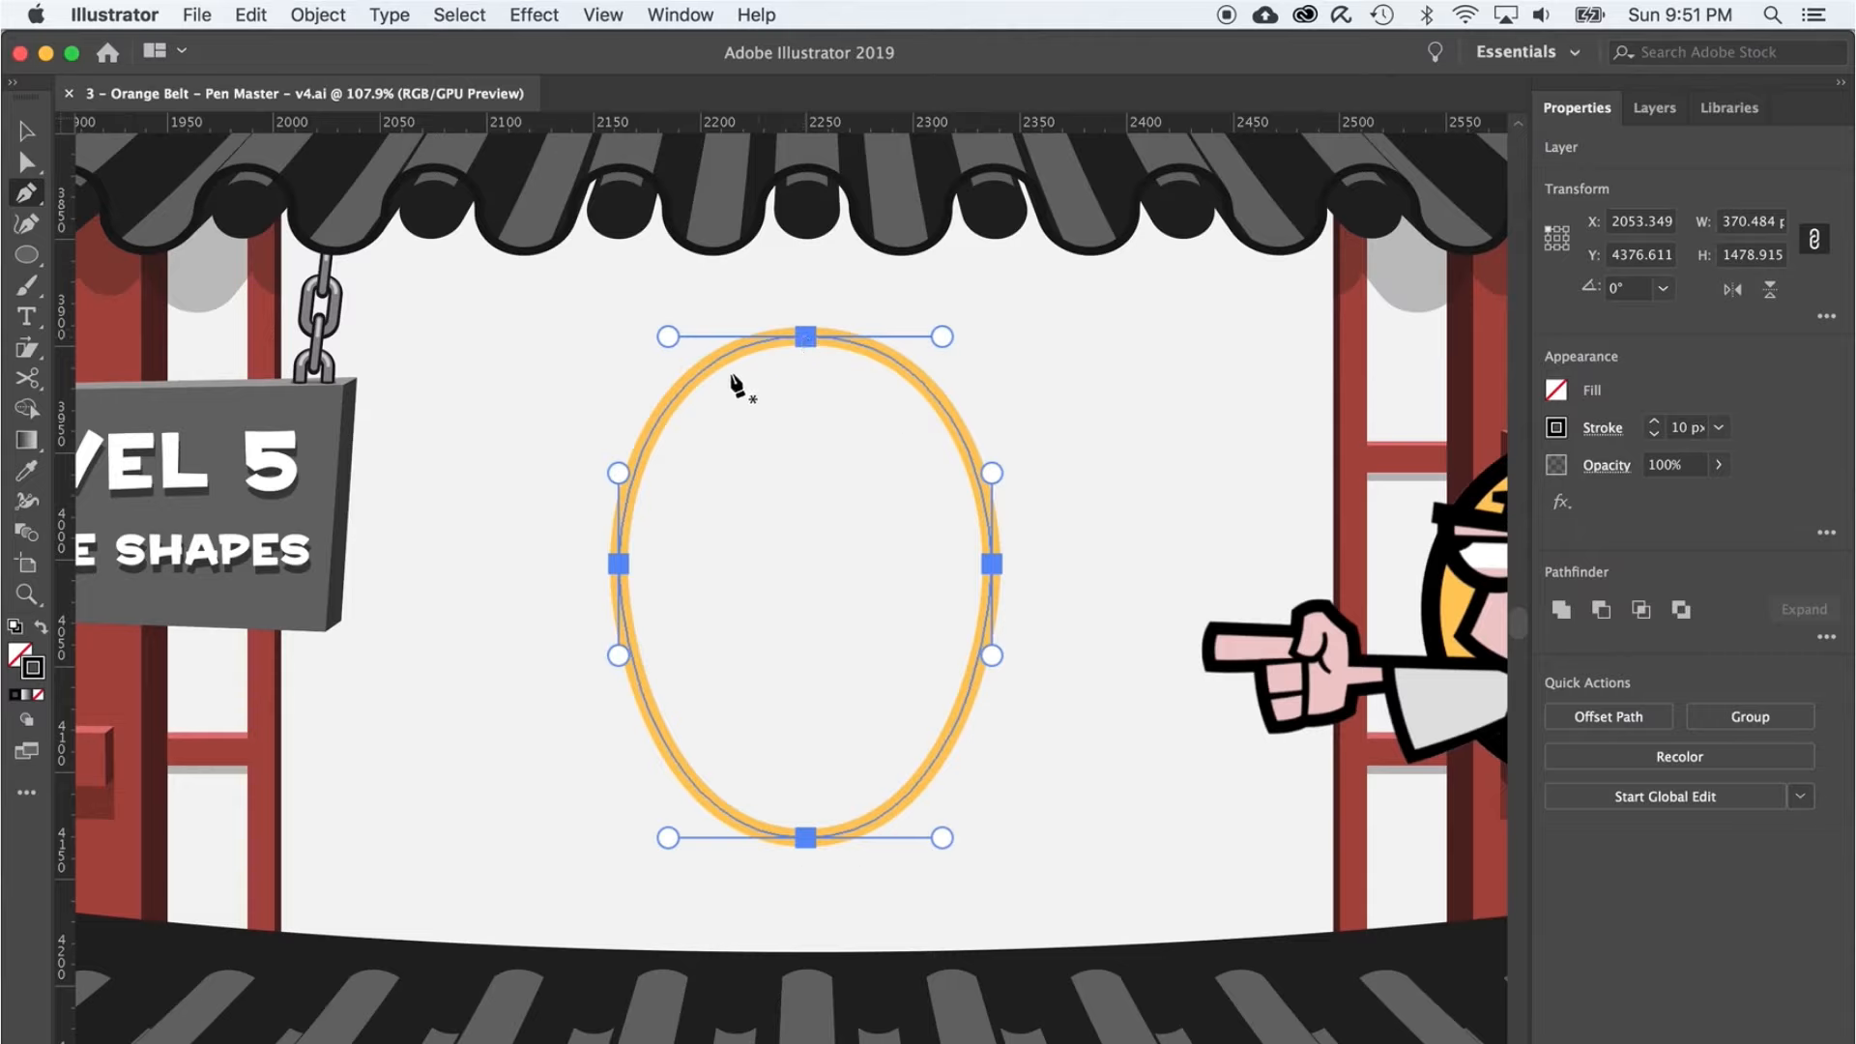
pyautogui.moveTo(835, 539)
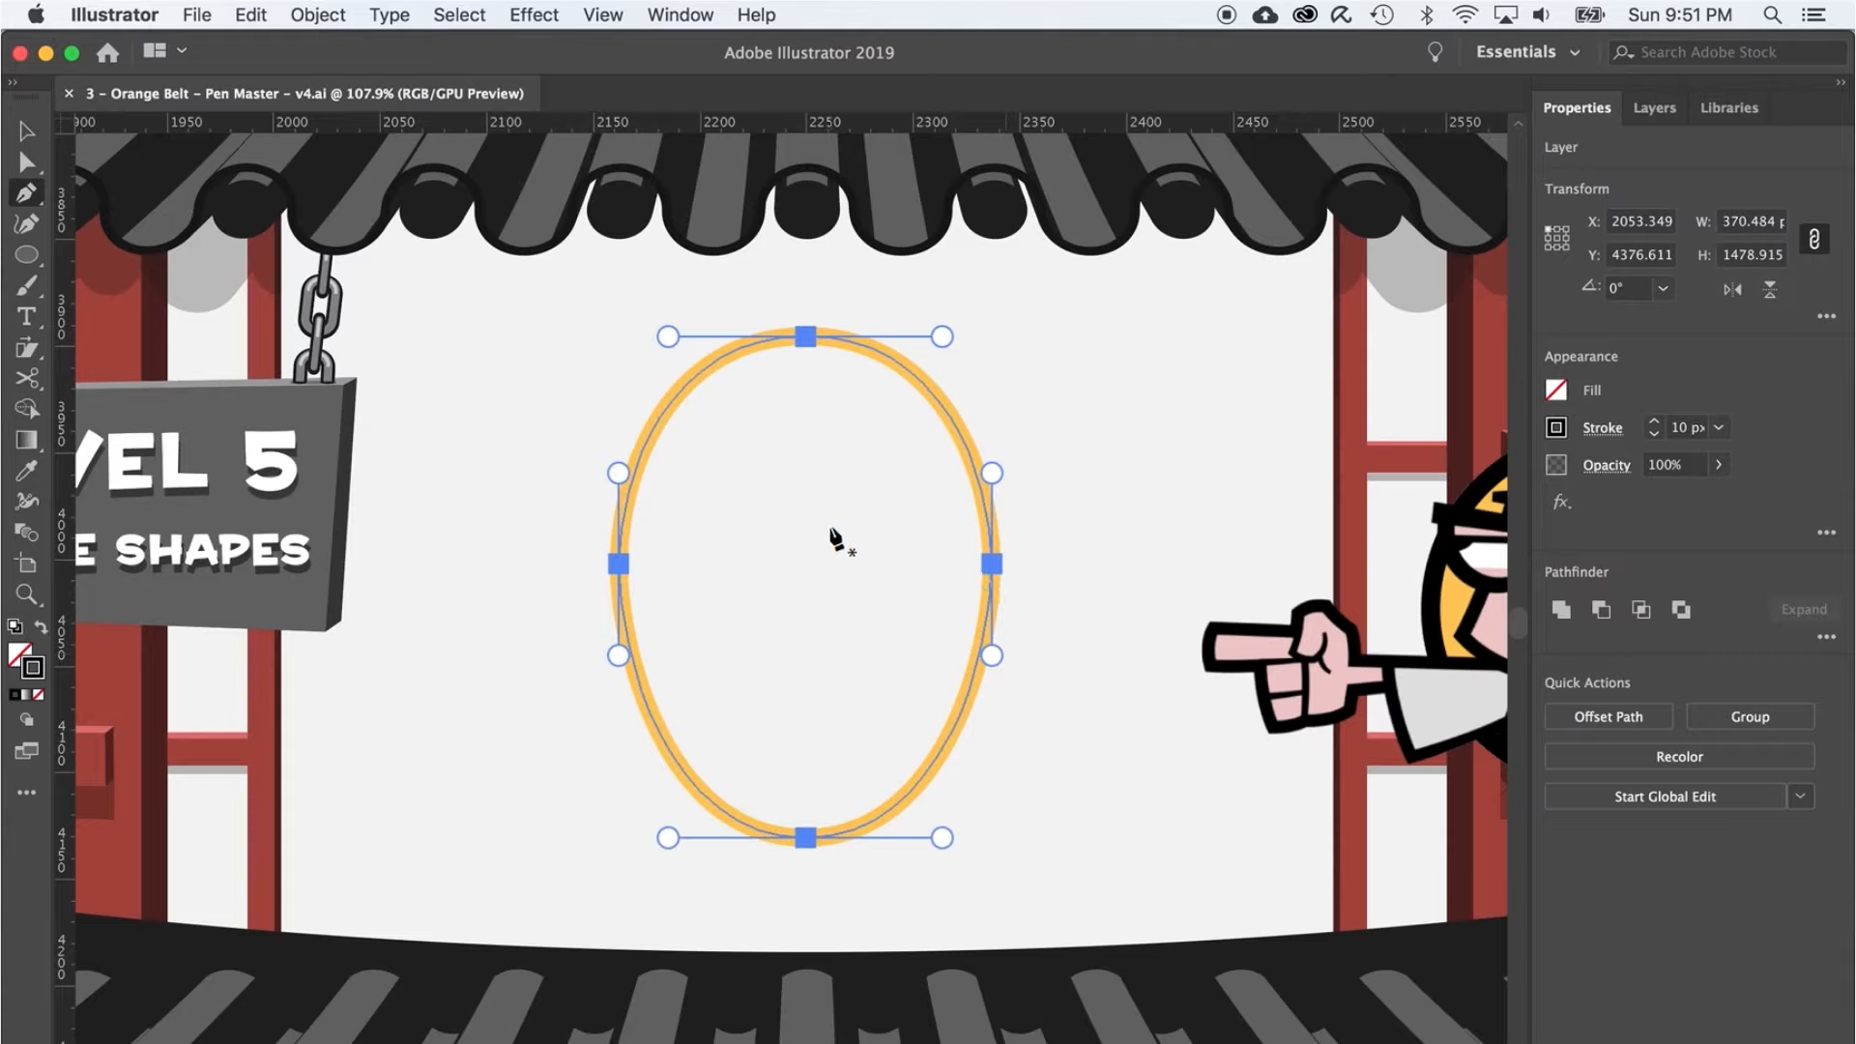
pyautogui.moveTo(816, 356)
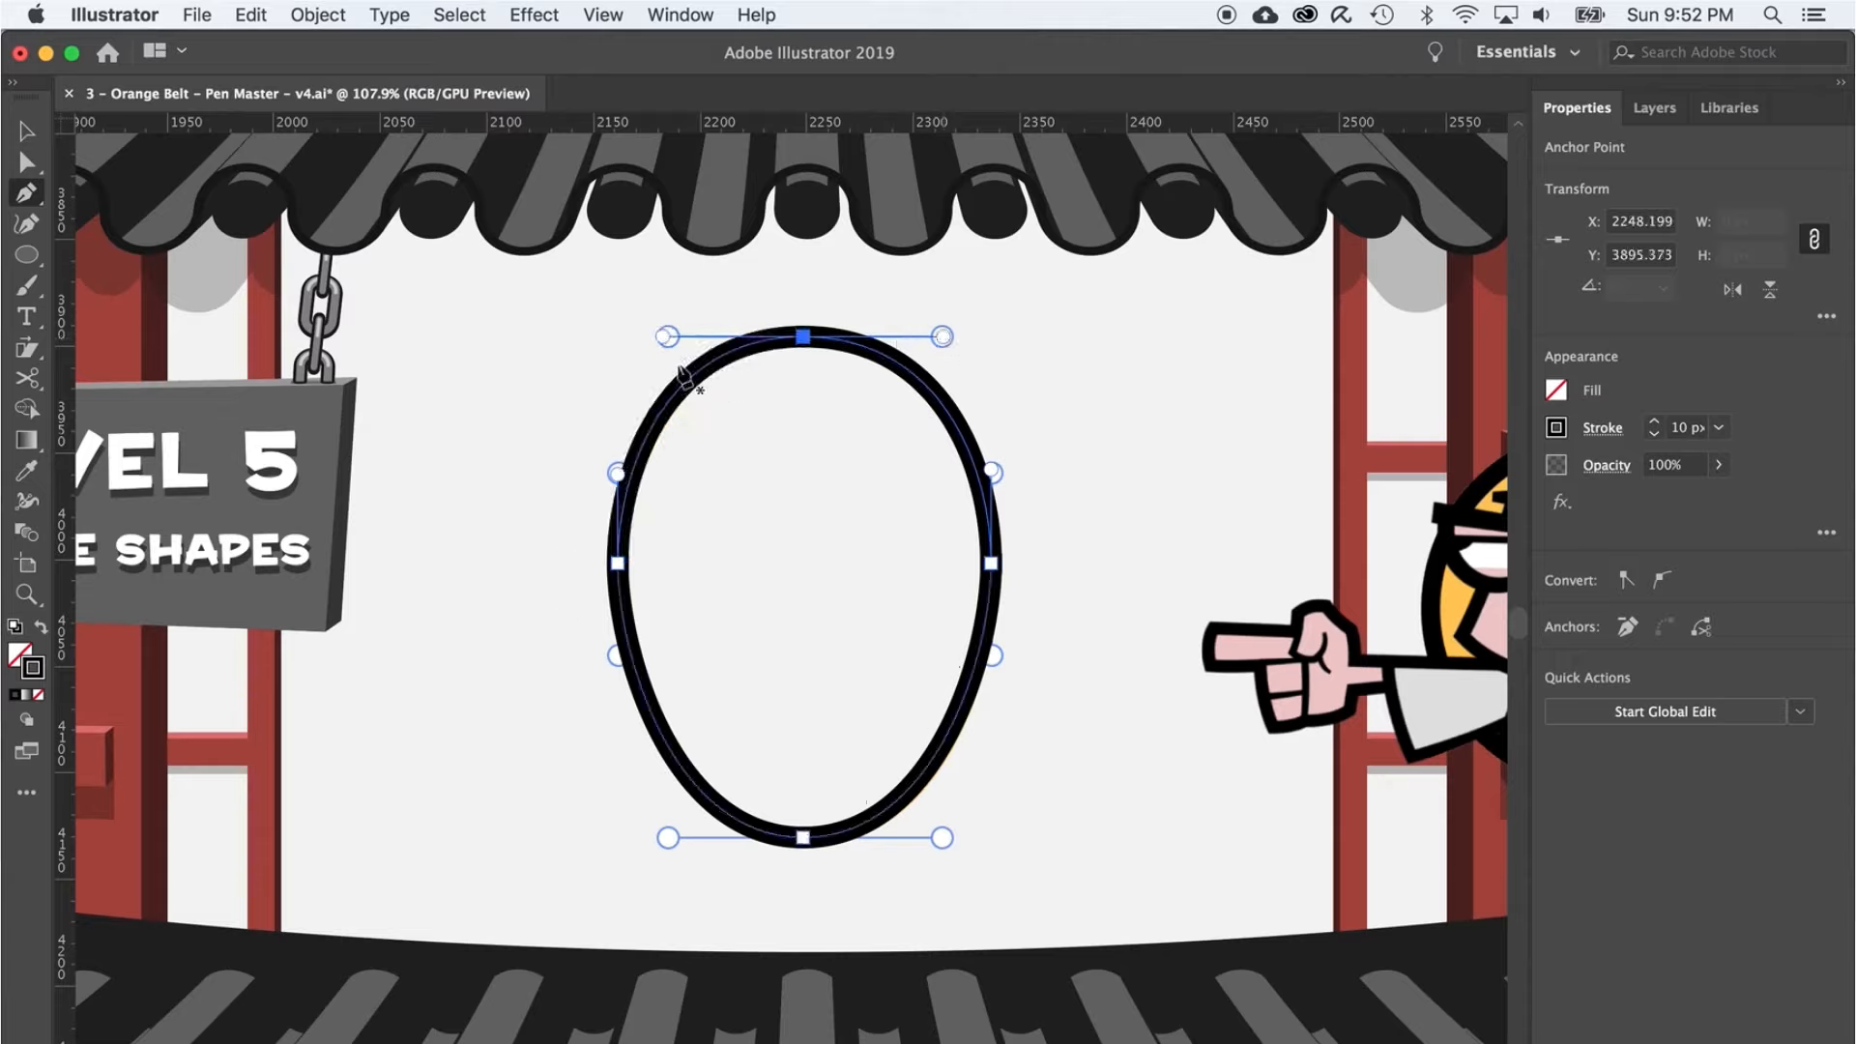
# - Close the Level 5 oval with curve anchors at top, sides and bottom, then move on to Level 6
pyautogui.scroll(-3)
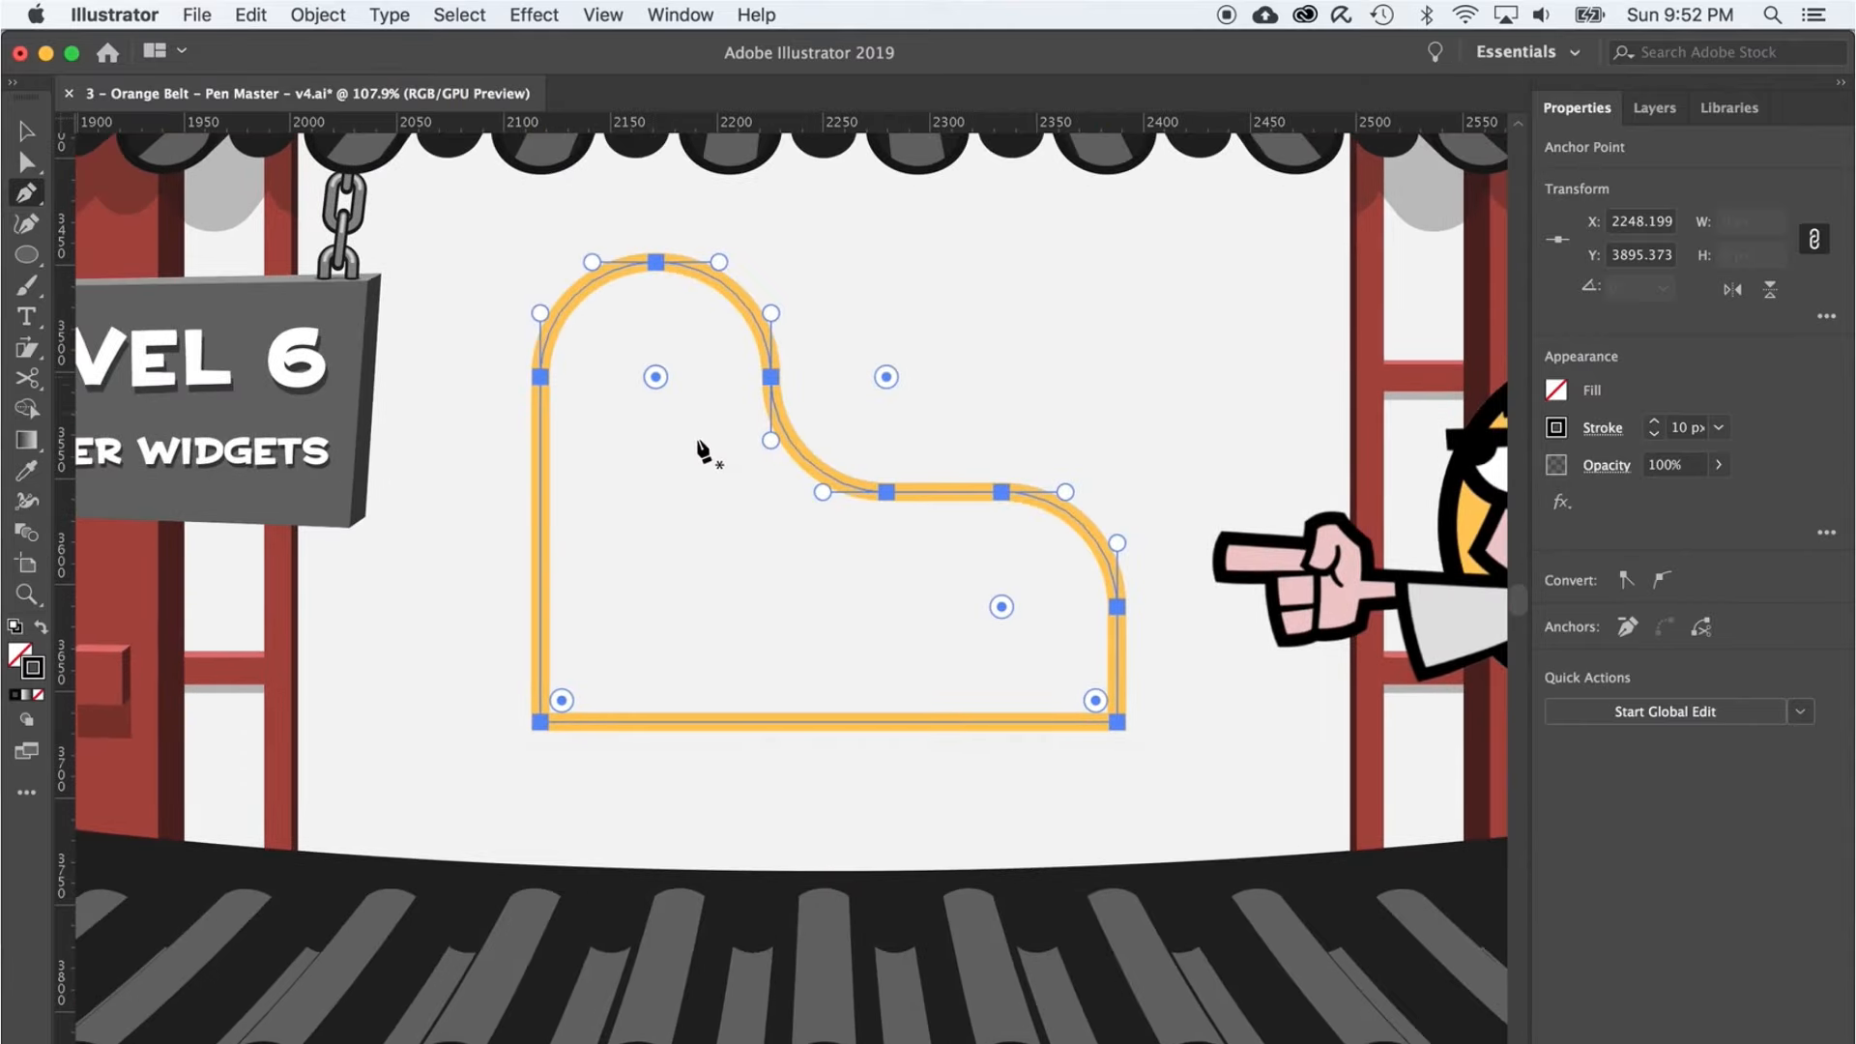
pyautogui.moveTo(920, 486)
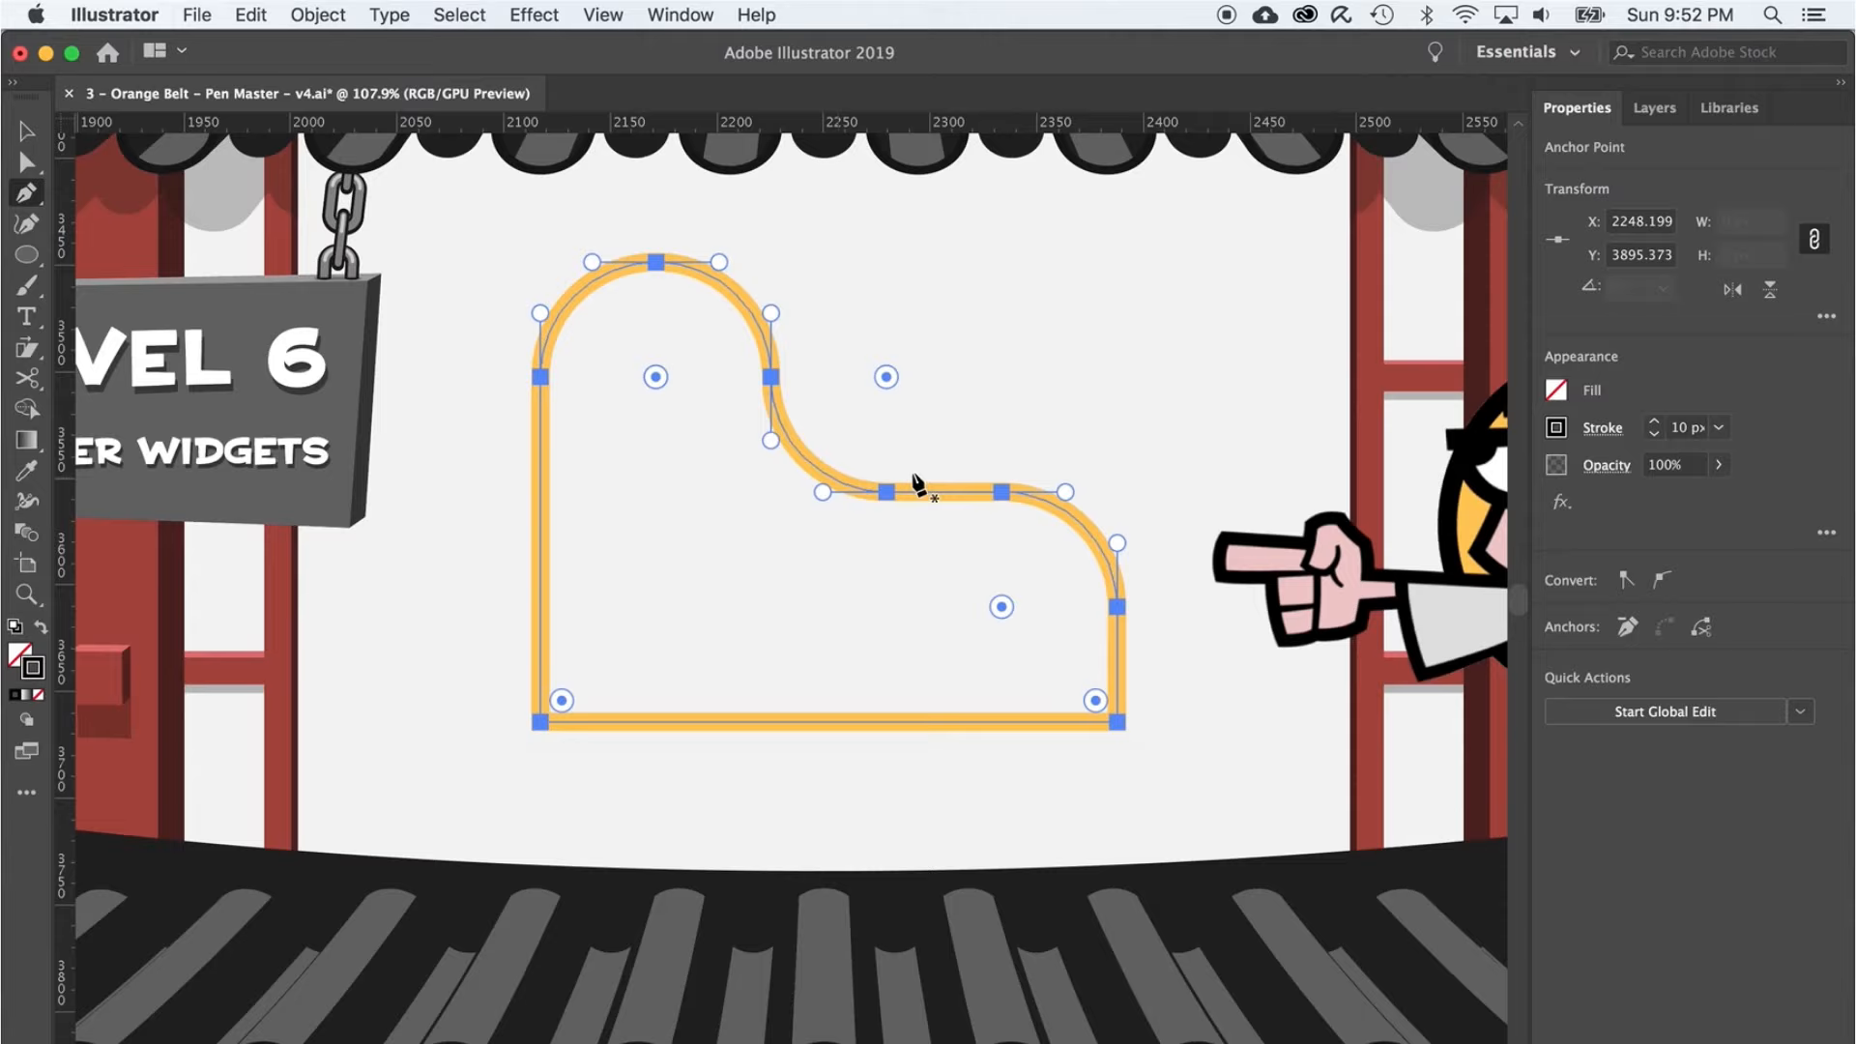
pyautogui.moveTo(657, 384)
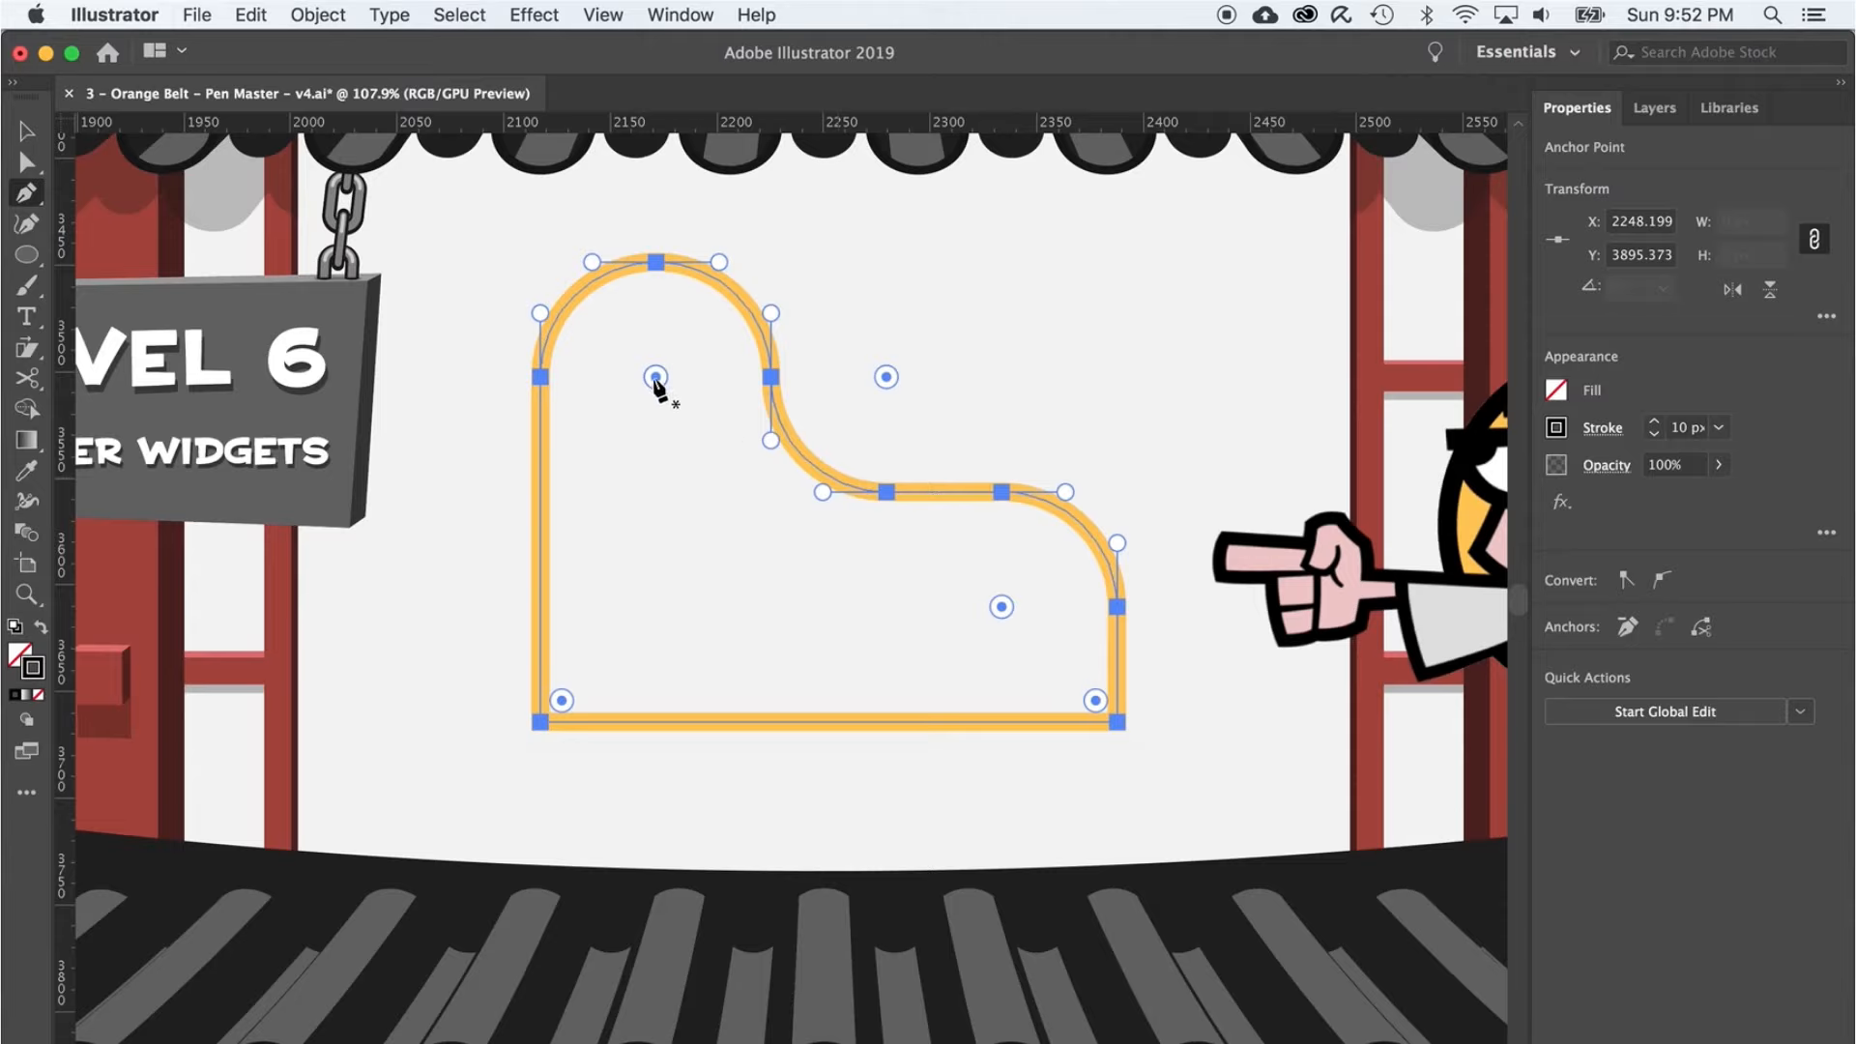
# - Draw the Level 6 widget's corners and round them with live corner widgets to match the guide
pyautogui.press('shift')
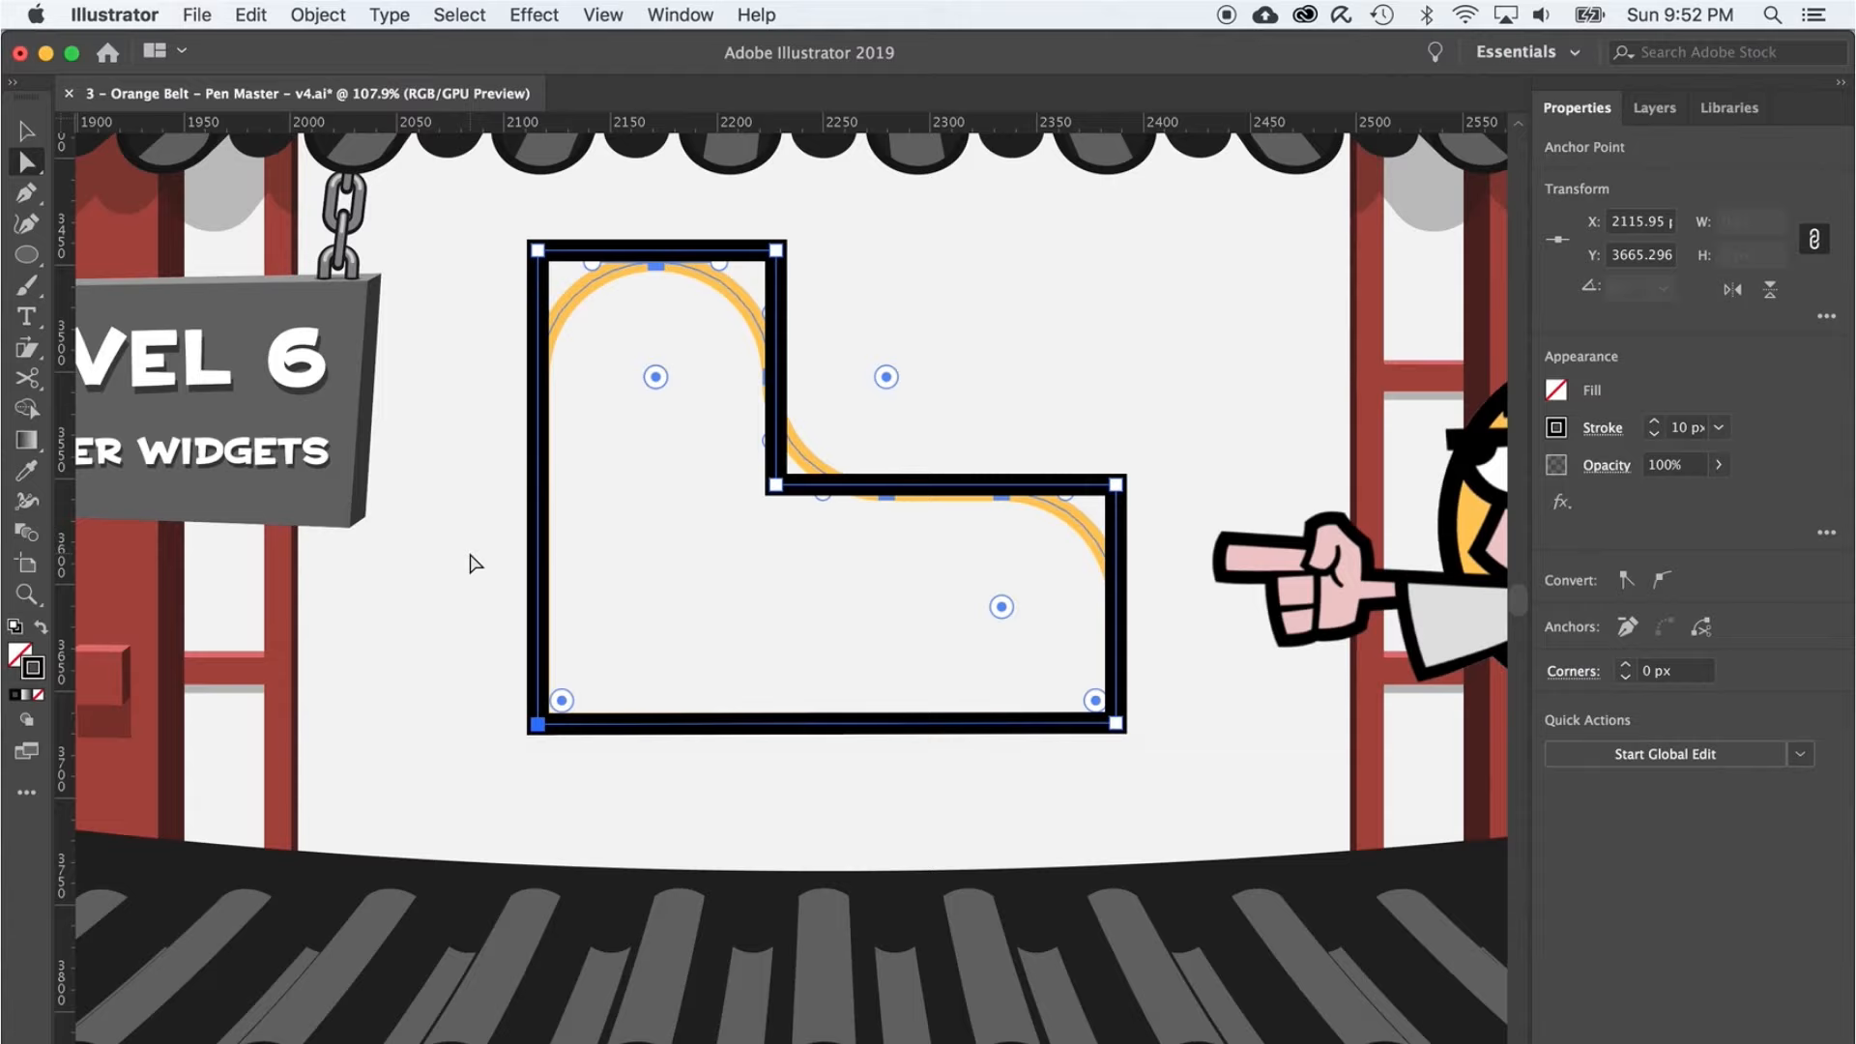
pyautogui.moveTo(557, 257)
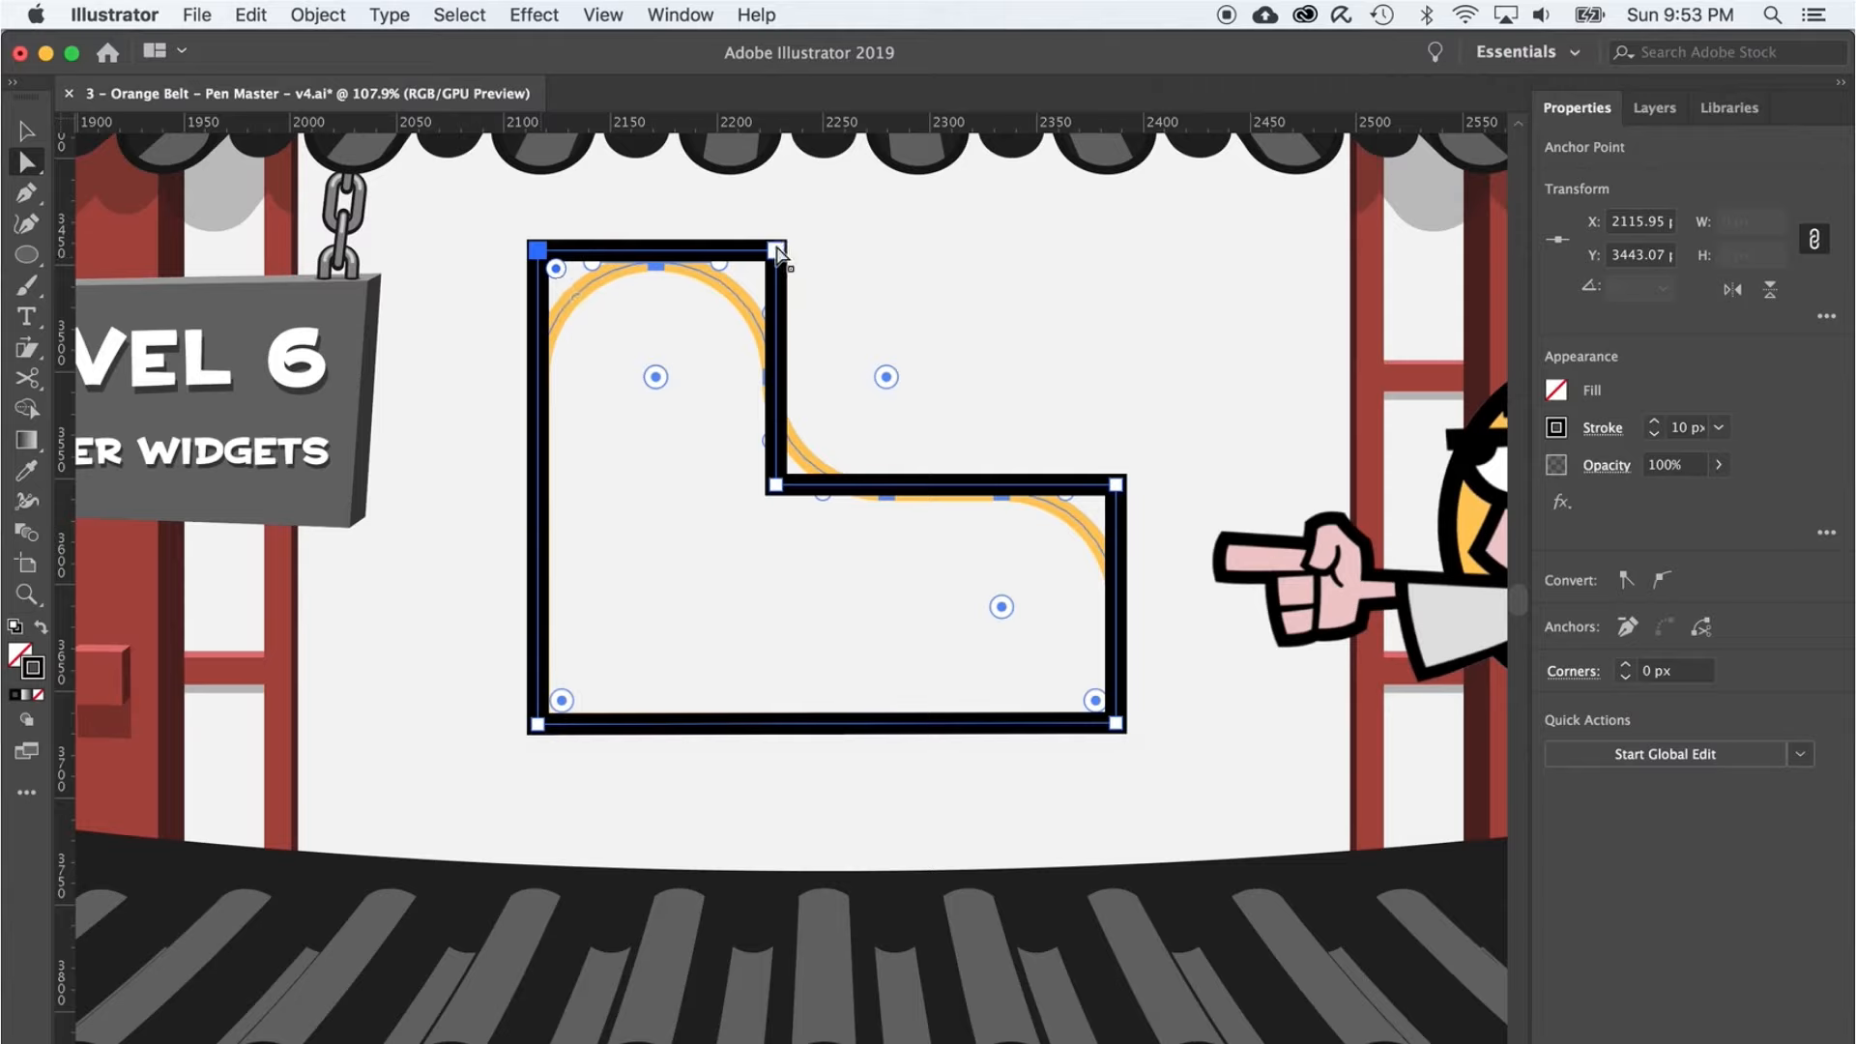
pyautogui.click(775, 251)
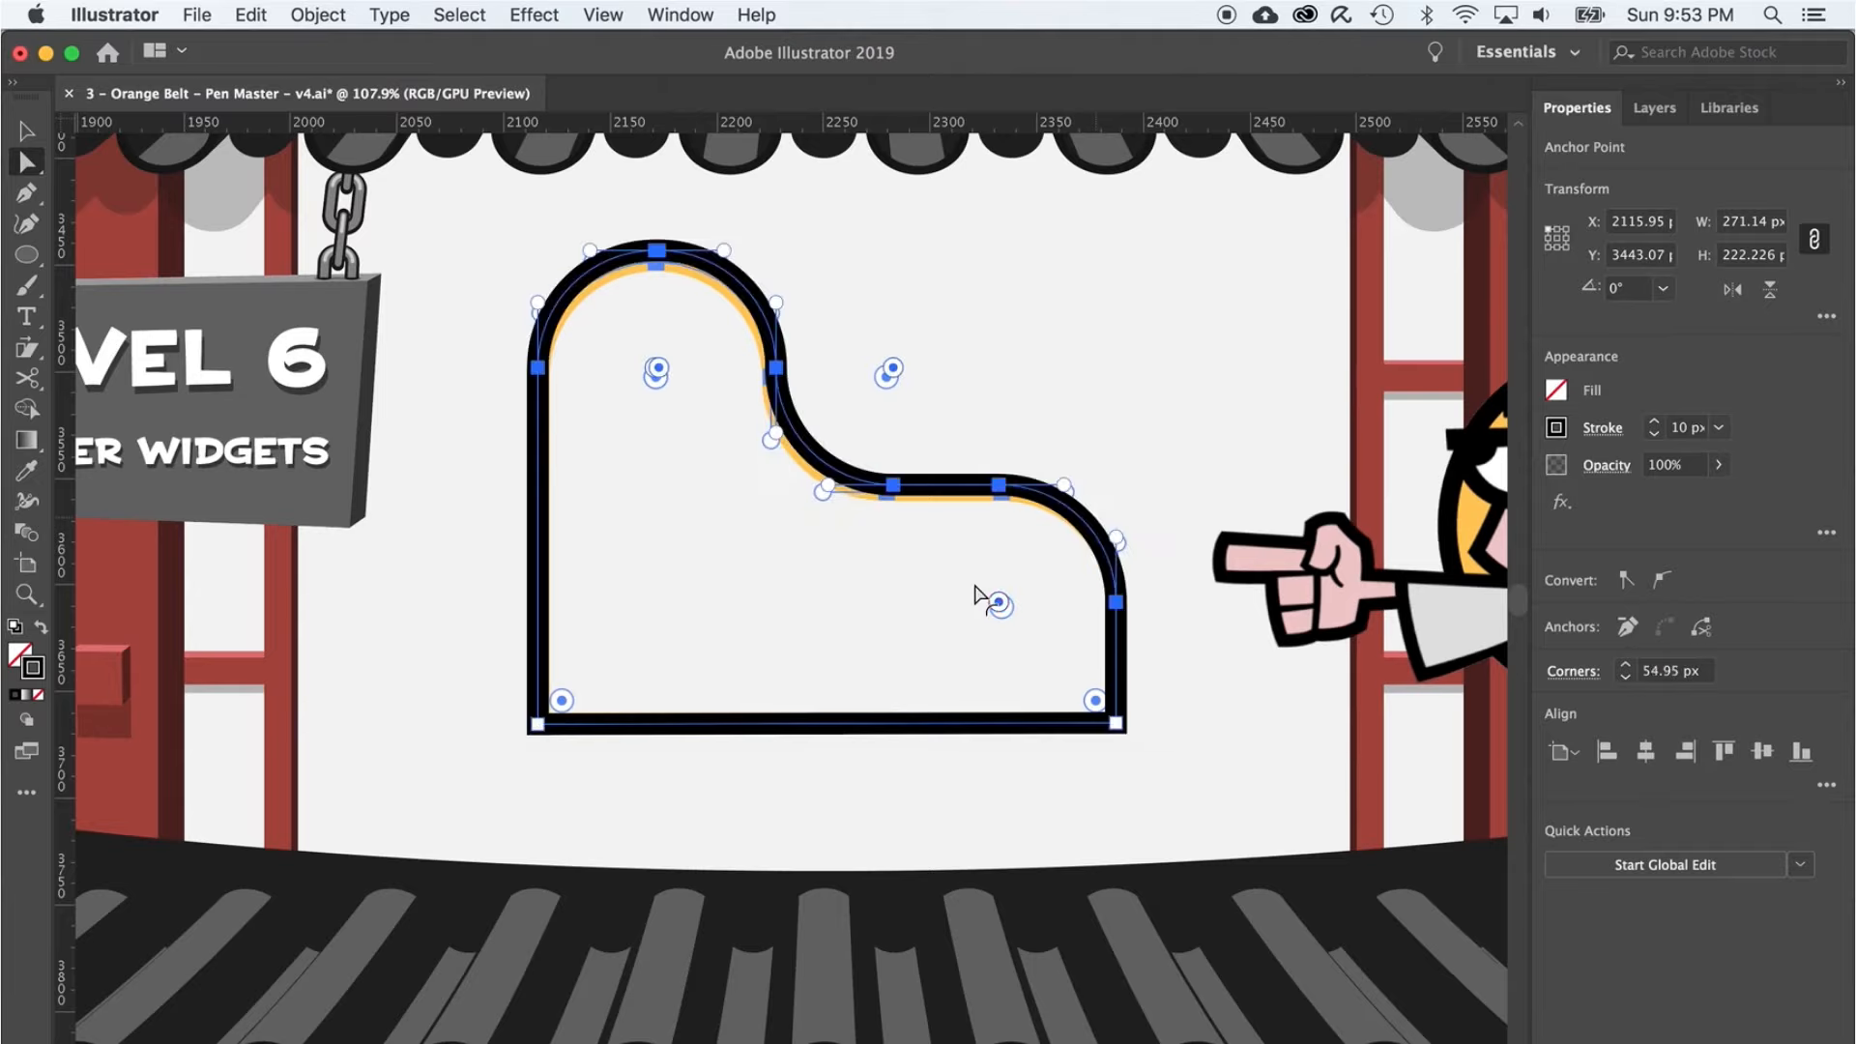
pyautogui.moveTo(1077, 772)
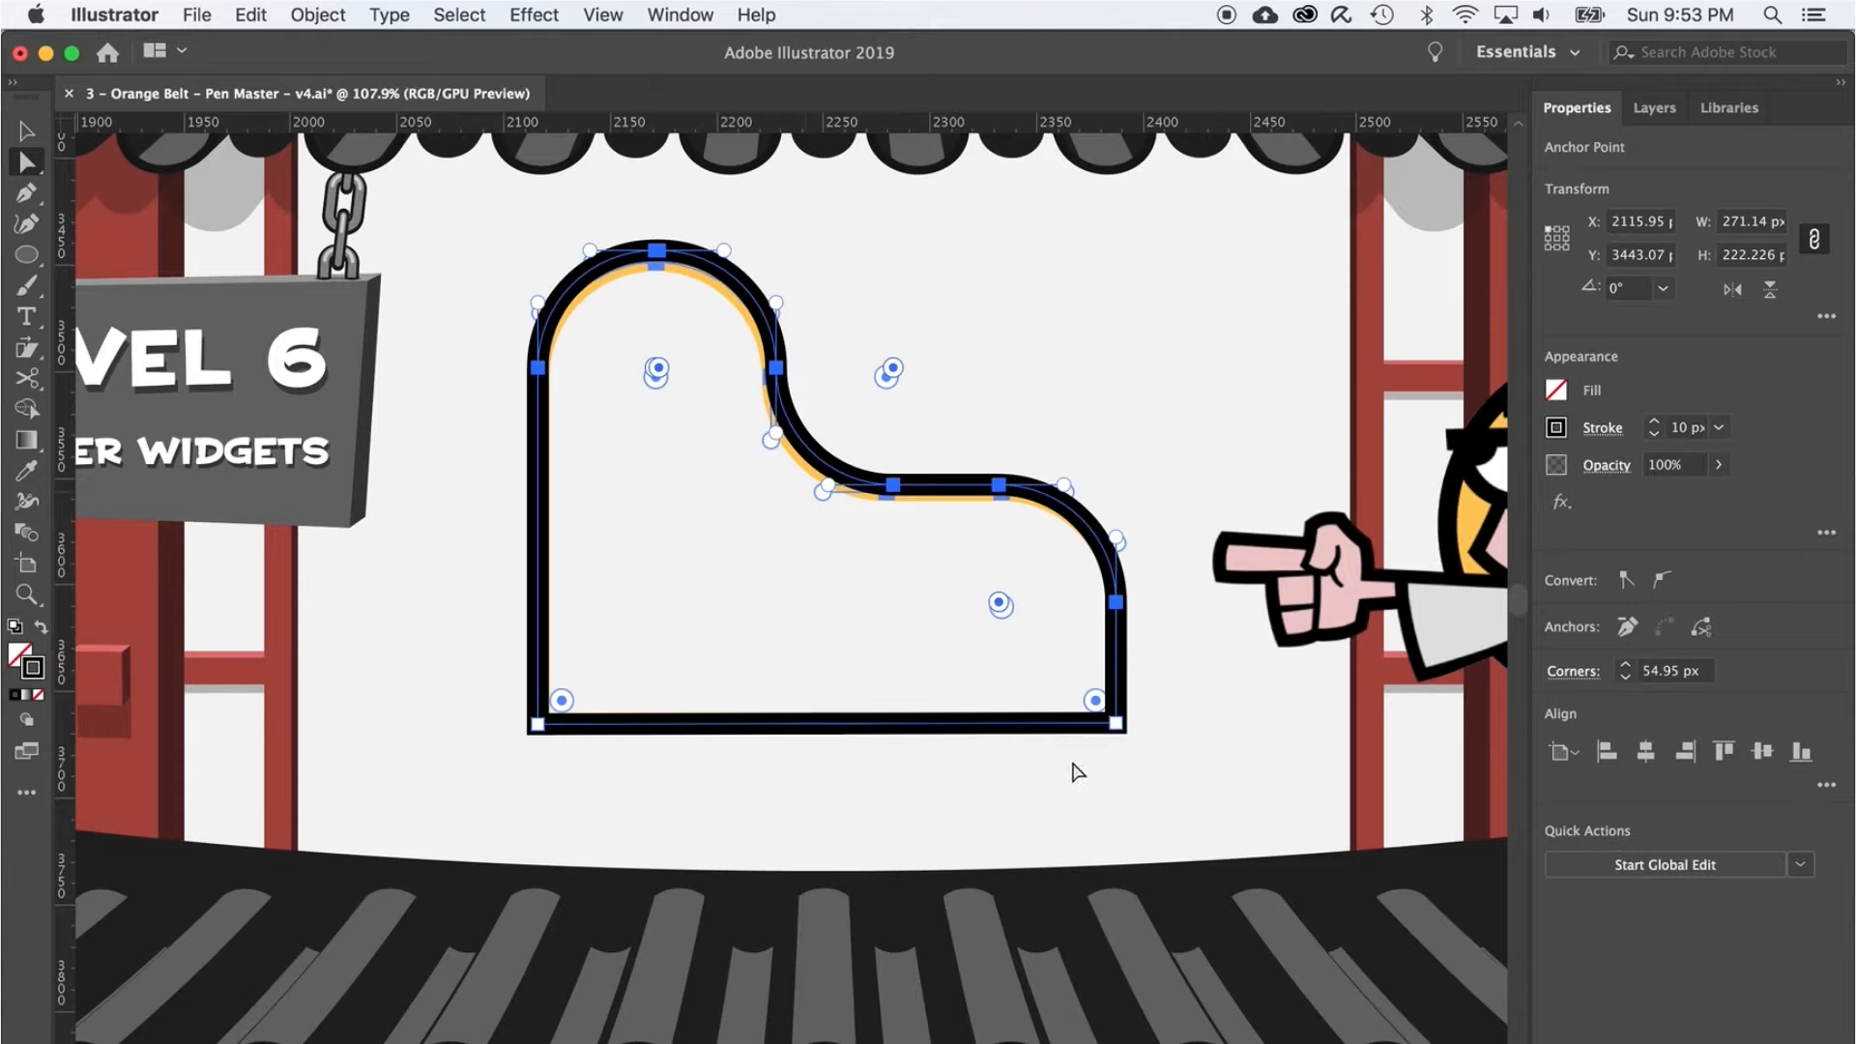
pyautogui.moveTo(841, 325)
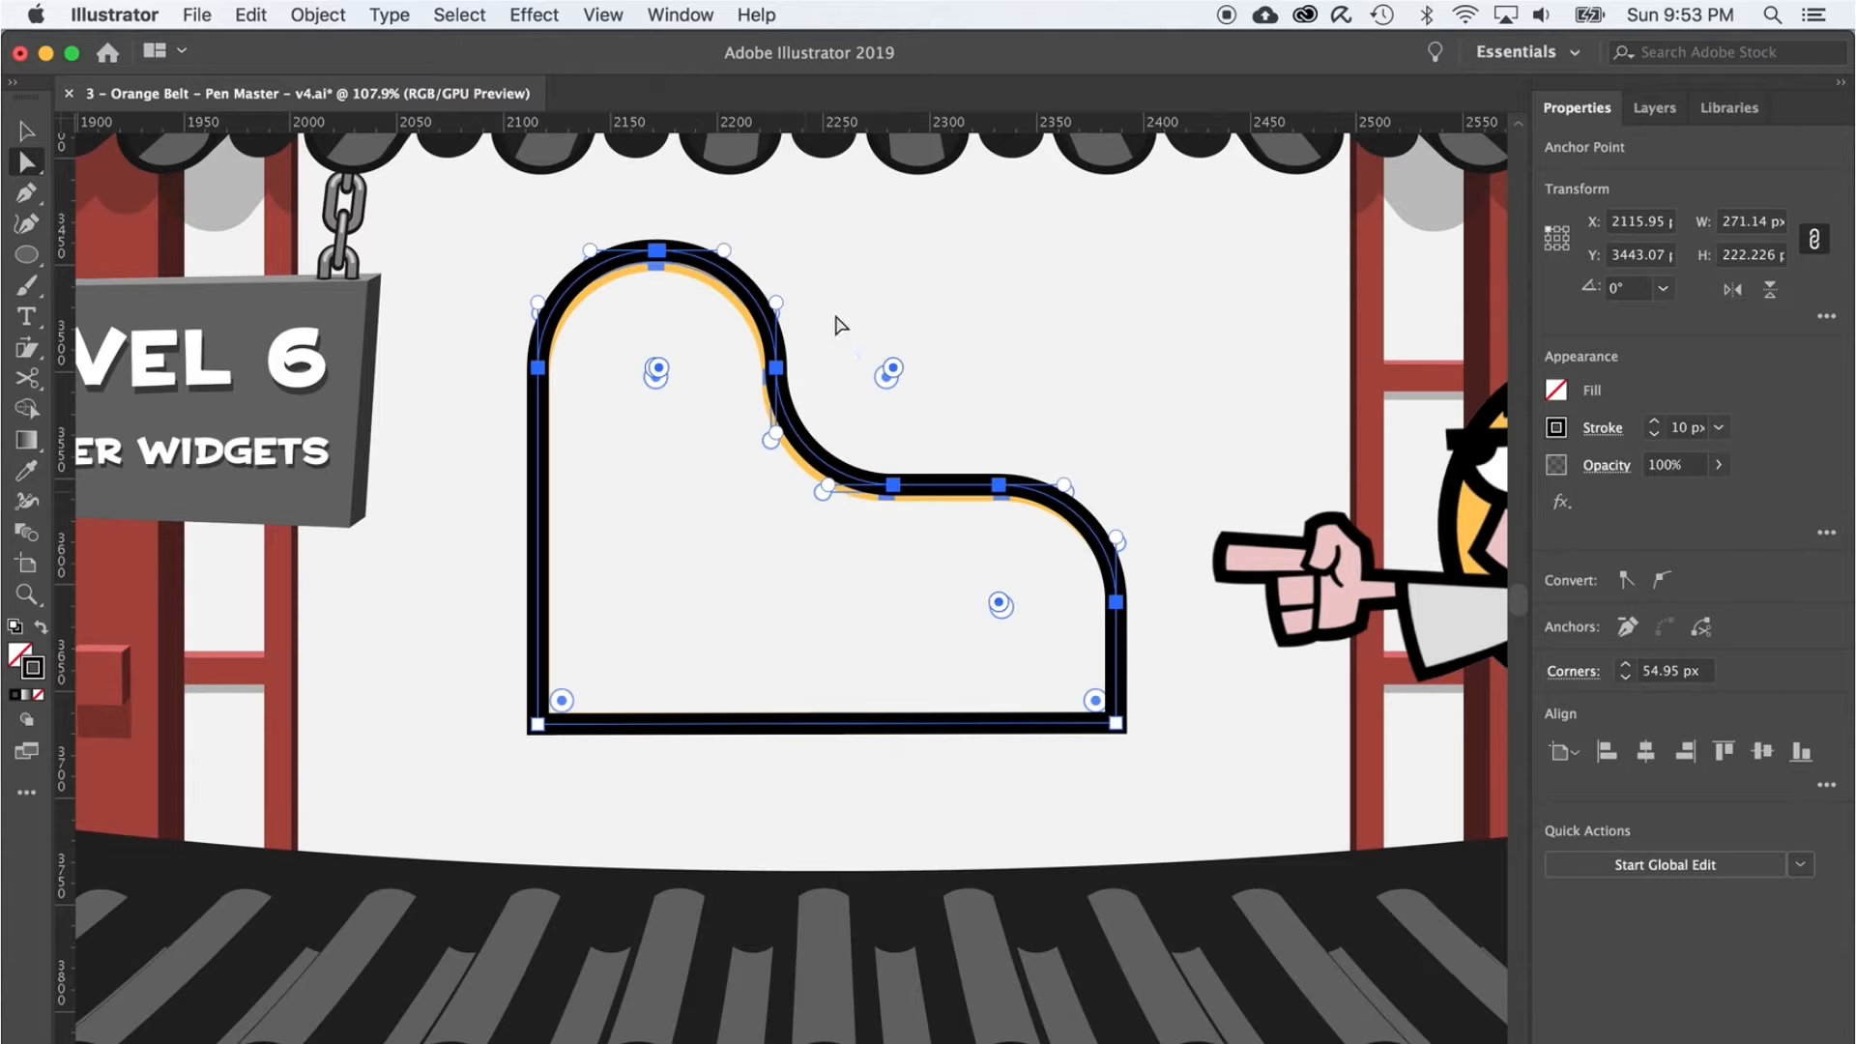
pyautogui.moveTo(881, 379)
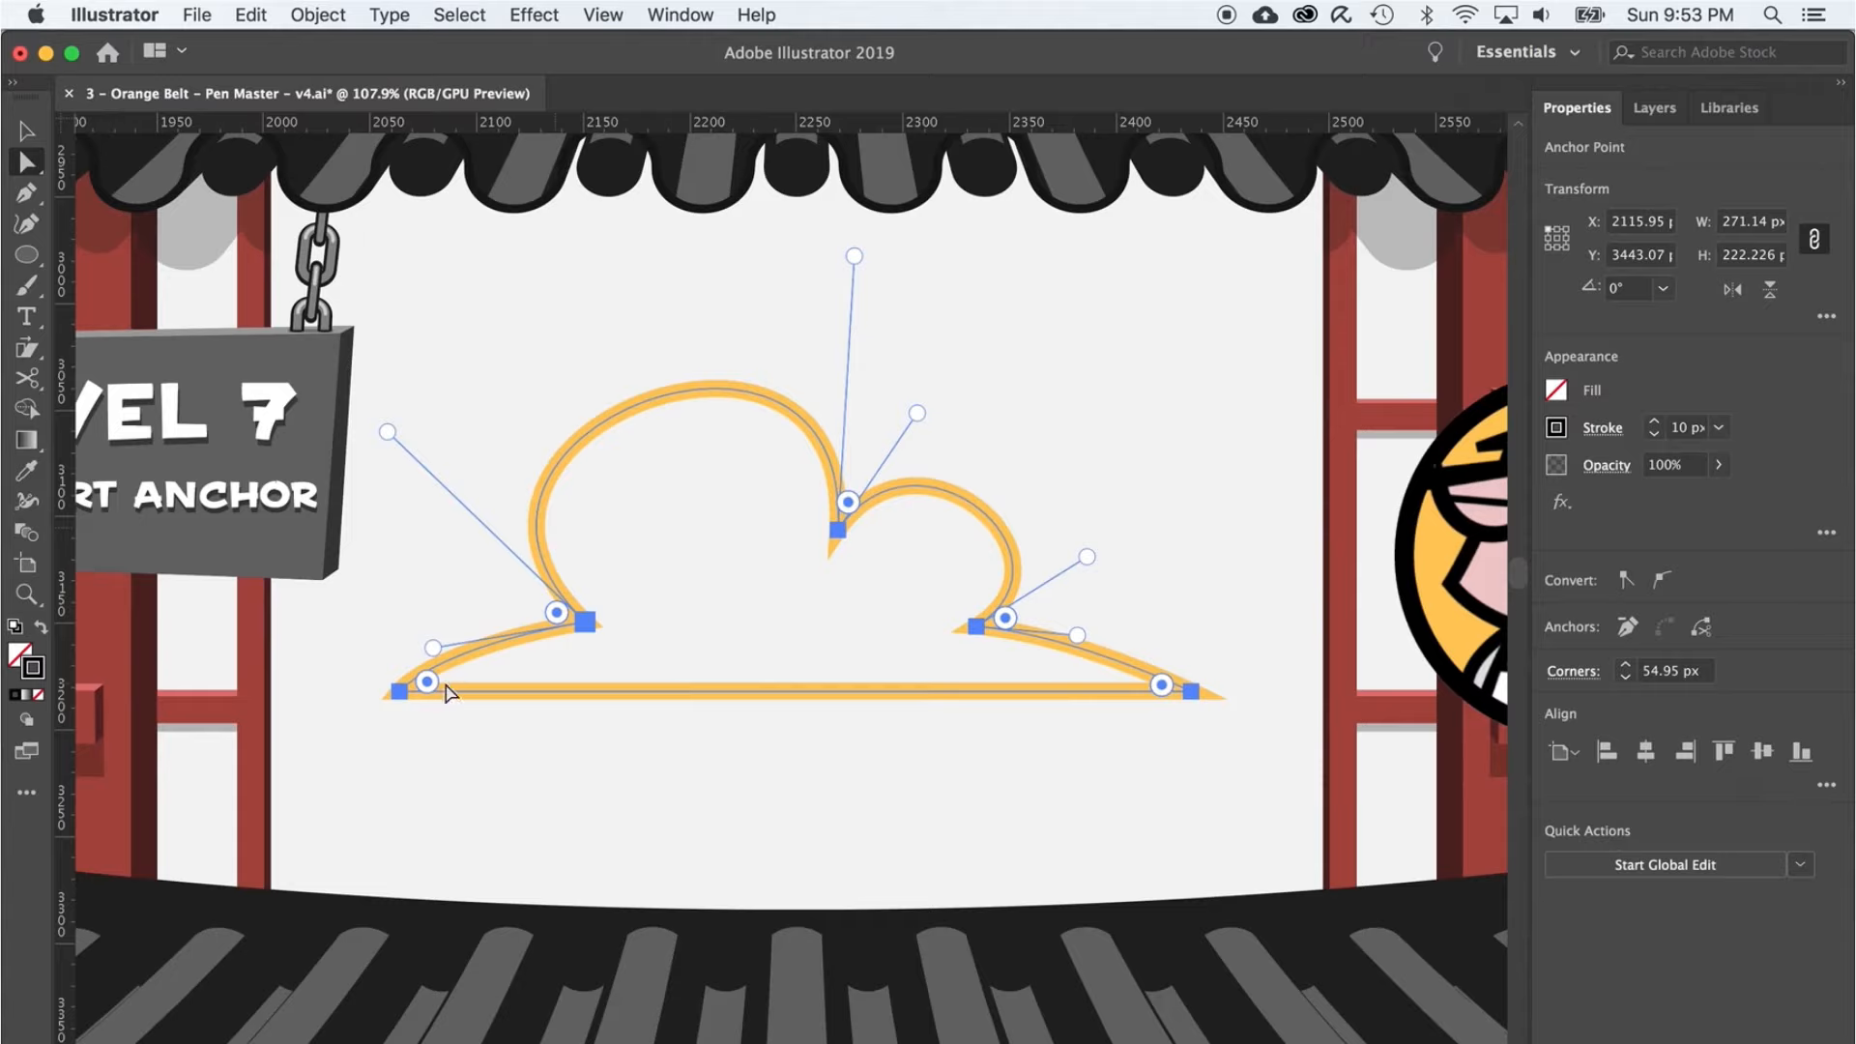
pyautogui.moveTo(779, 568)
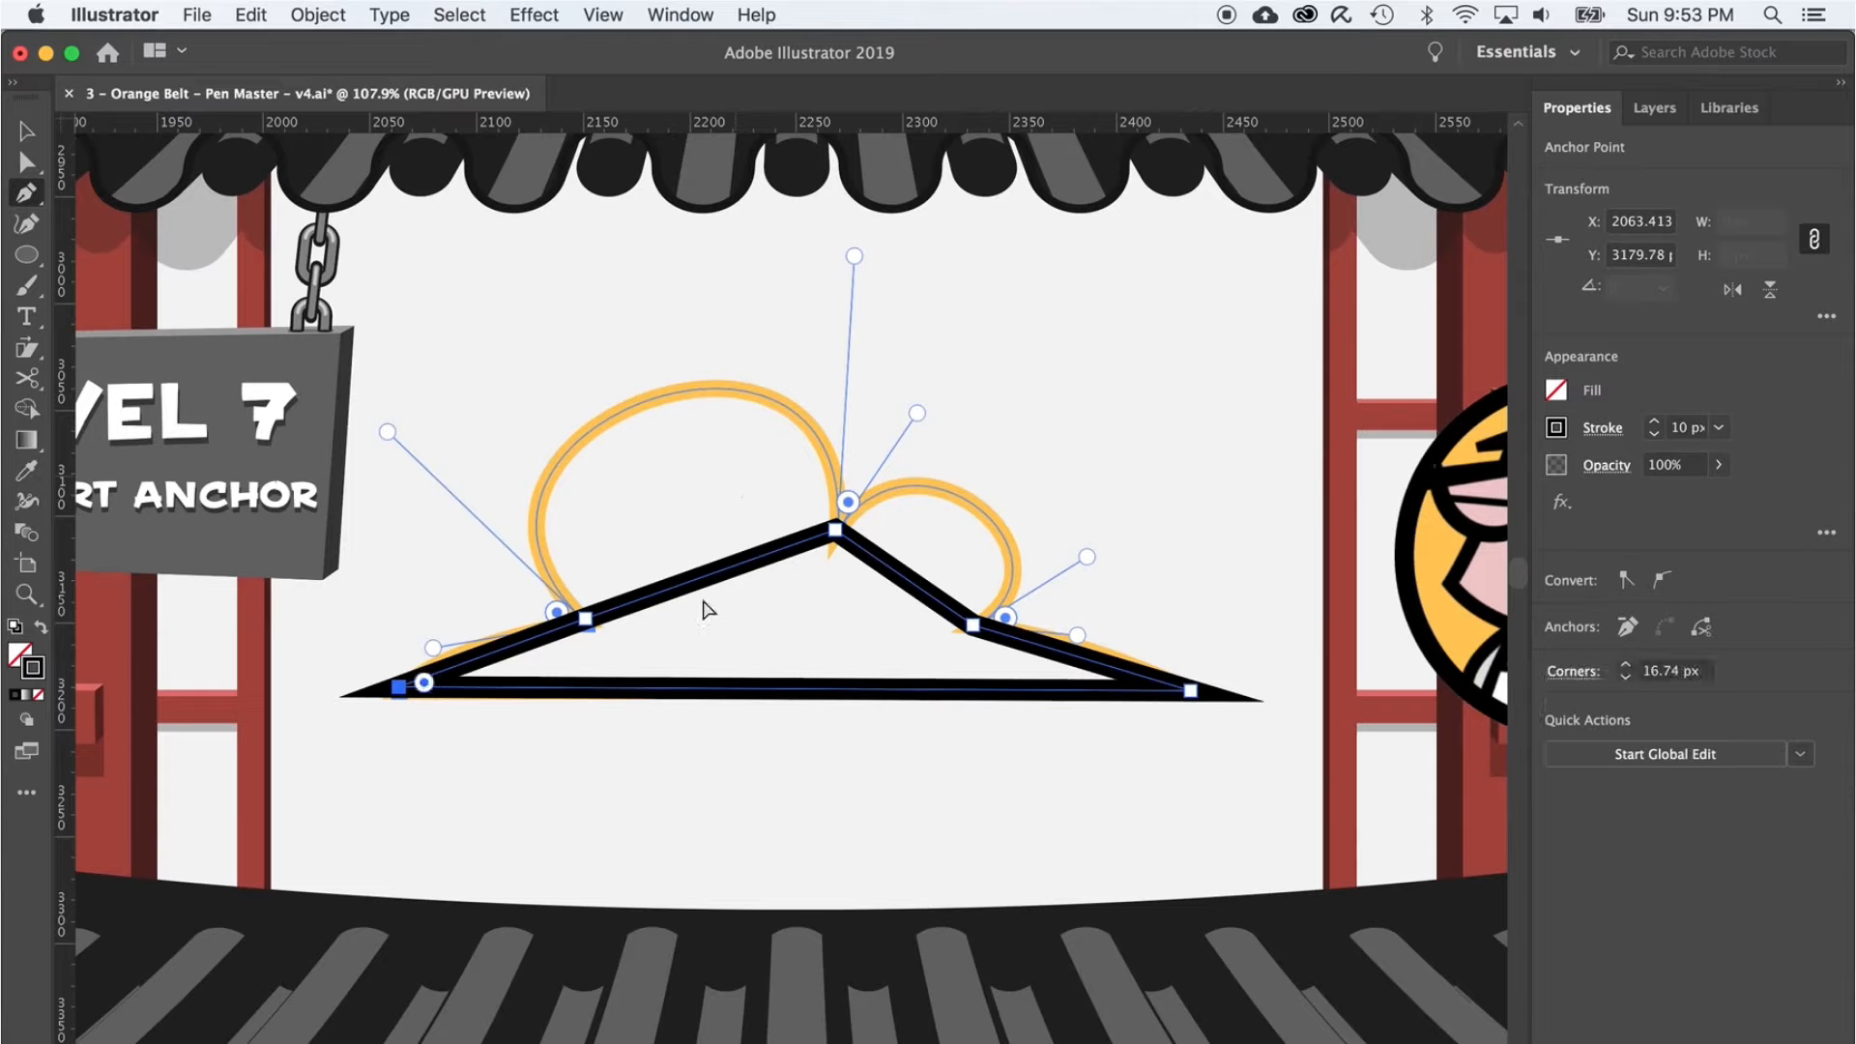
# - Close a straight-edged path over the Level 7 cloud and switch to the Anchor Point tool (Shift+C)
pyautogui.press('shift+c')
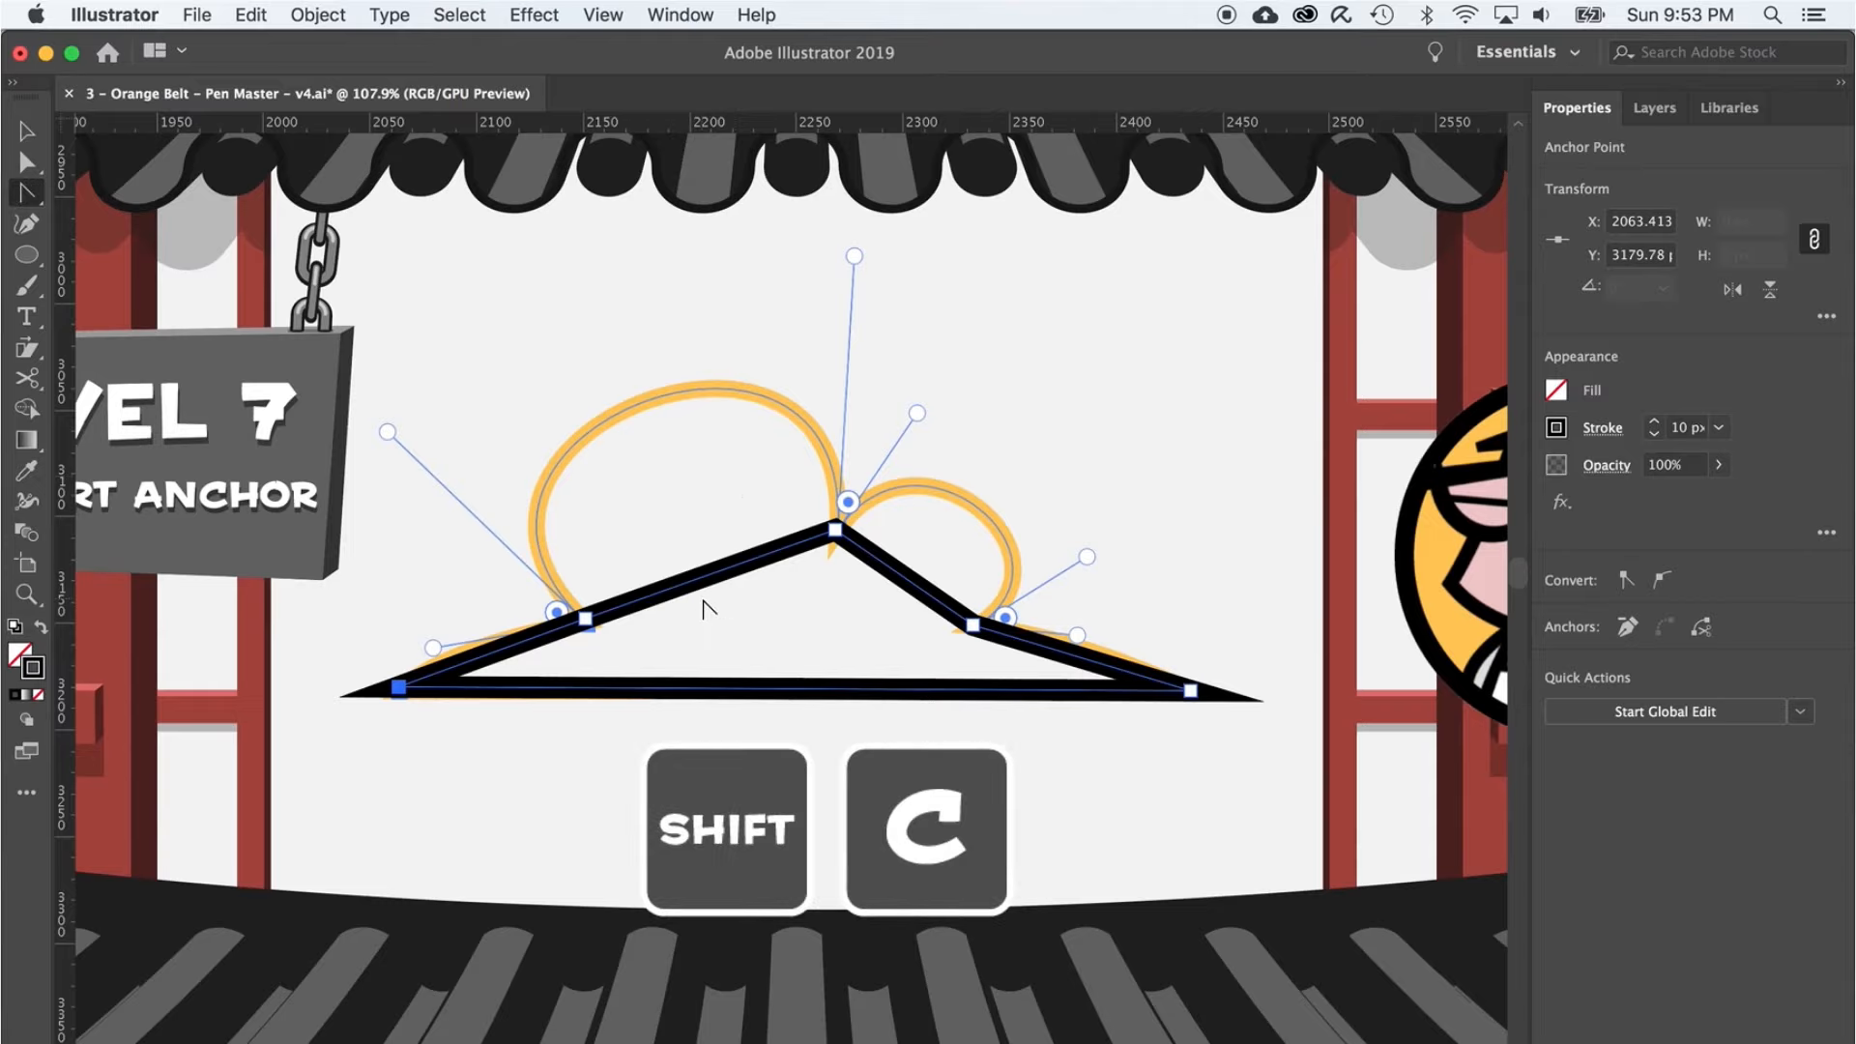
pyautogui.press('shift+c')
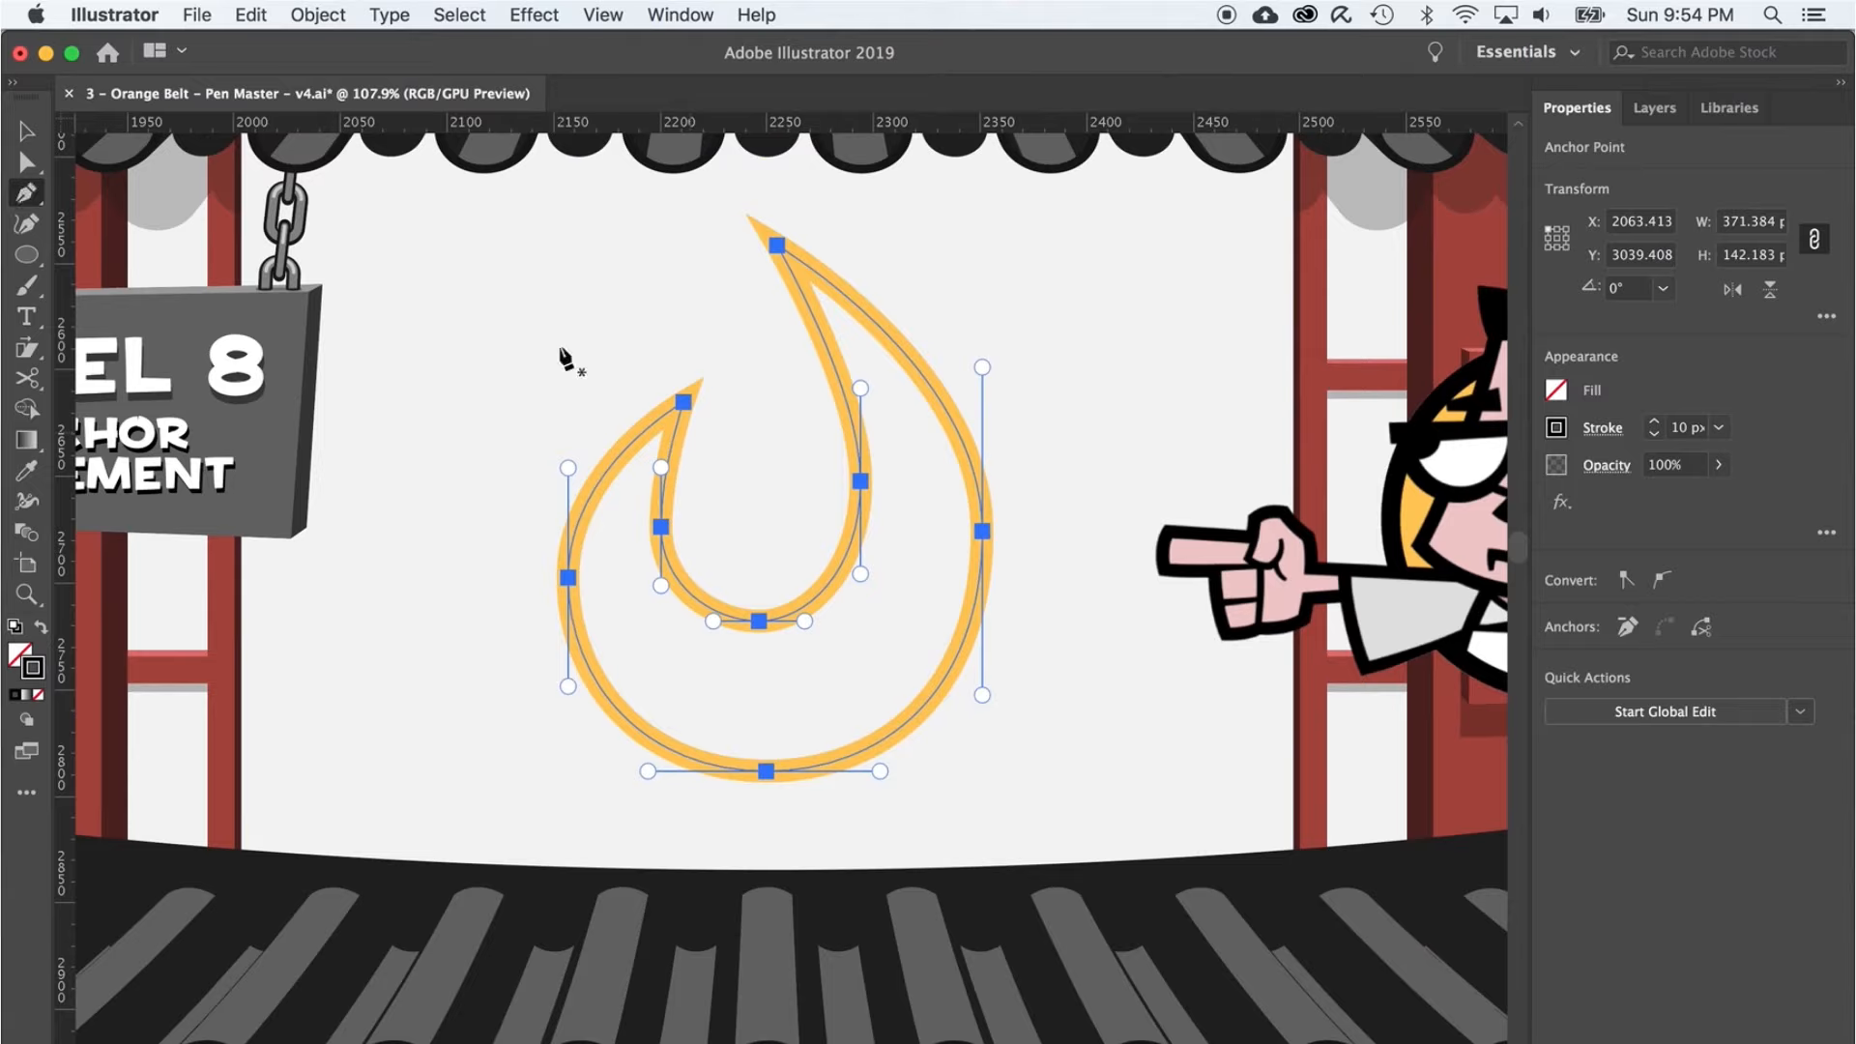
pyautogui.moveTo(852, 356)
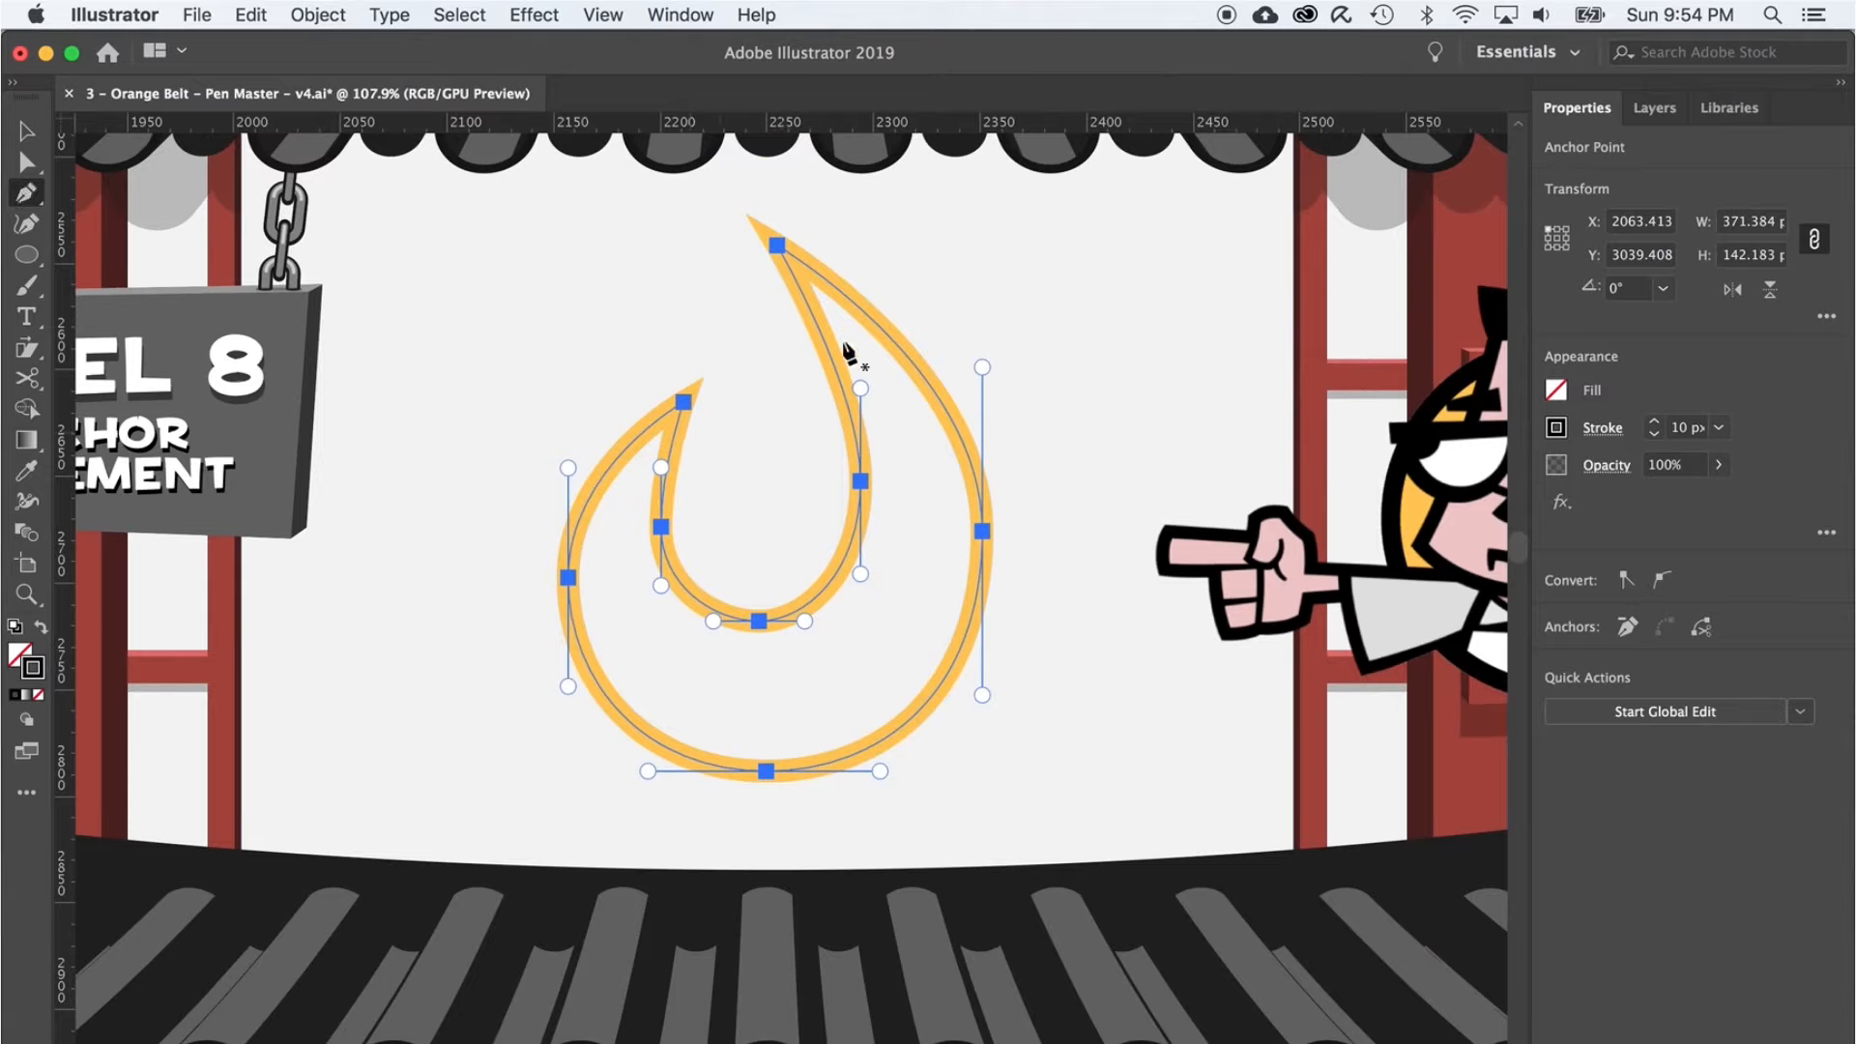
pyautogui.moveTo(597, 439)
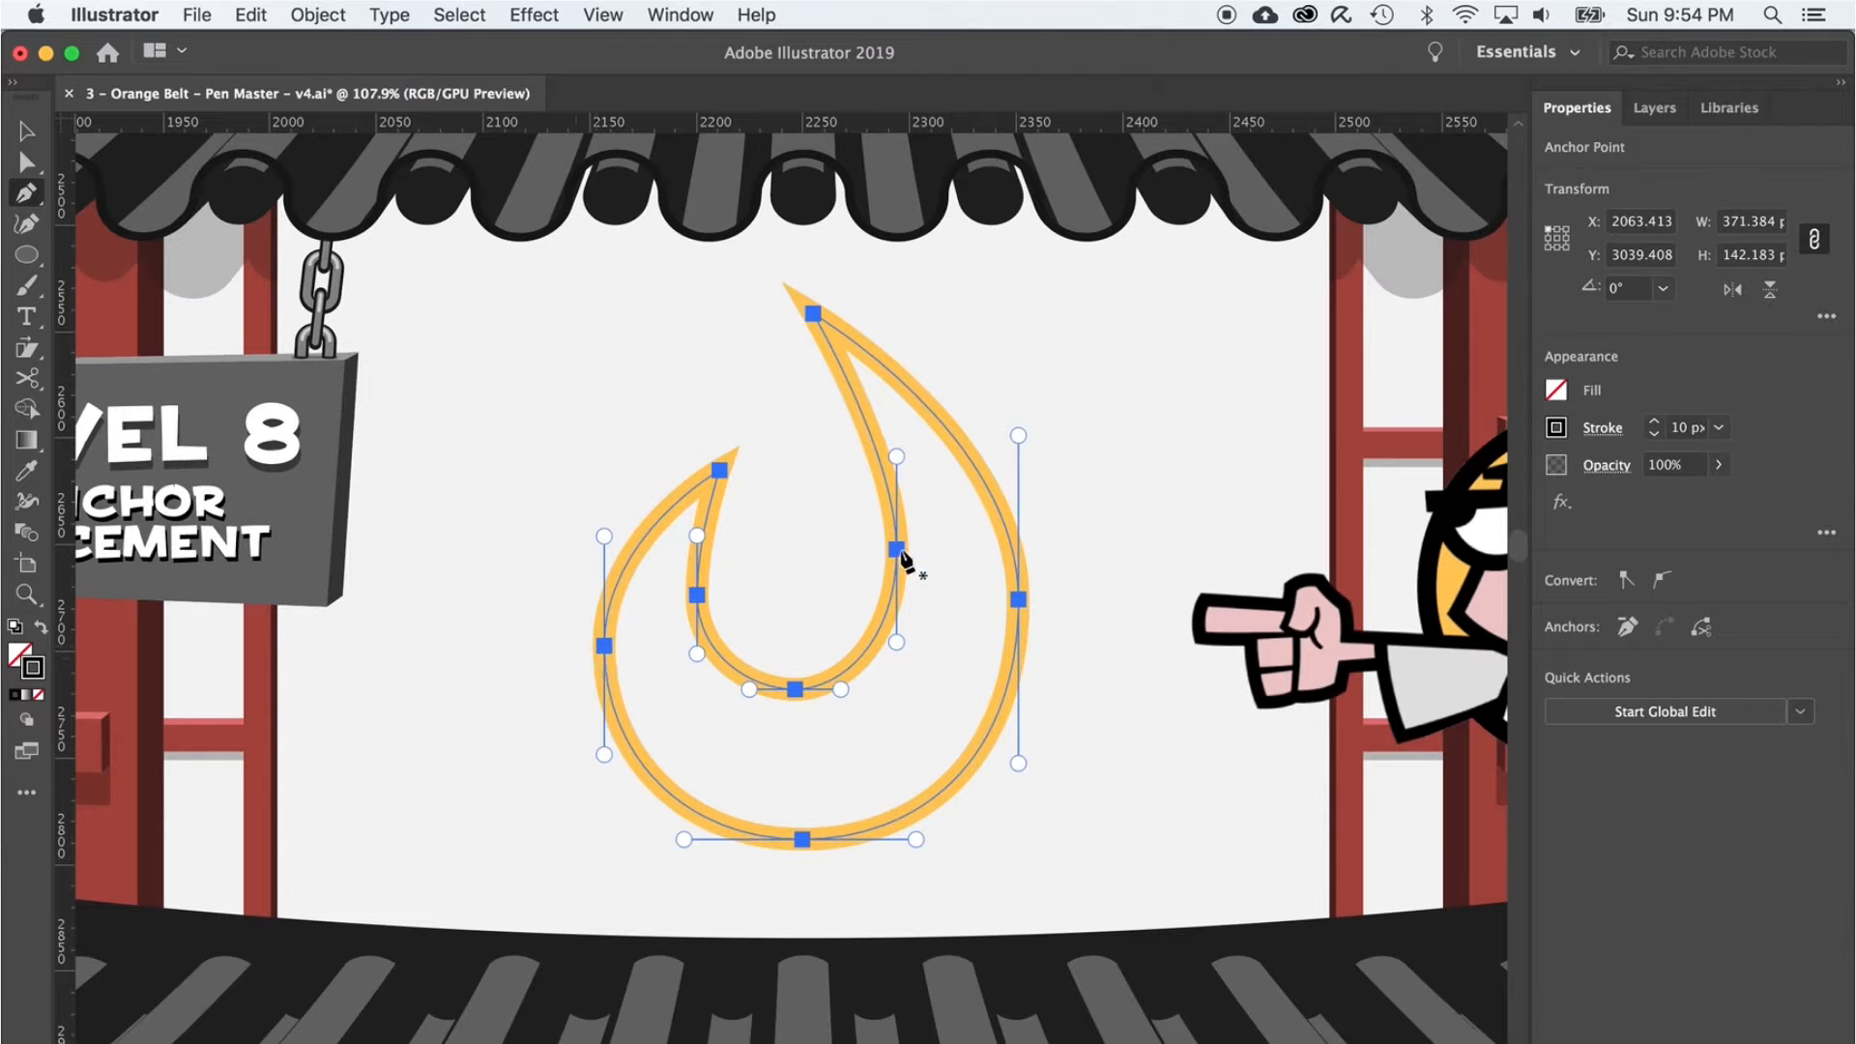
pyautogui.moveTo(603, 651)
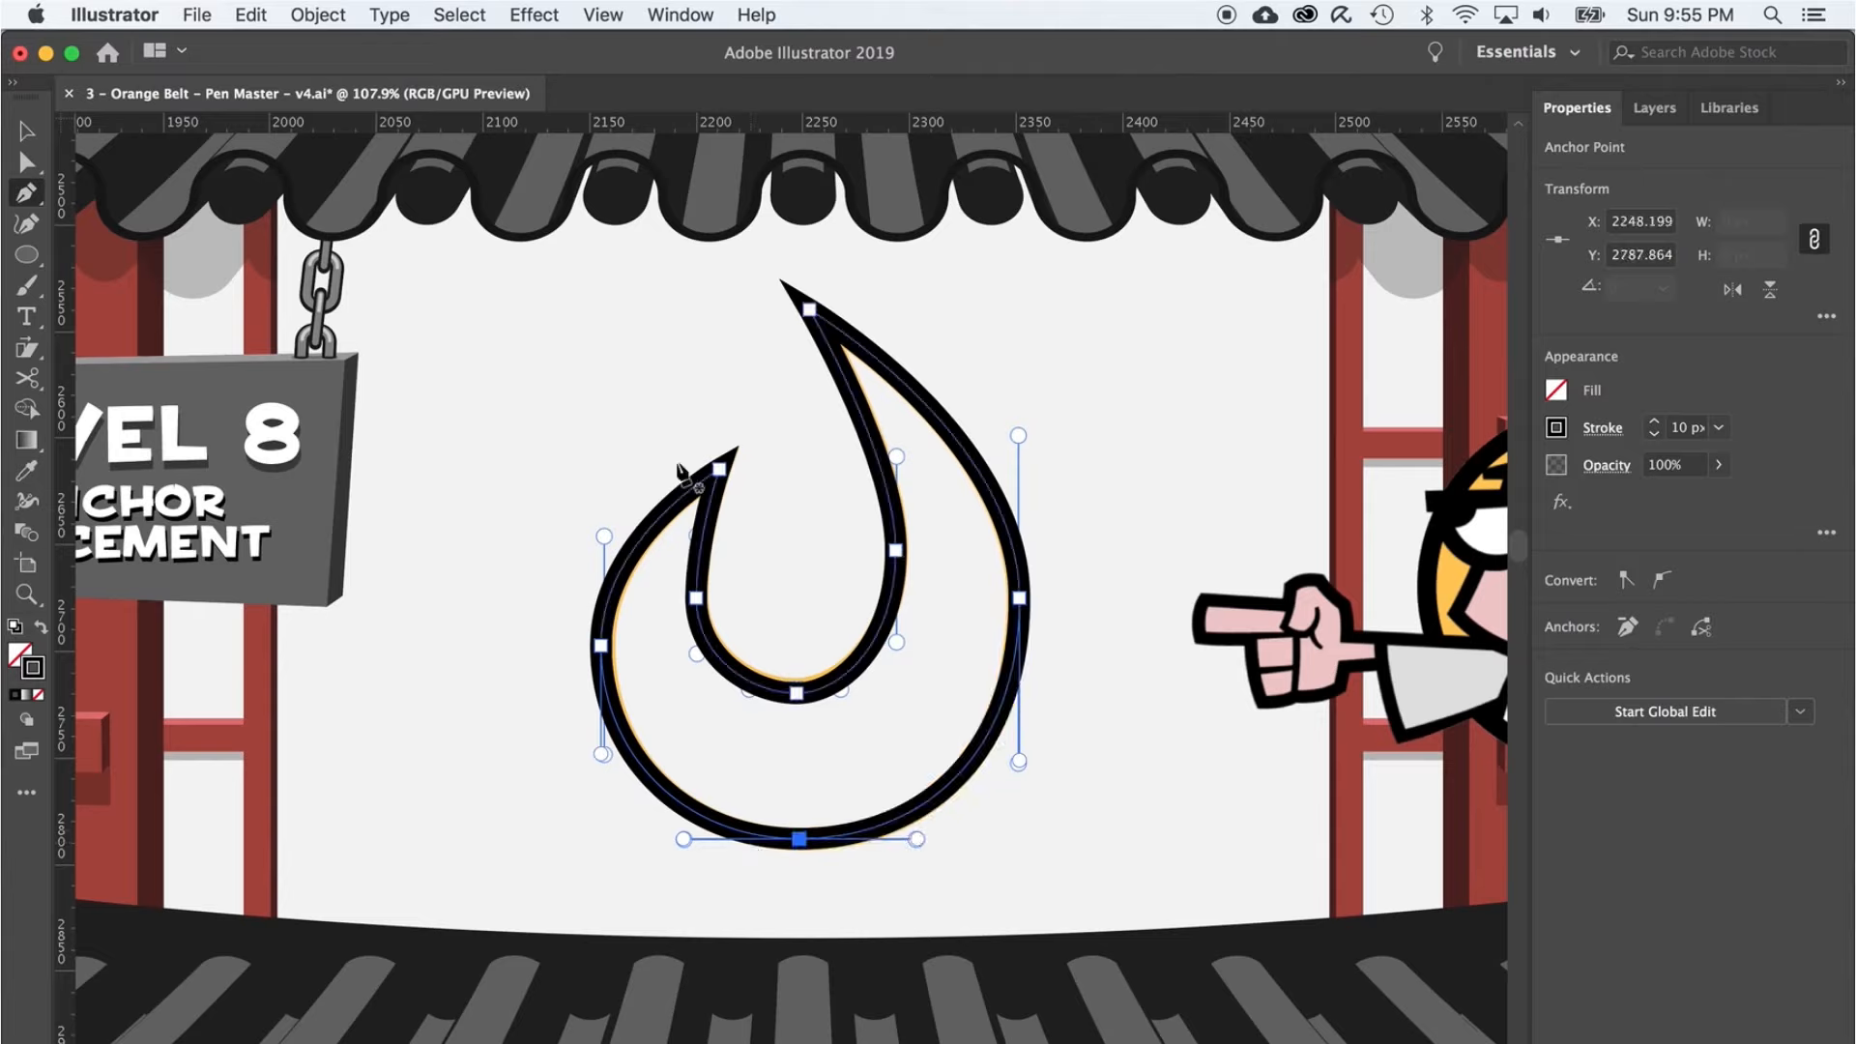
pyautogui.moveTo(698, 366)
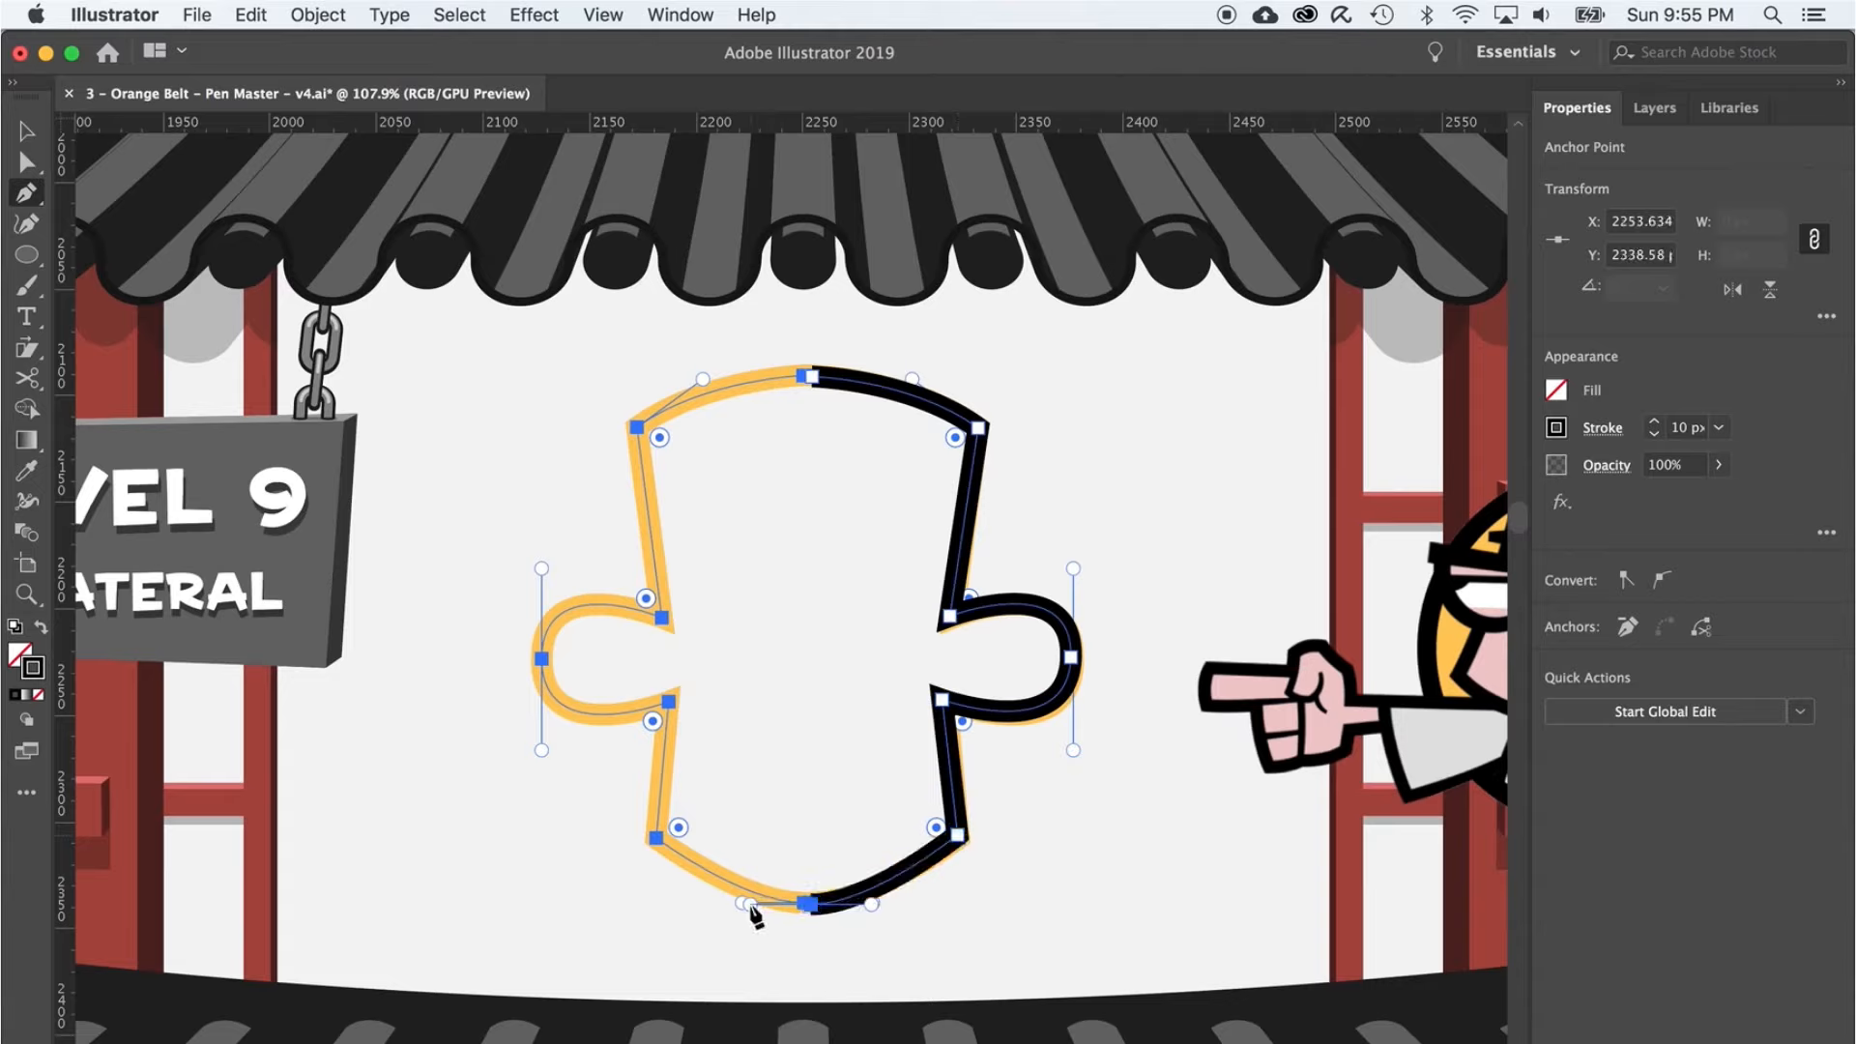
# - Draw the Level 9 shape's right half from top to bottom and deselect the finished path
pyautogui.press('cmd+shift+a')
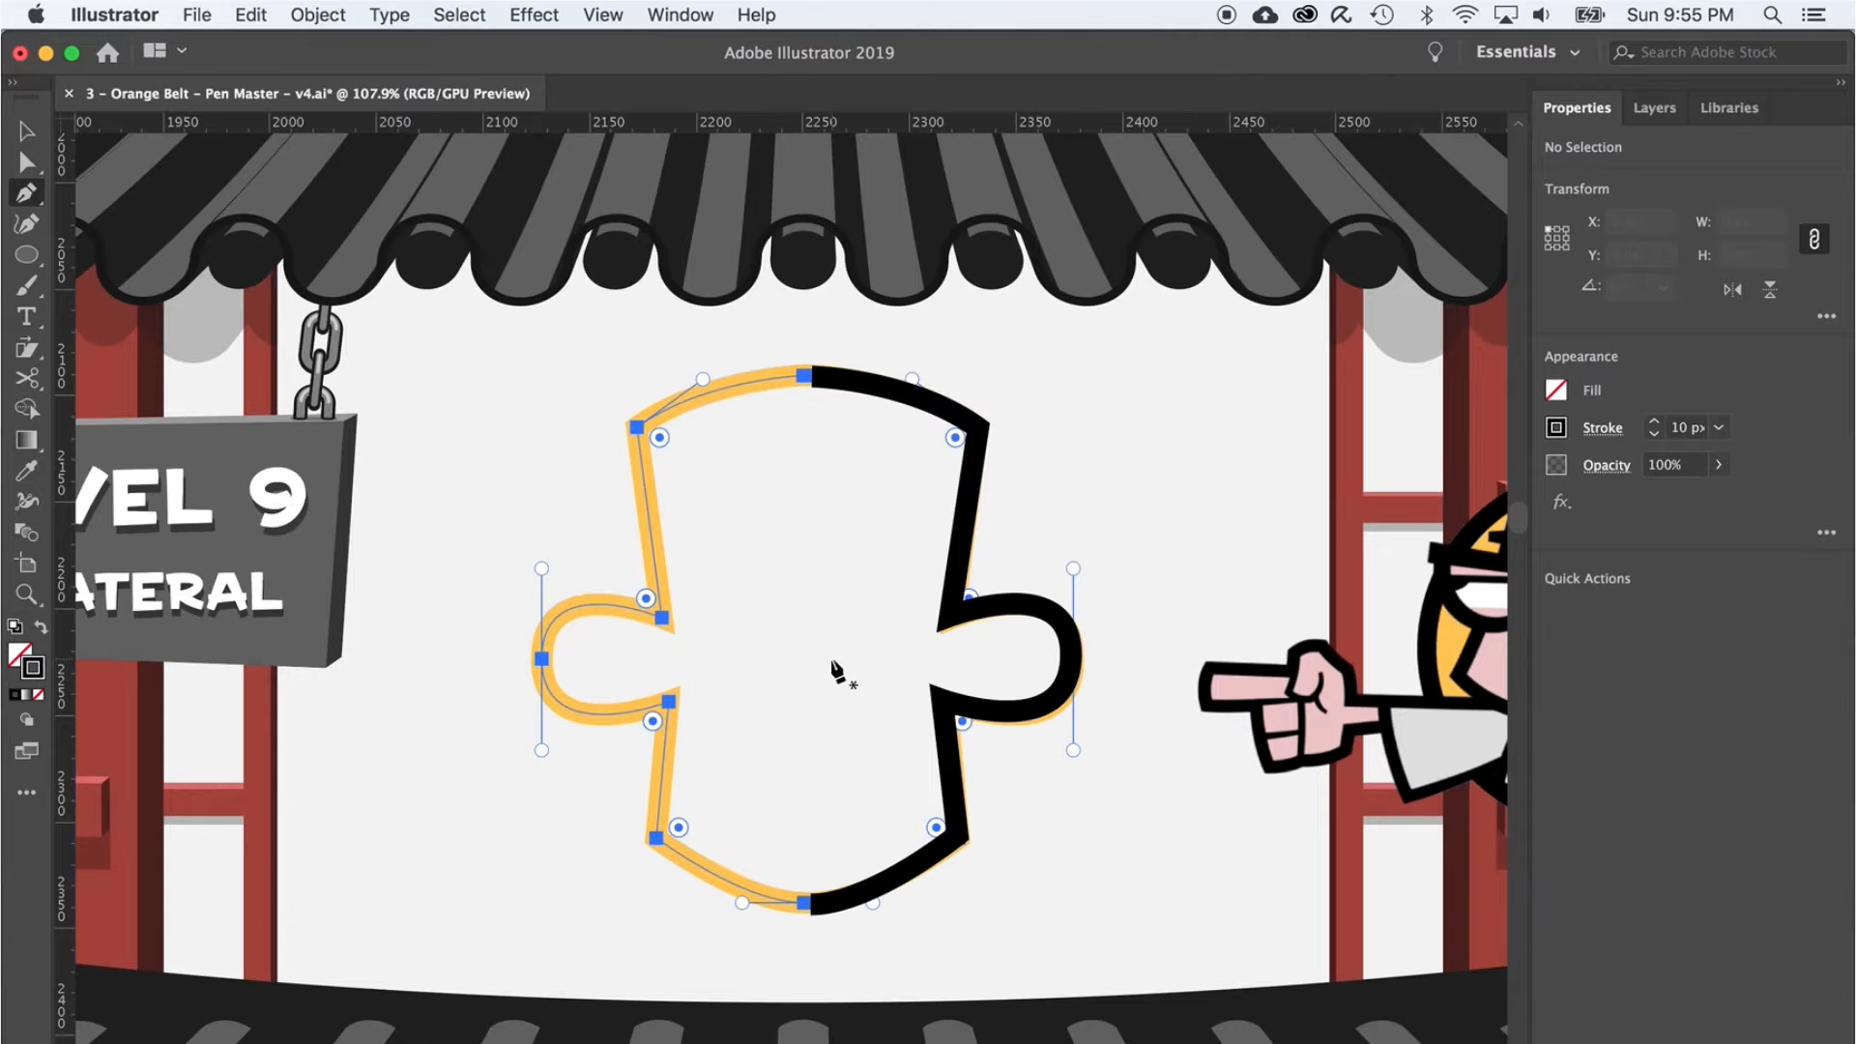
pyautogui.moveTo(841, 626)
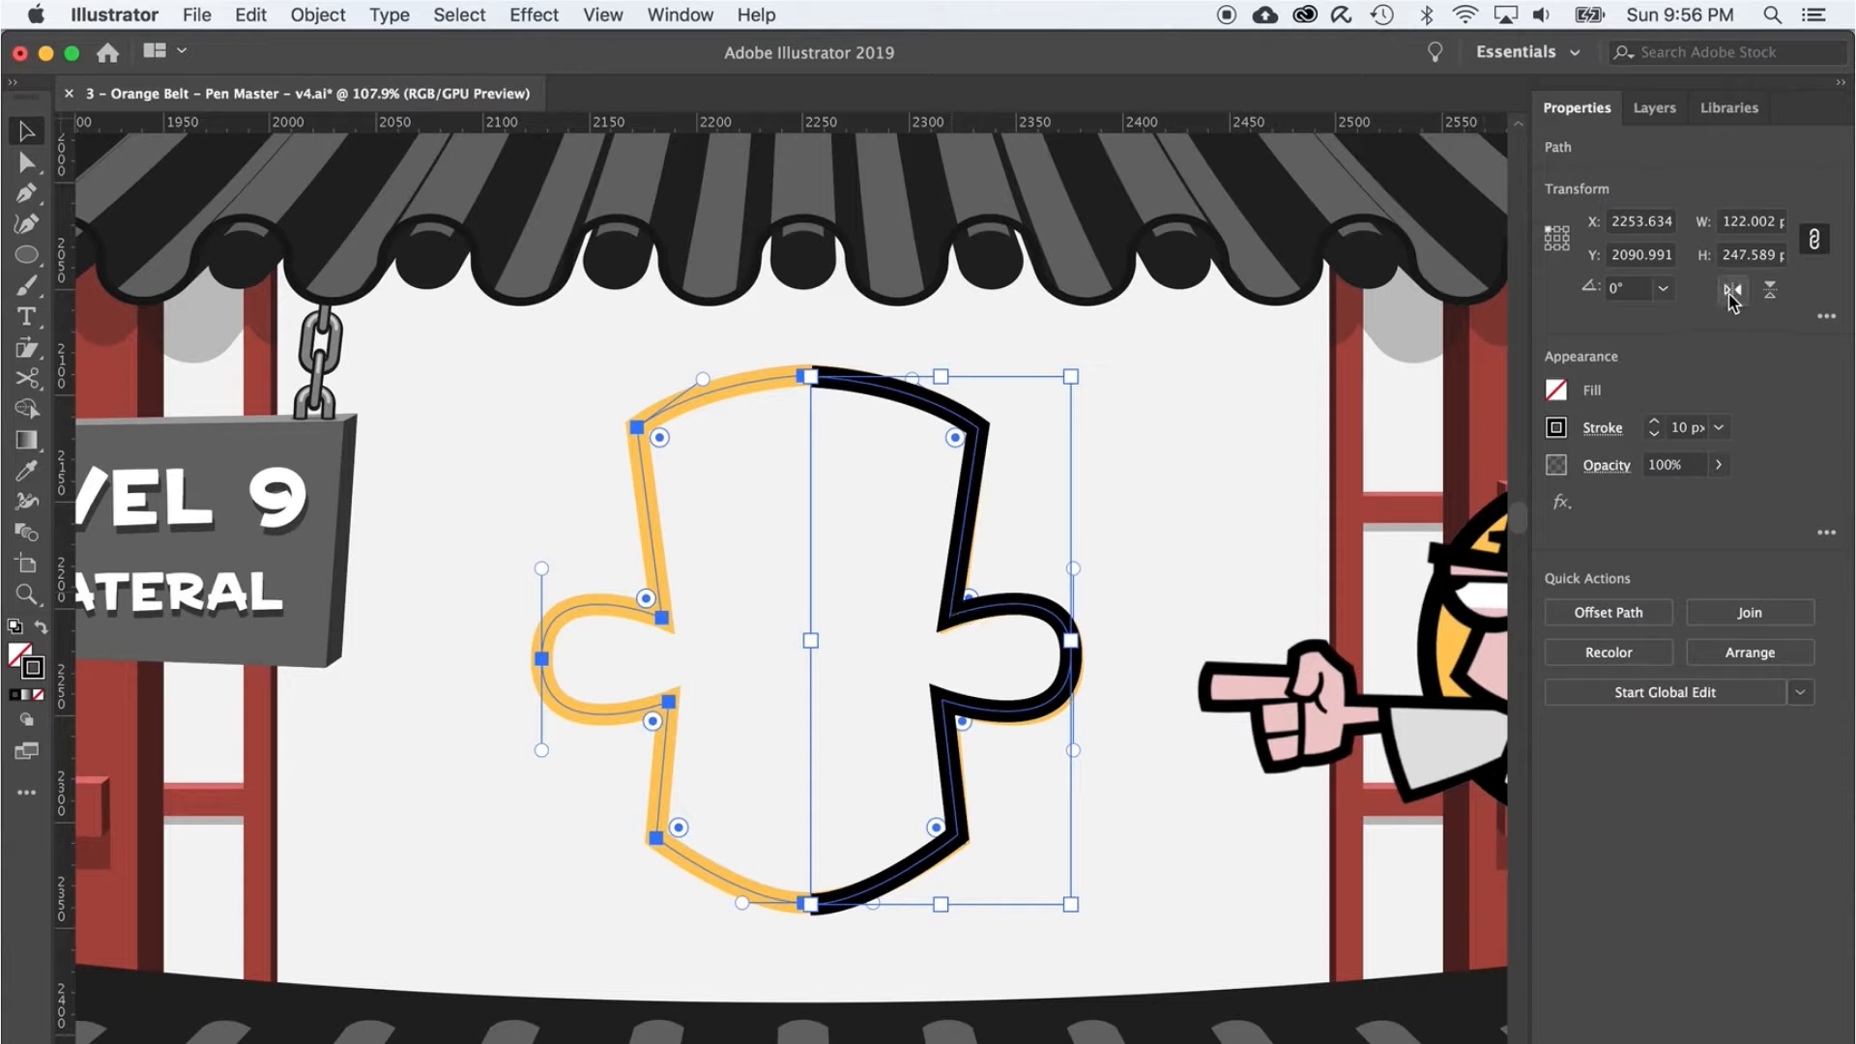
# - Flip the pasted half along the horizontal axis, select both halves and start joining them at the top gap
pyautogui.click(1765, 290)
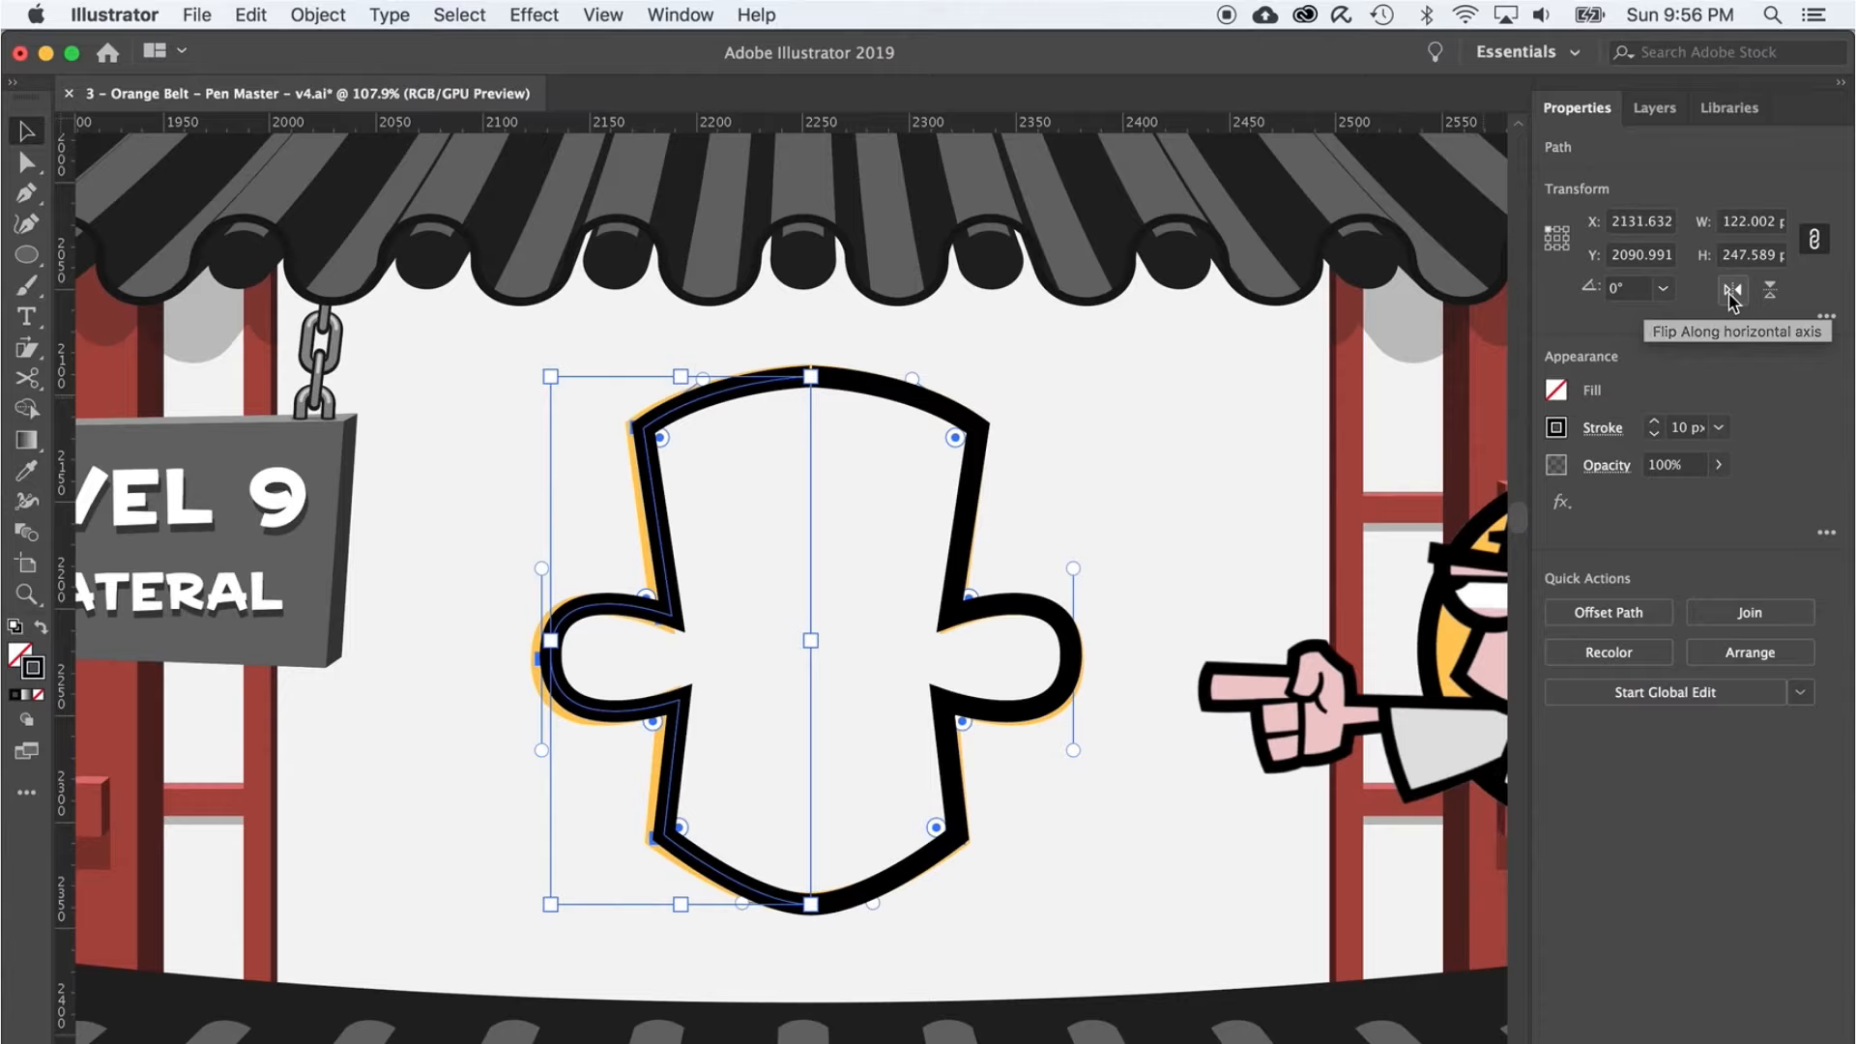
pyautogui.moveTo(819, 754)
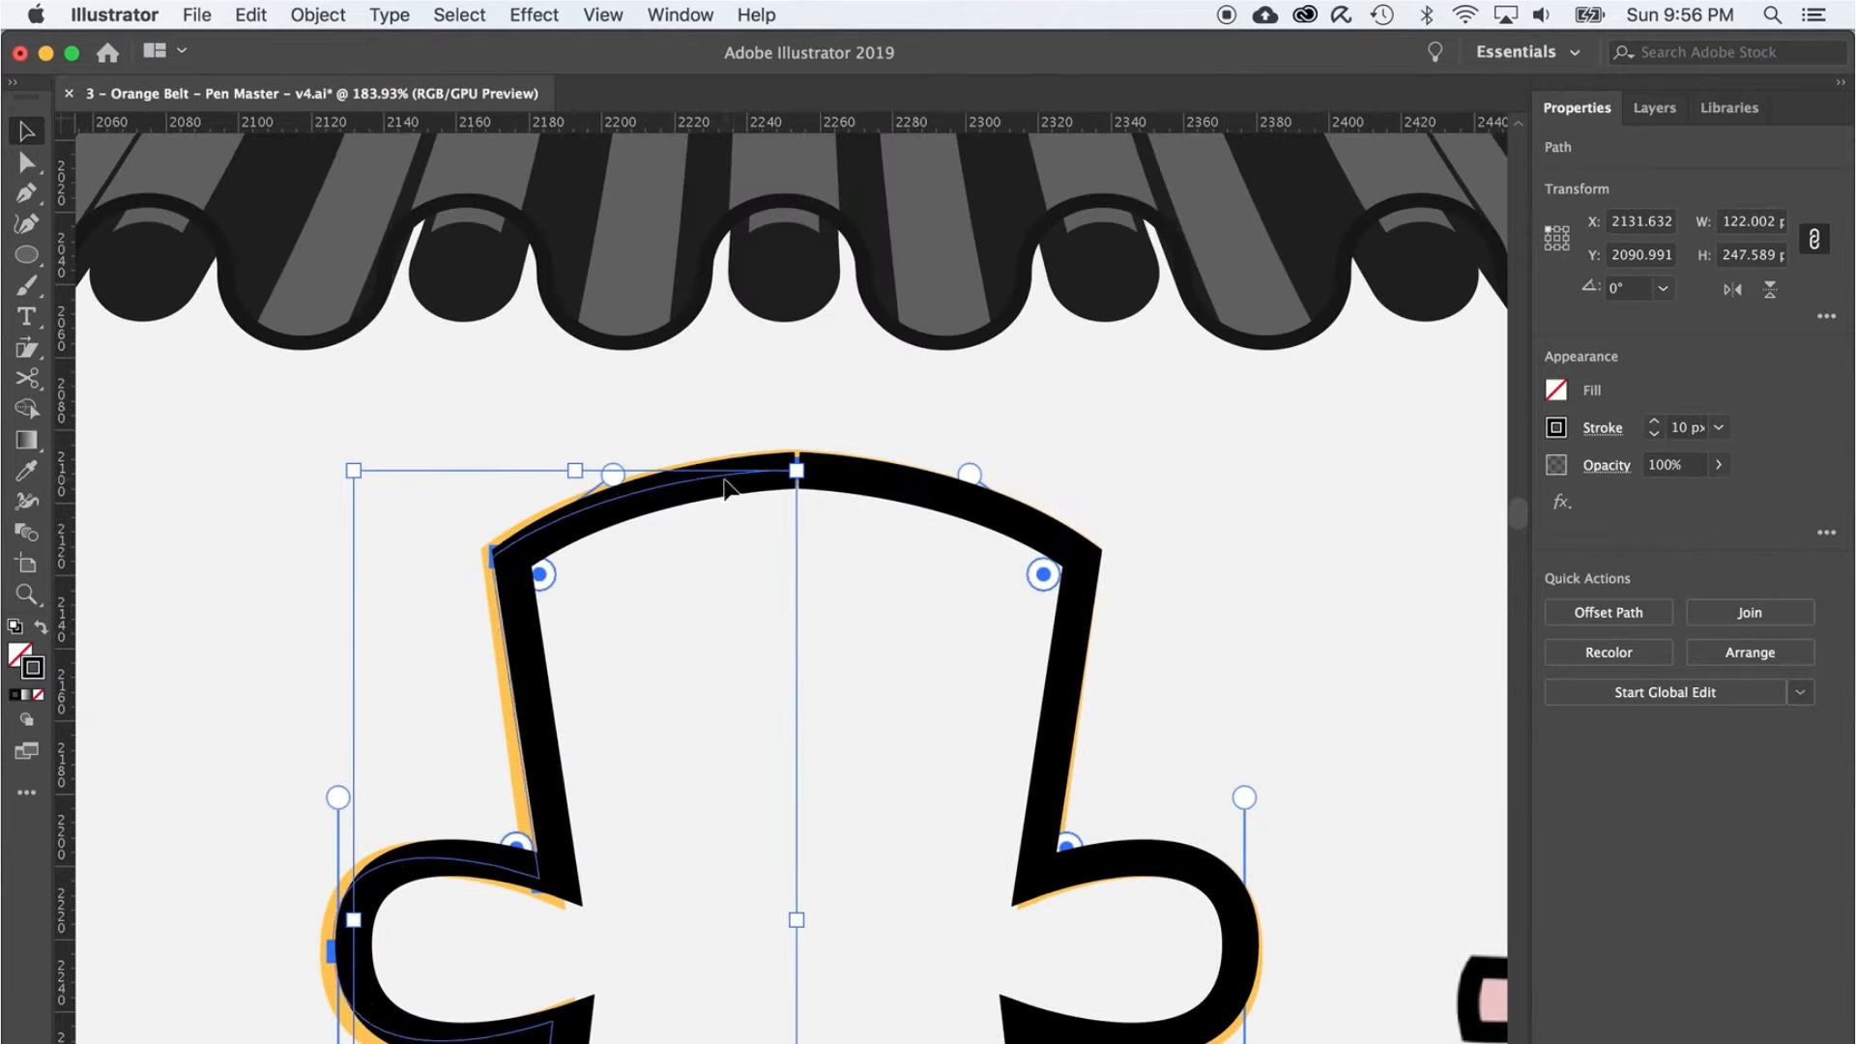
pyautogui.click(787, 508)
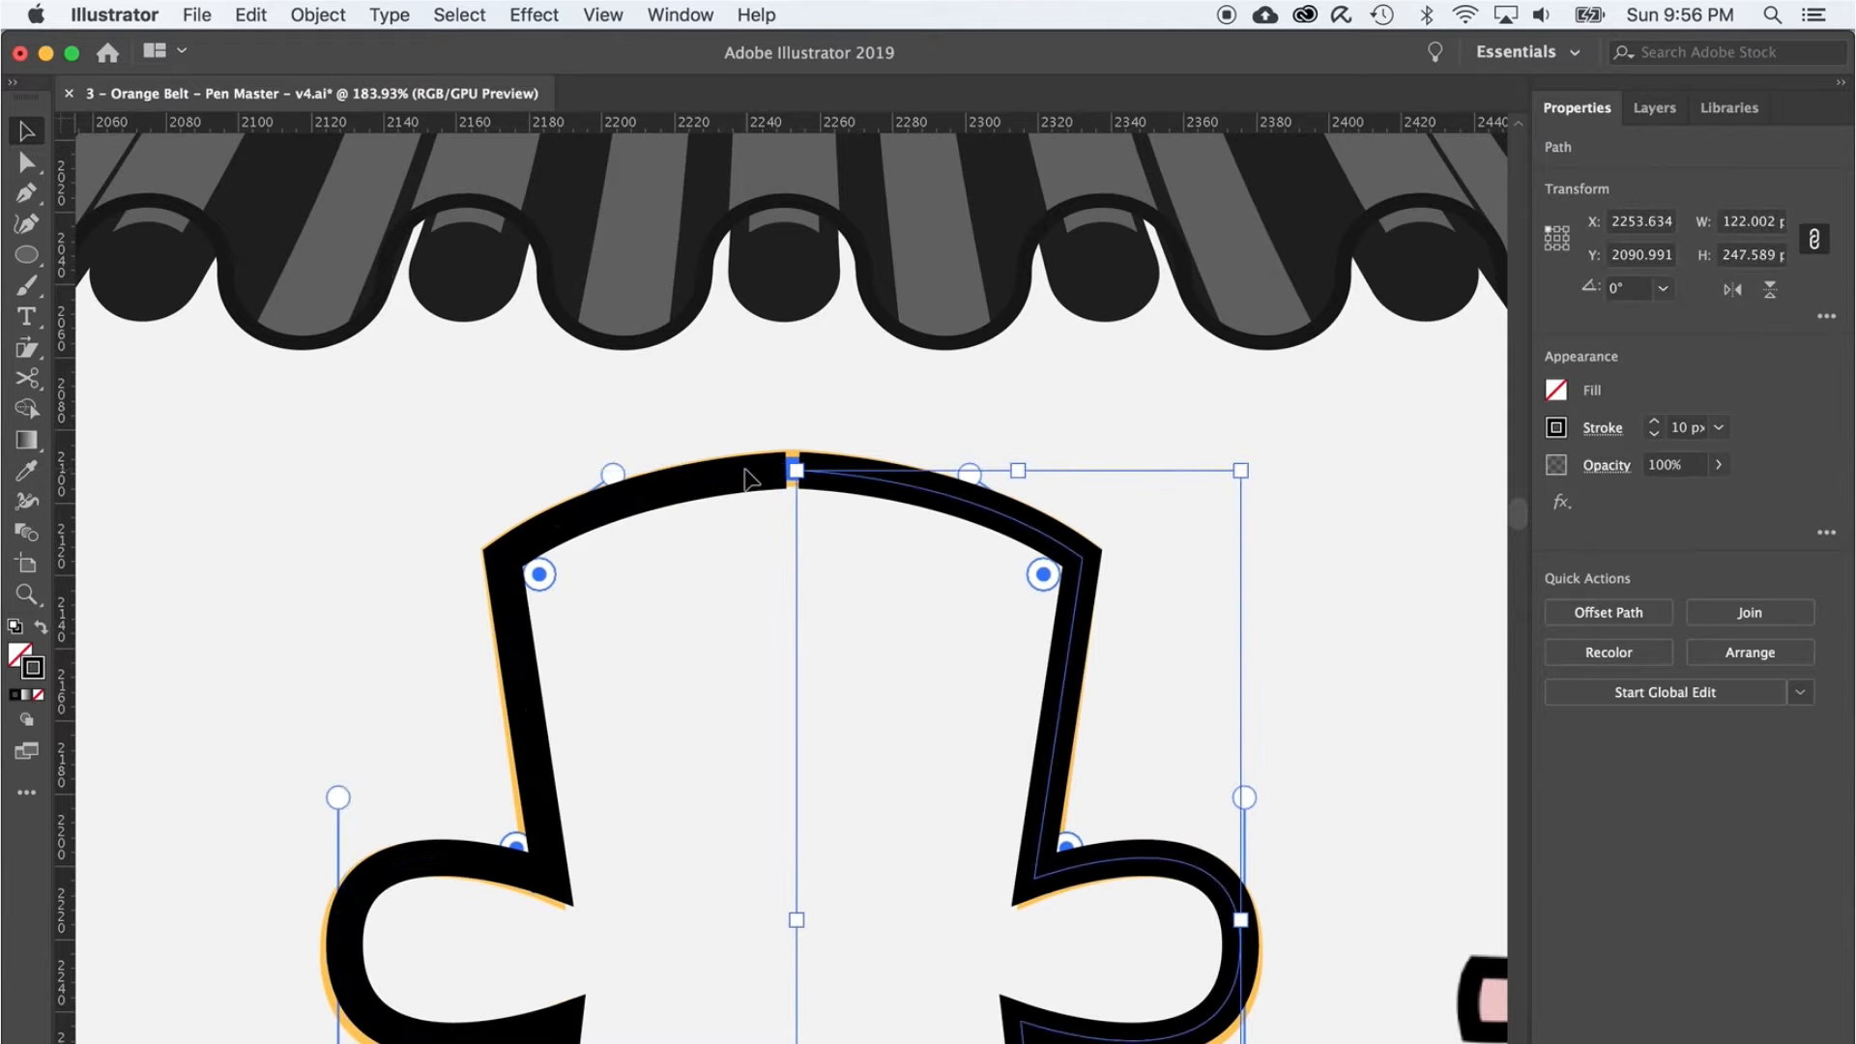
pyautogui.click(1554, 388)
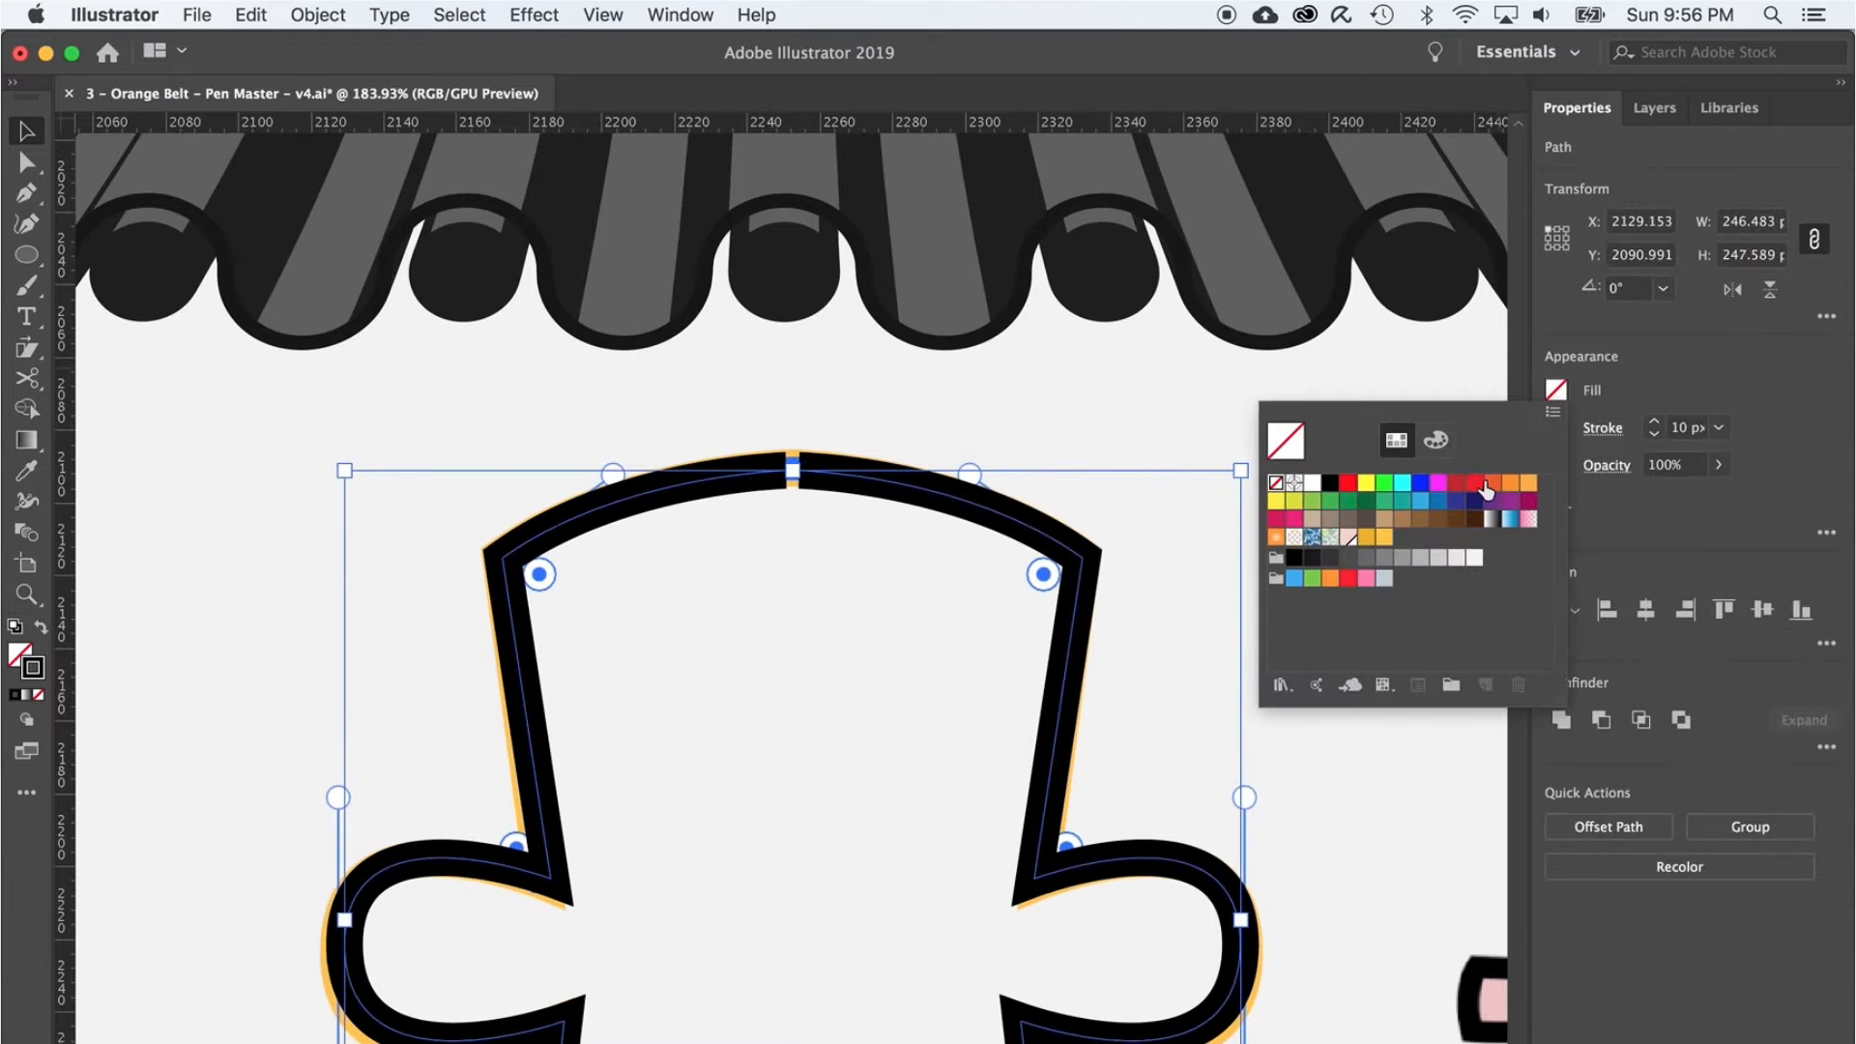
pyautogui.click(1491, 483)
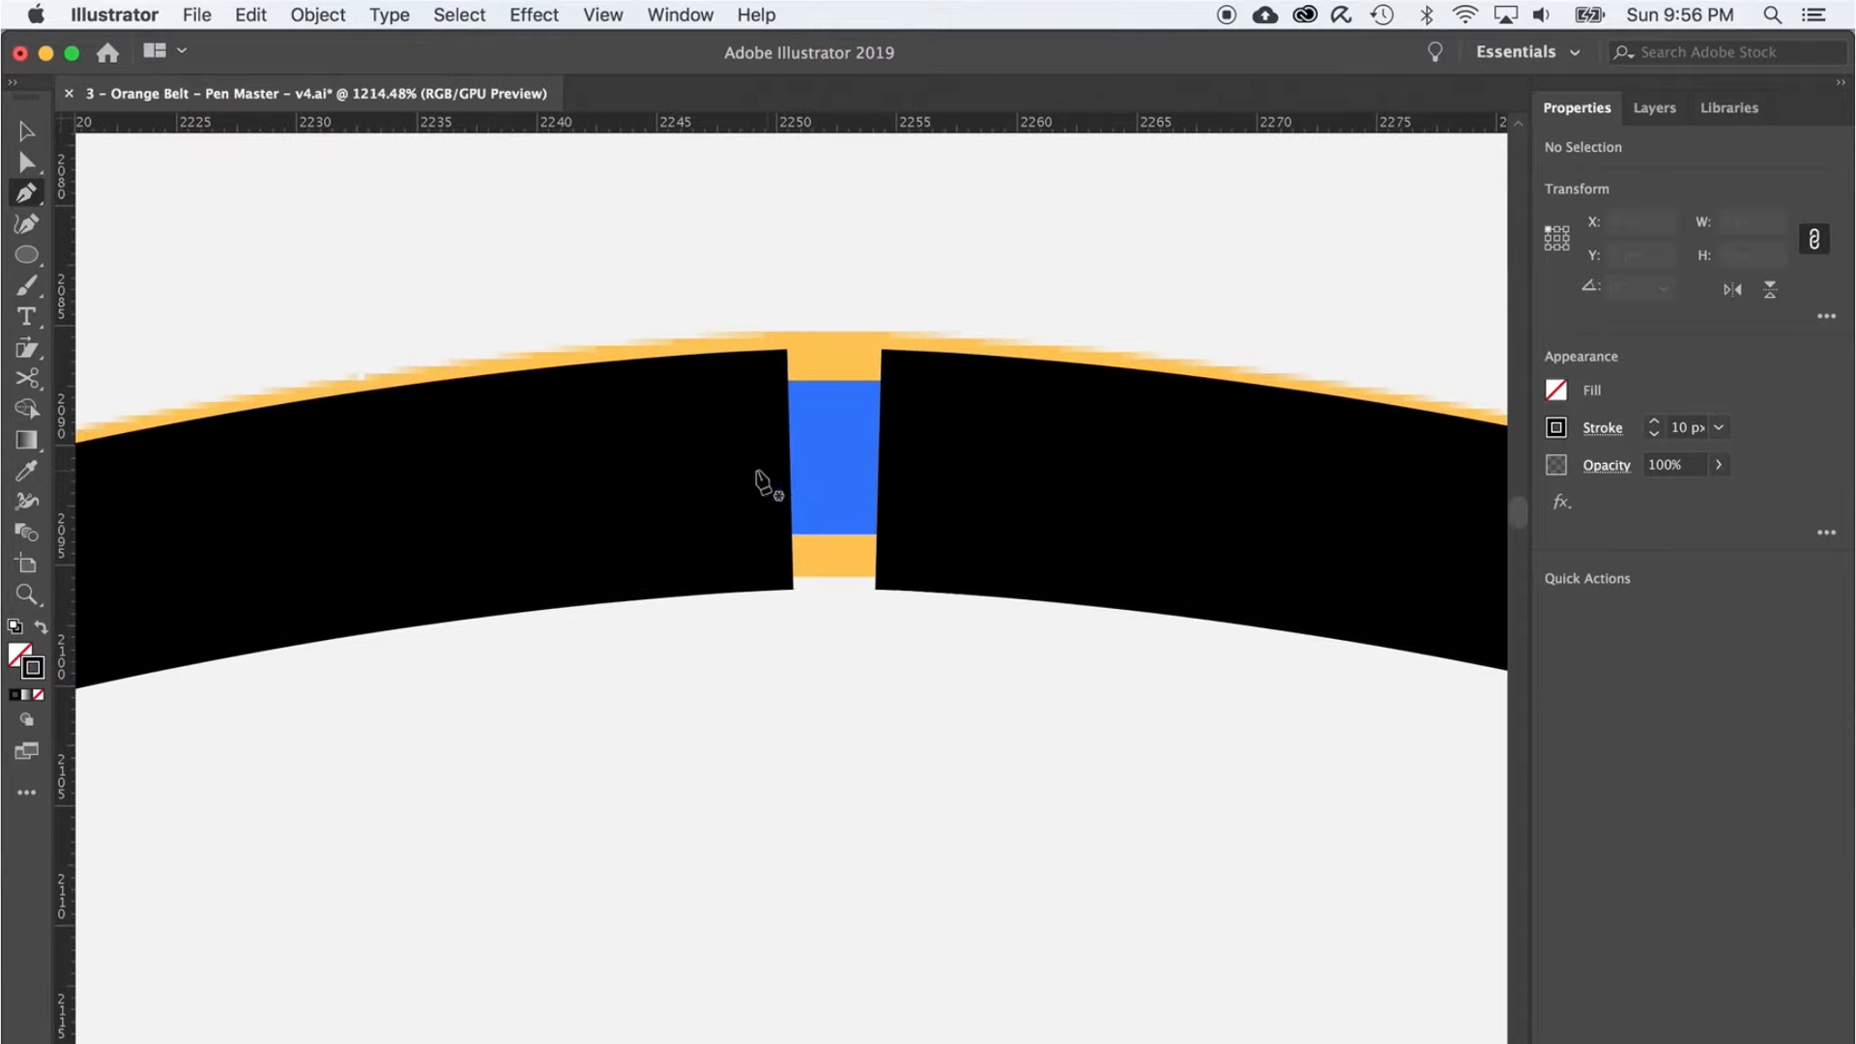
pyautogui.click(877, 470)
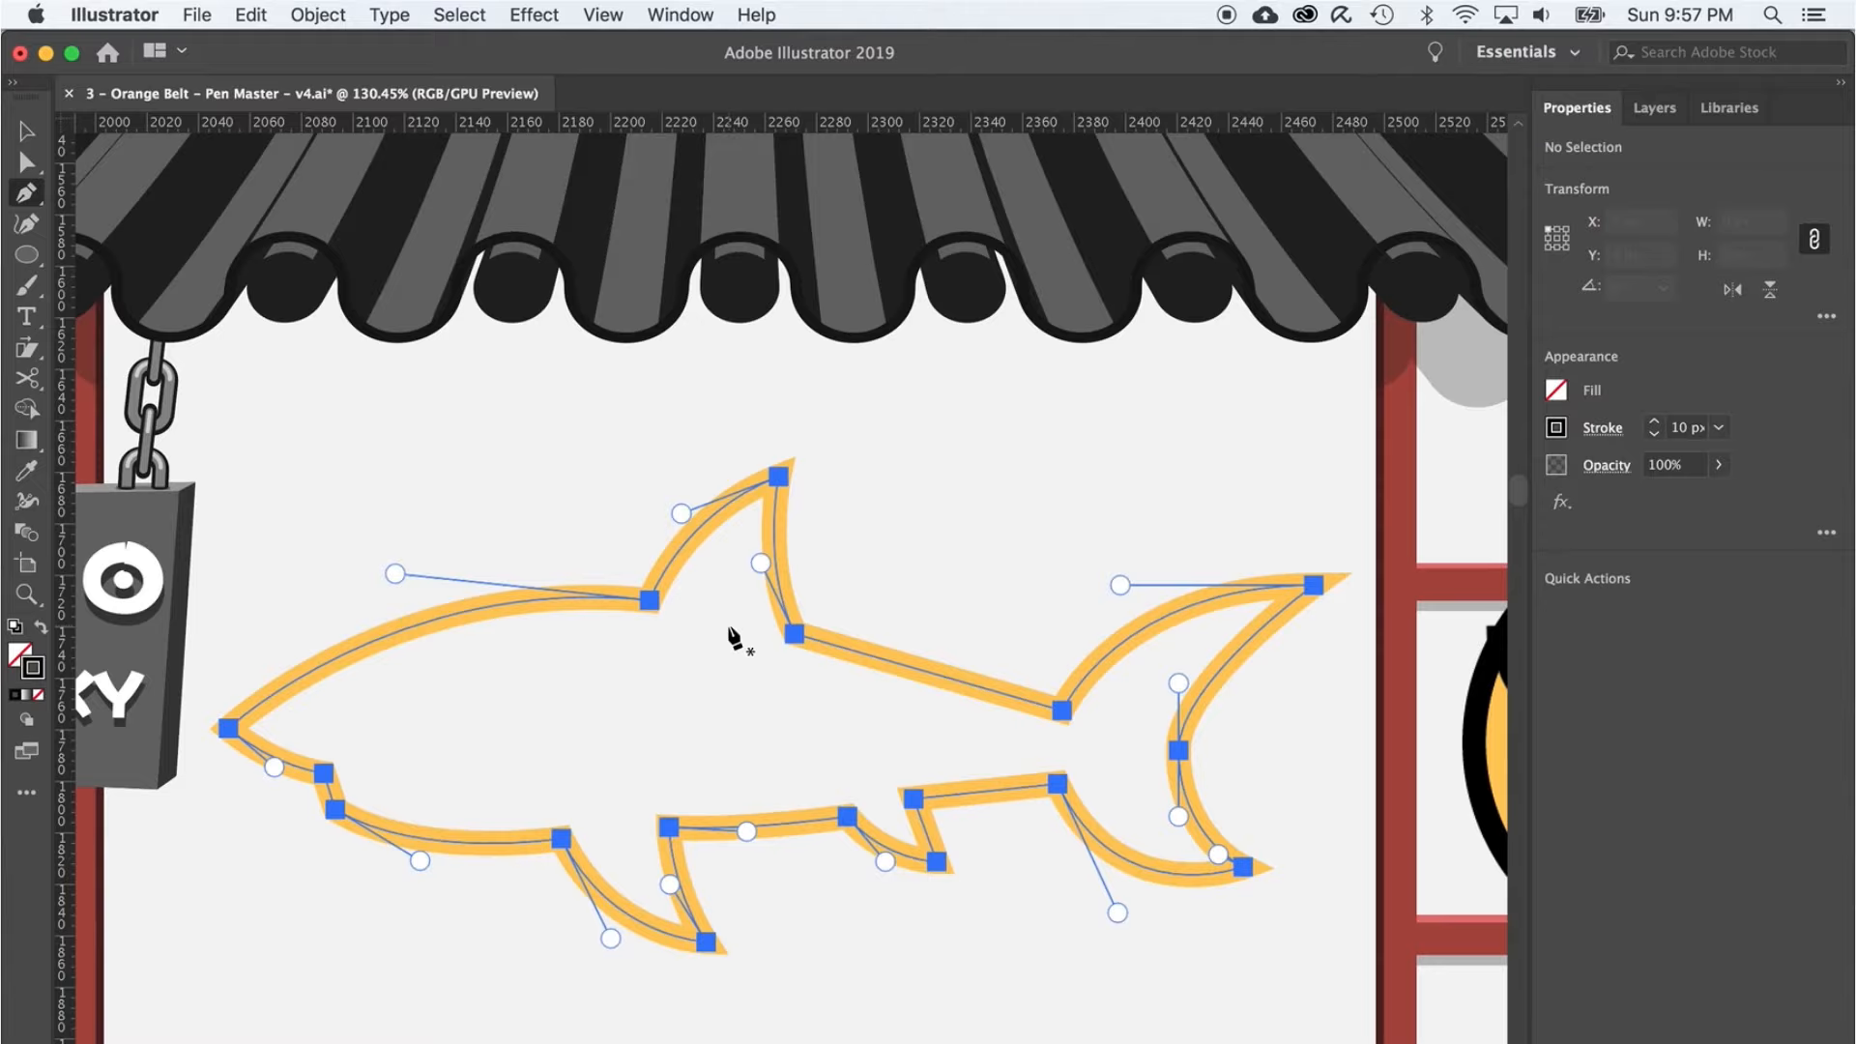
# - Trace the Level 10 shark as a closed black outline
pyautogui.scroll(-3)
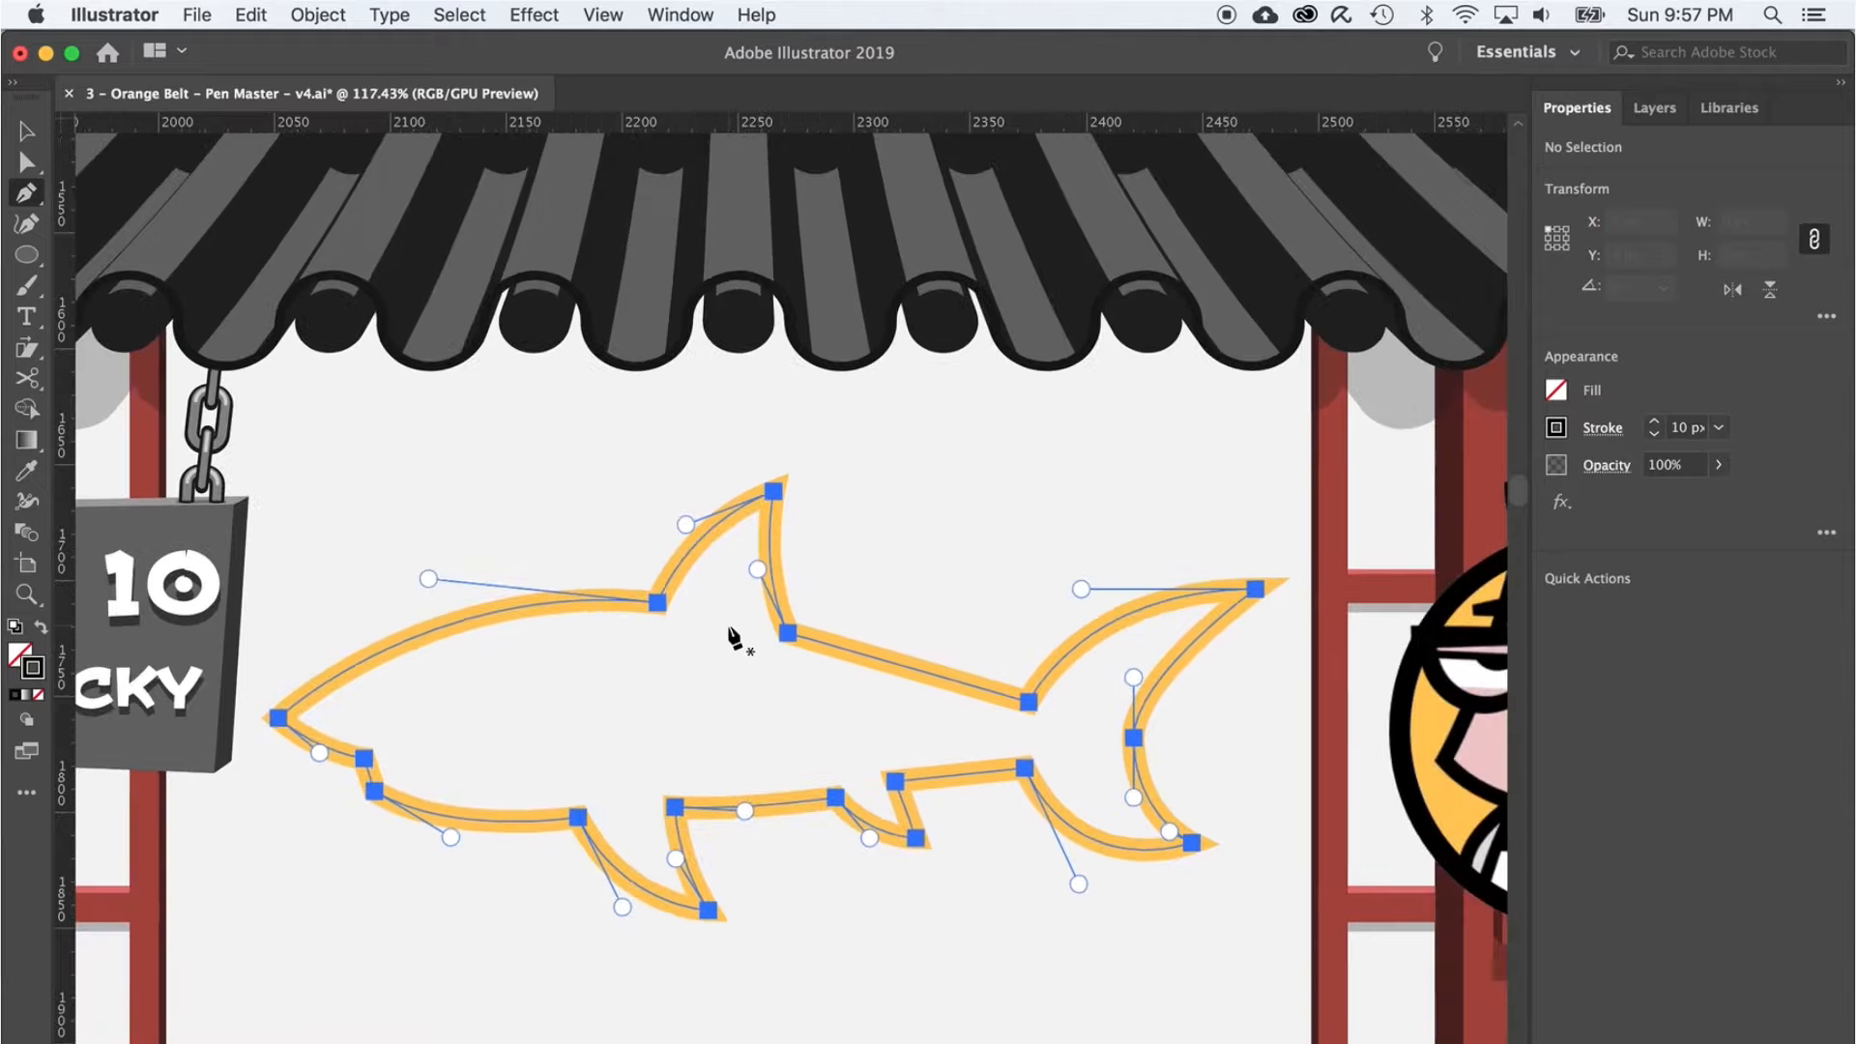
pyautogui.click(1030, 700)
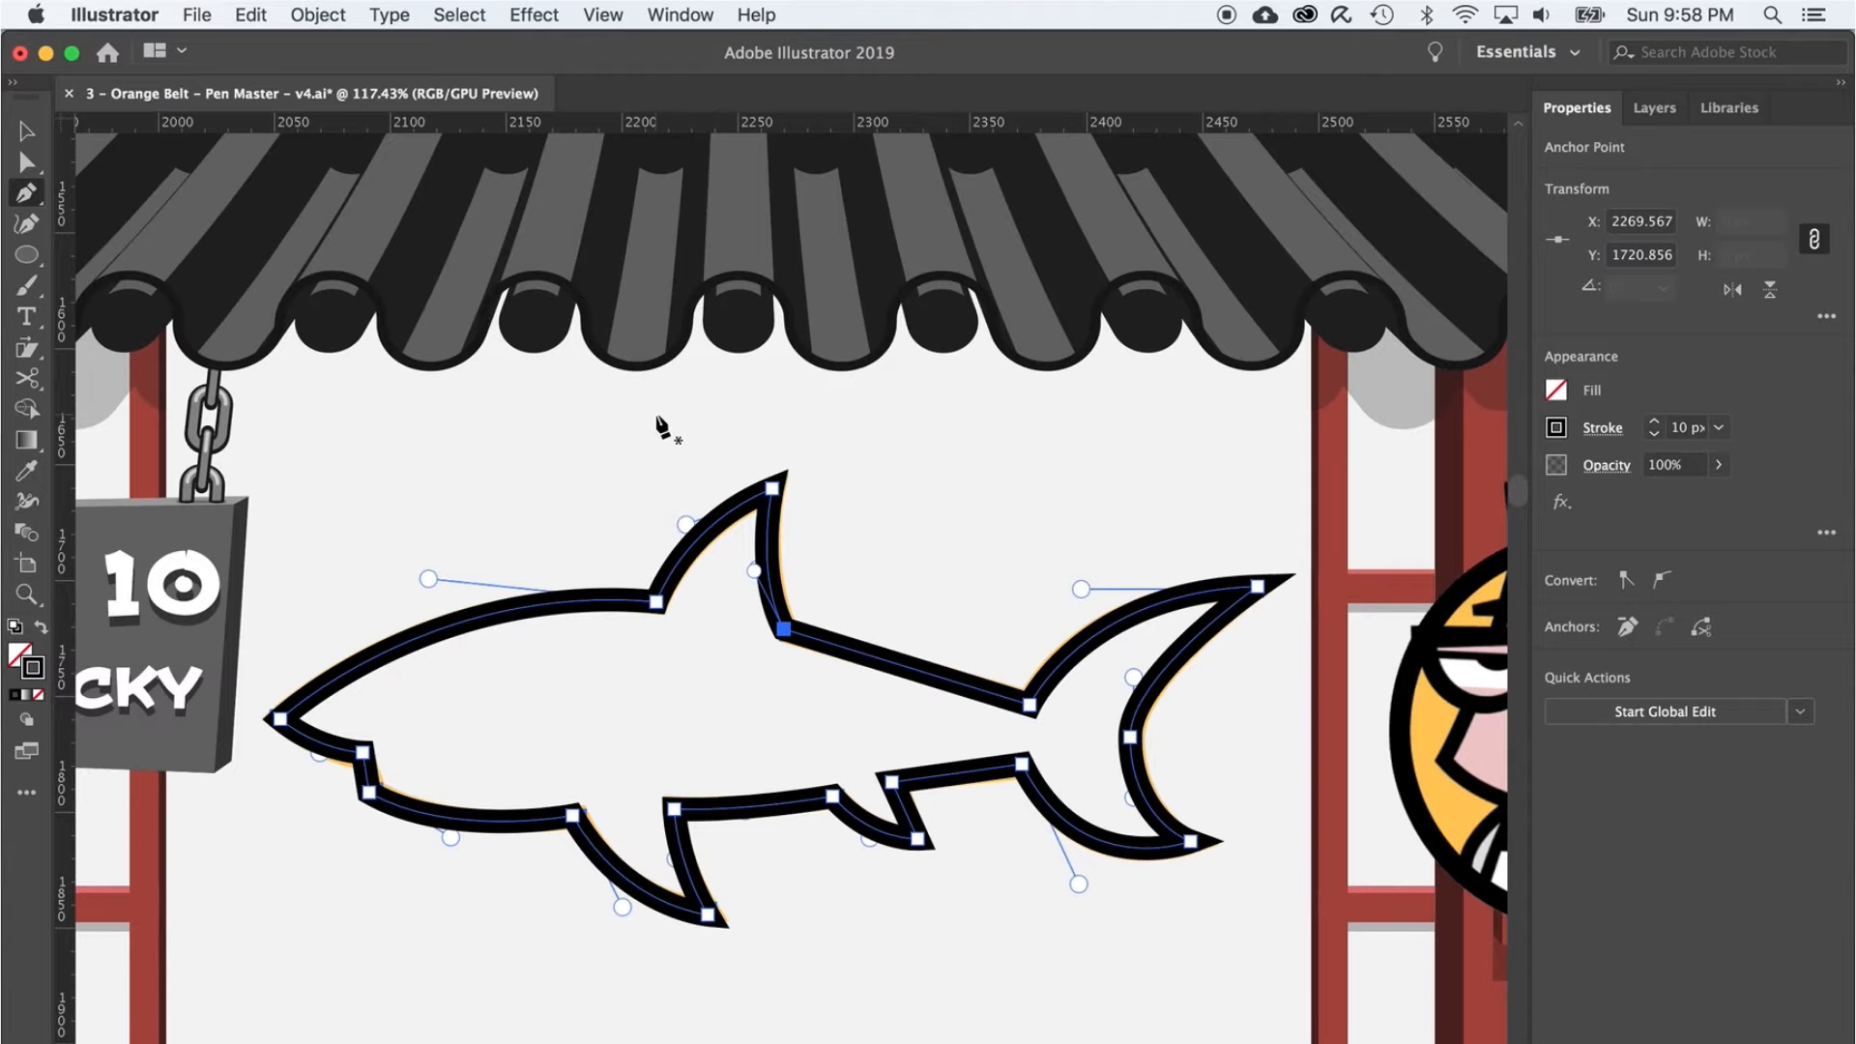
pyautogui.scroll(3)
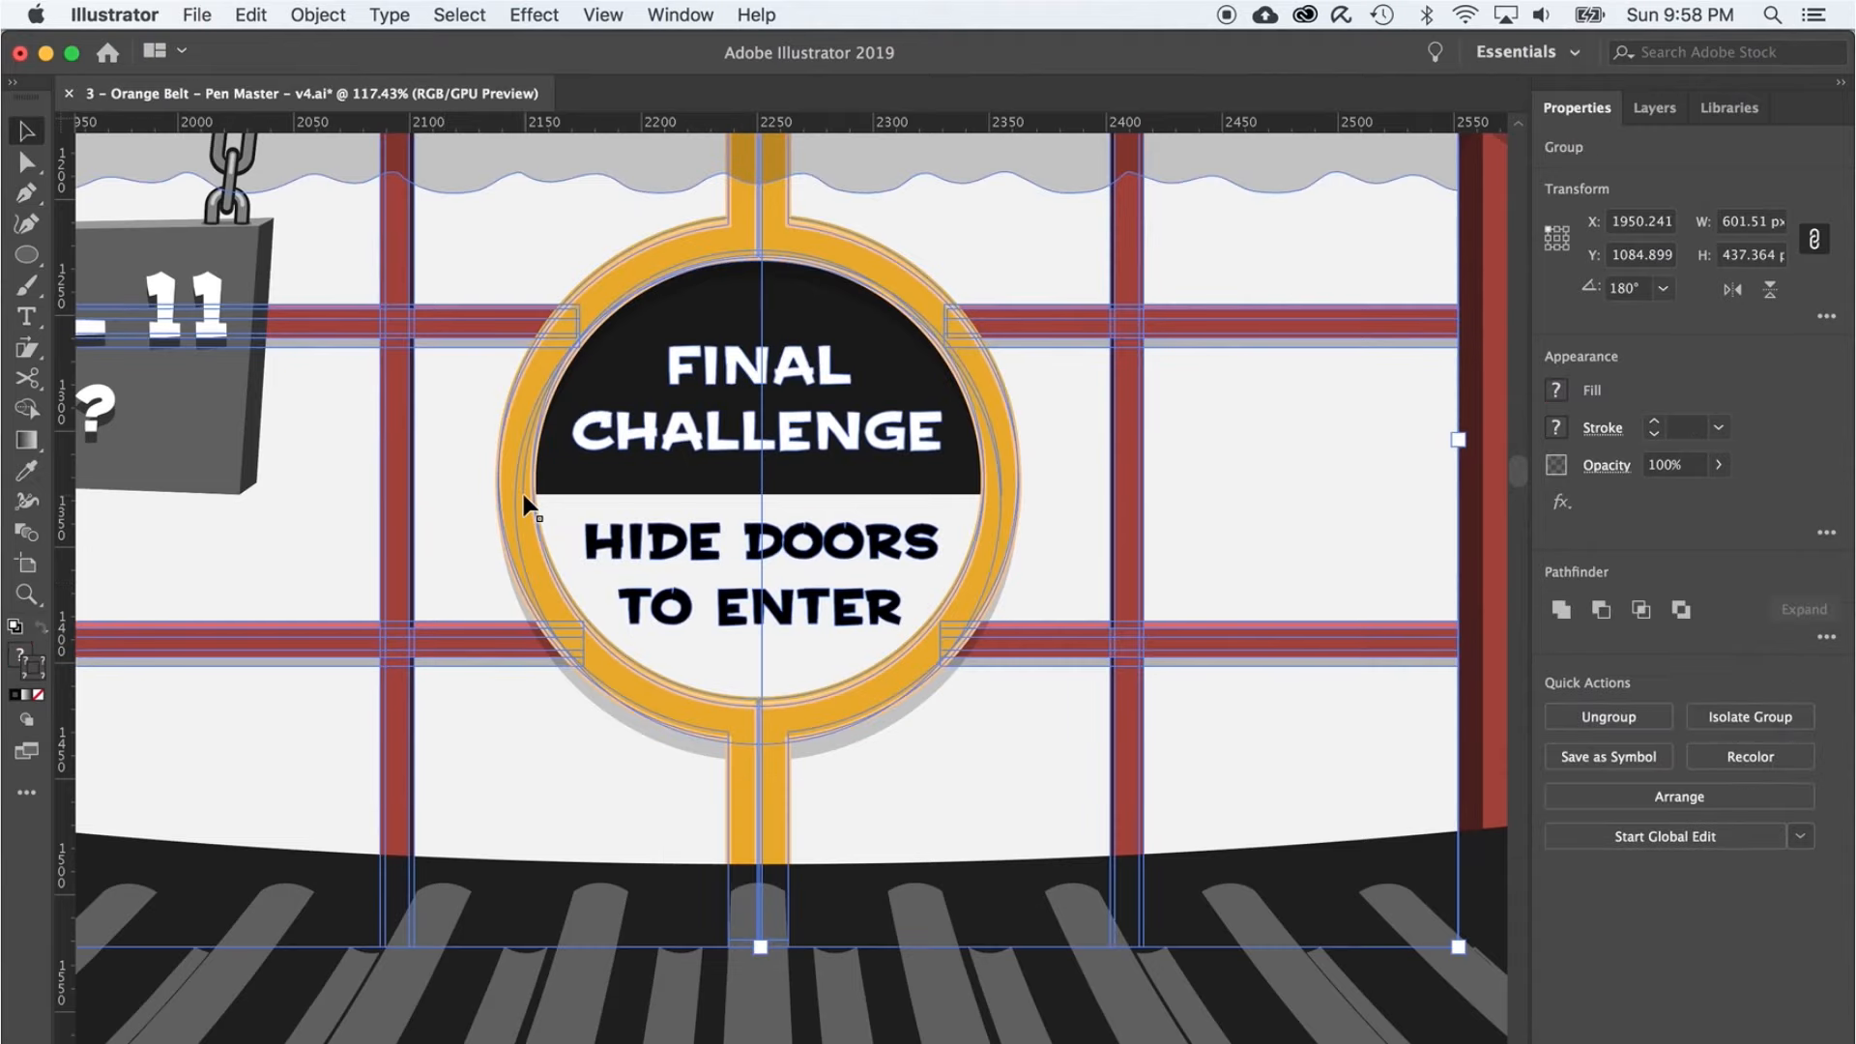
# - Hide the Final Challenge door group with Cmd+3 to reveal the Level 11 S guide
pyautogui.press('cmd+3')
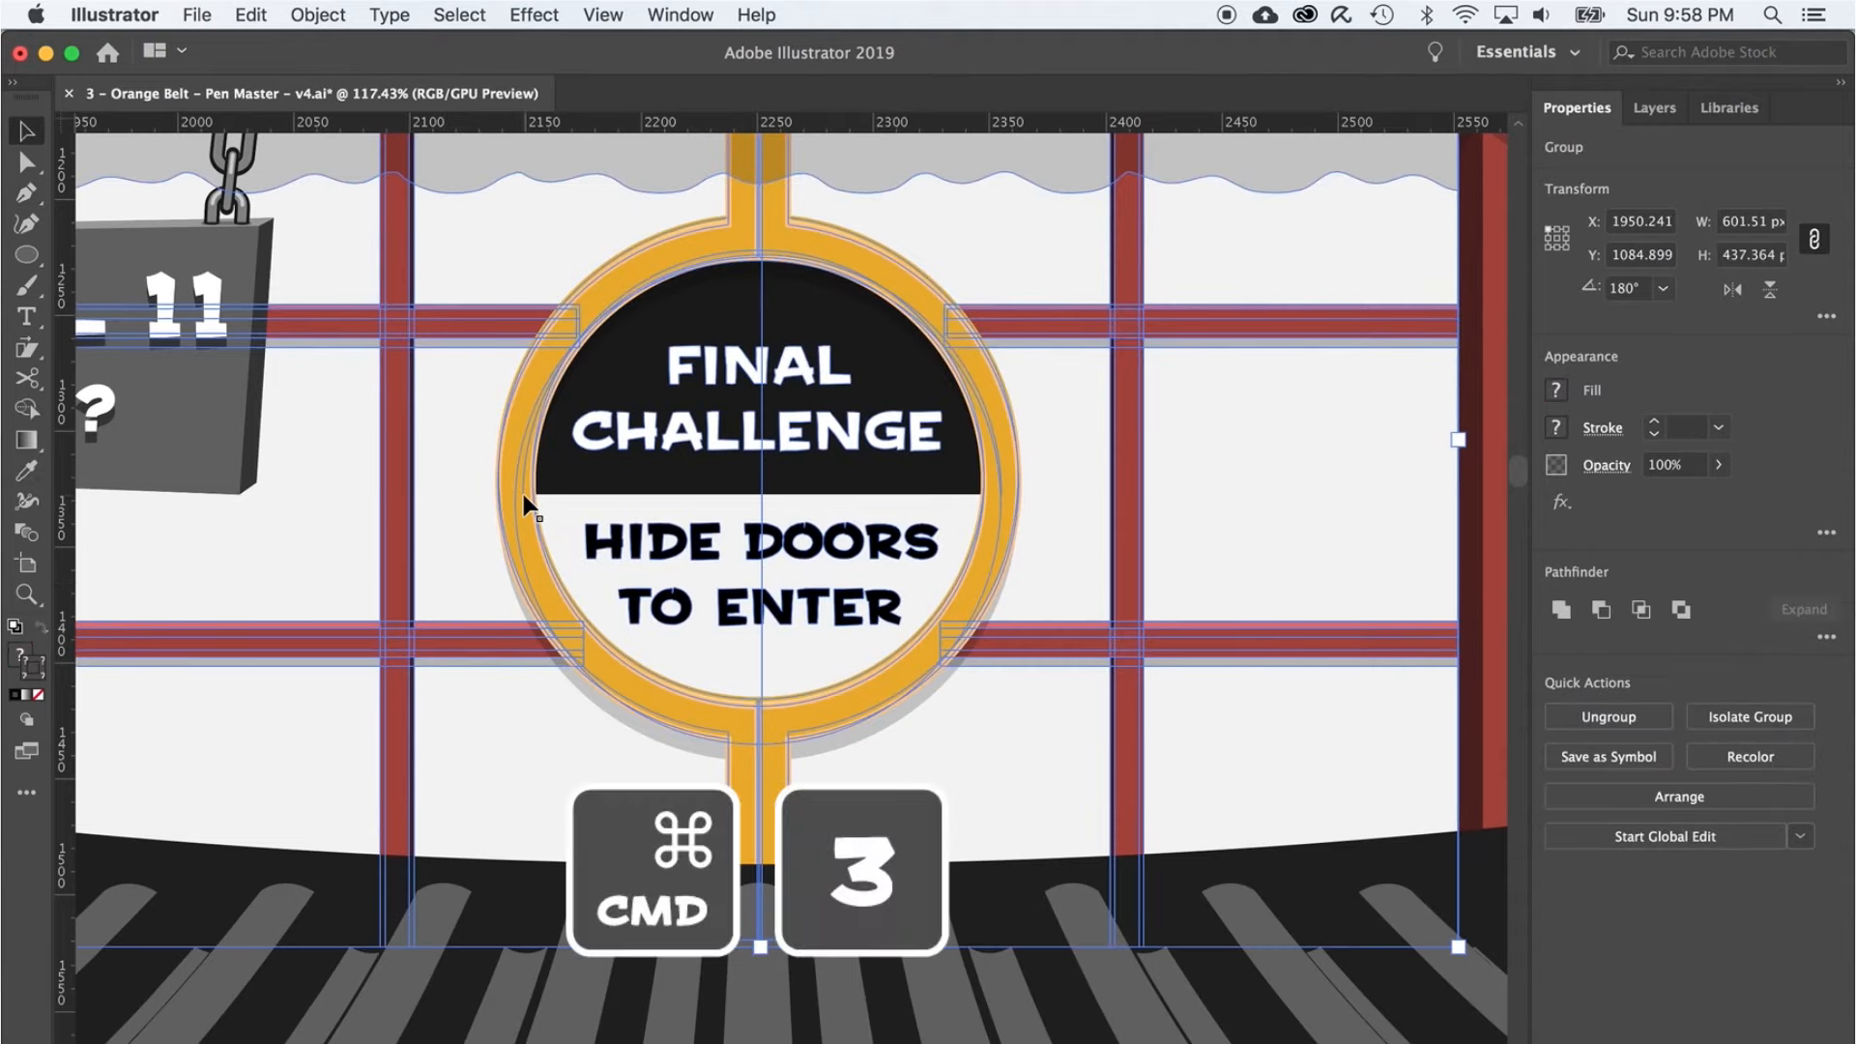
pyautogui.press('cmd+3')
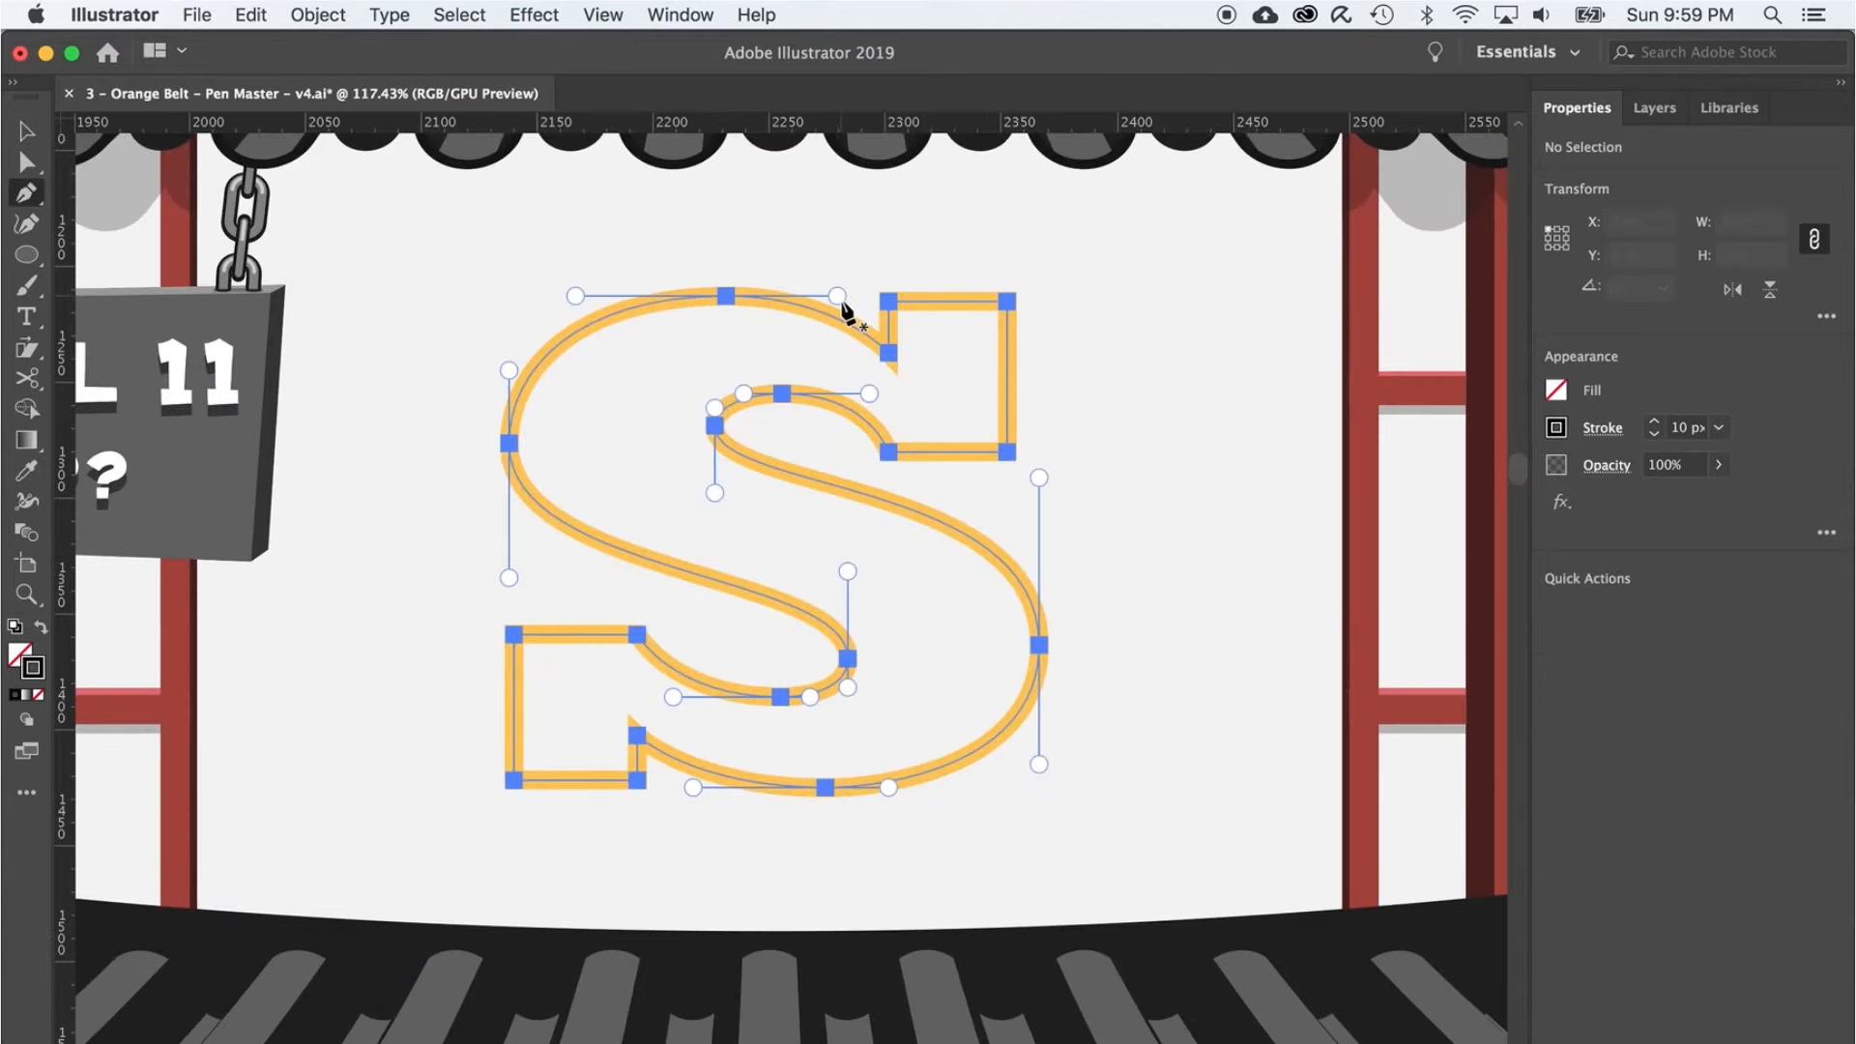
pyautogui.moveTo(882, 344)
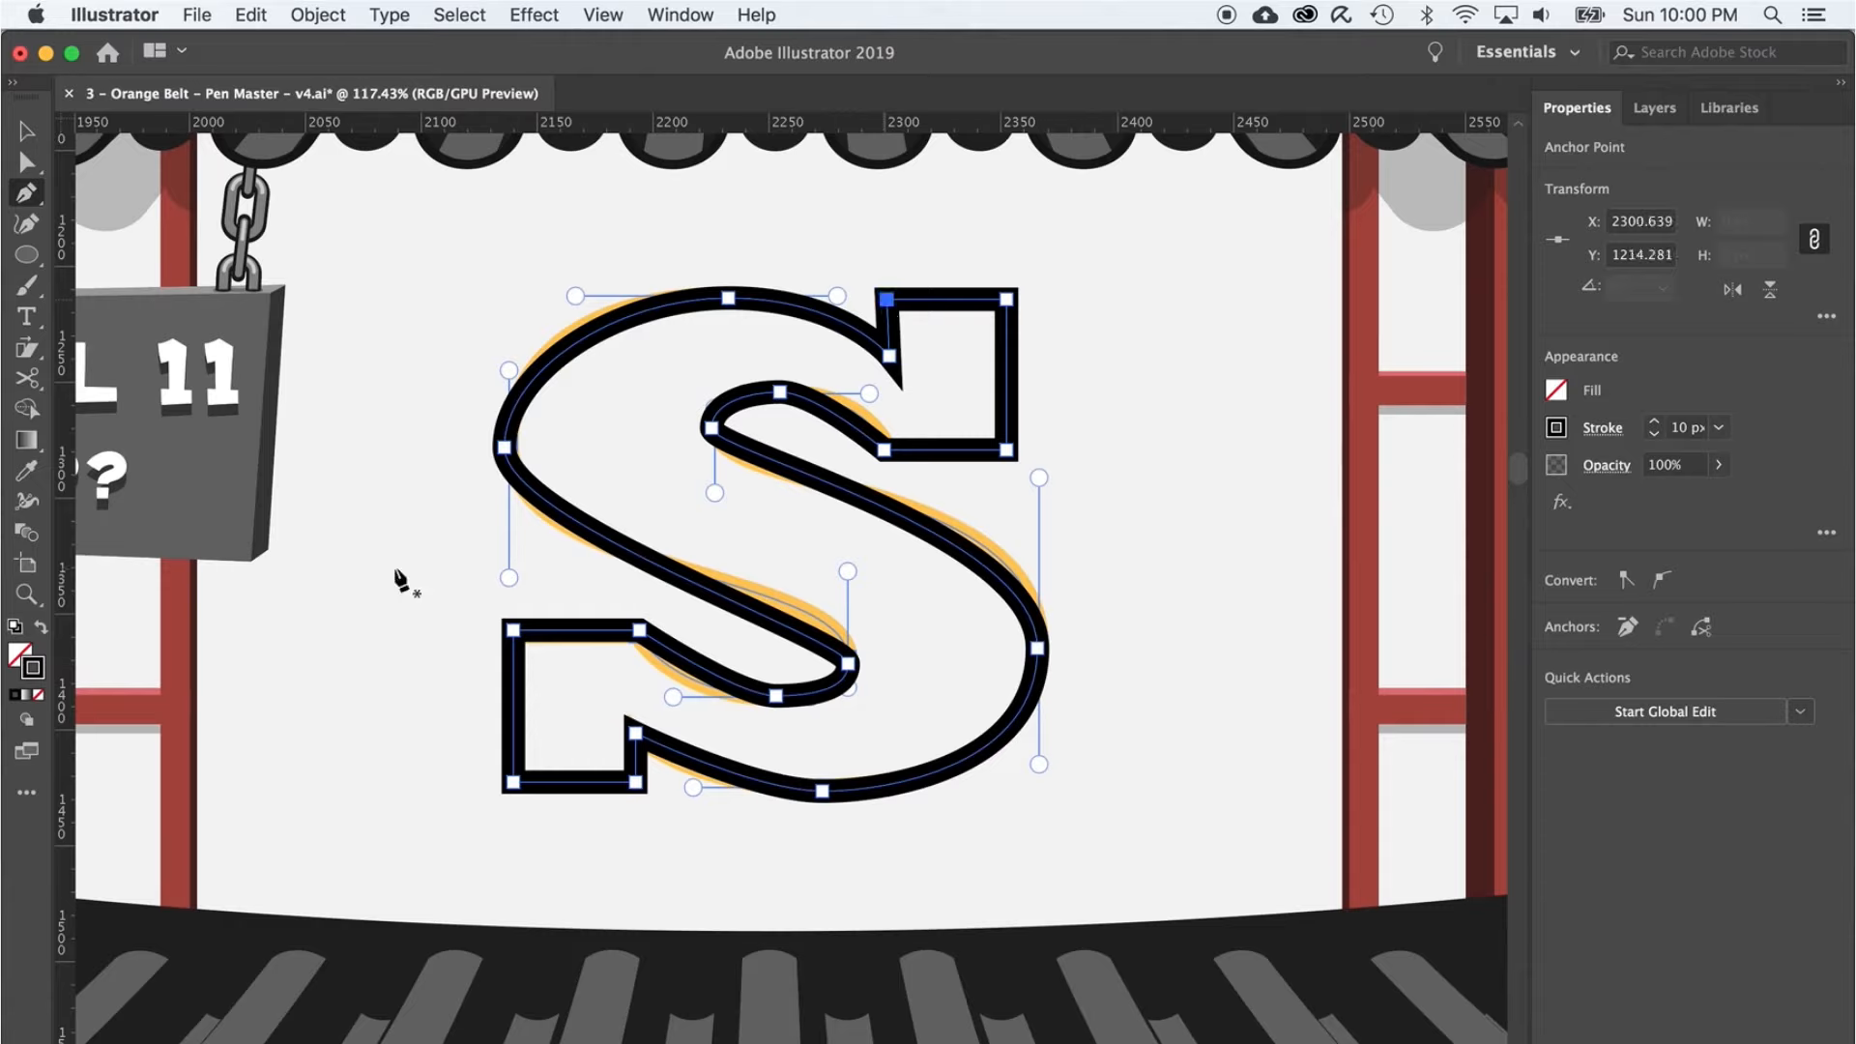
# - With Direct Selection, pull the anchor handle on the S's upper inner curve onto the orange guide
pyautogui.press('a')
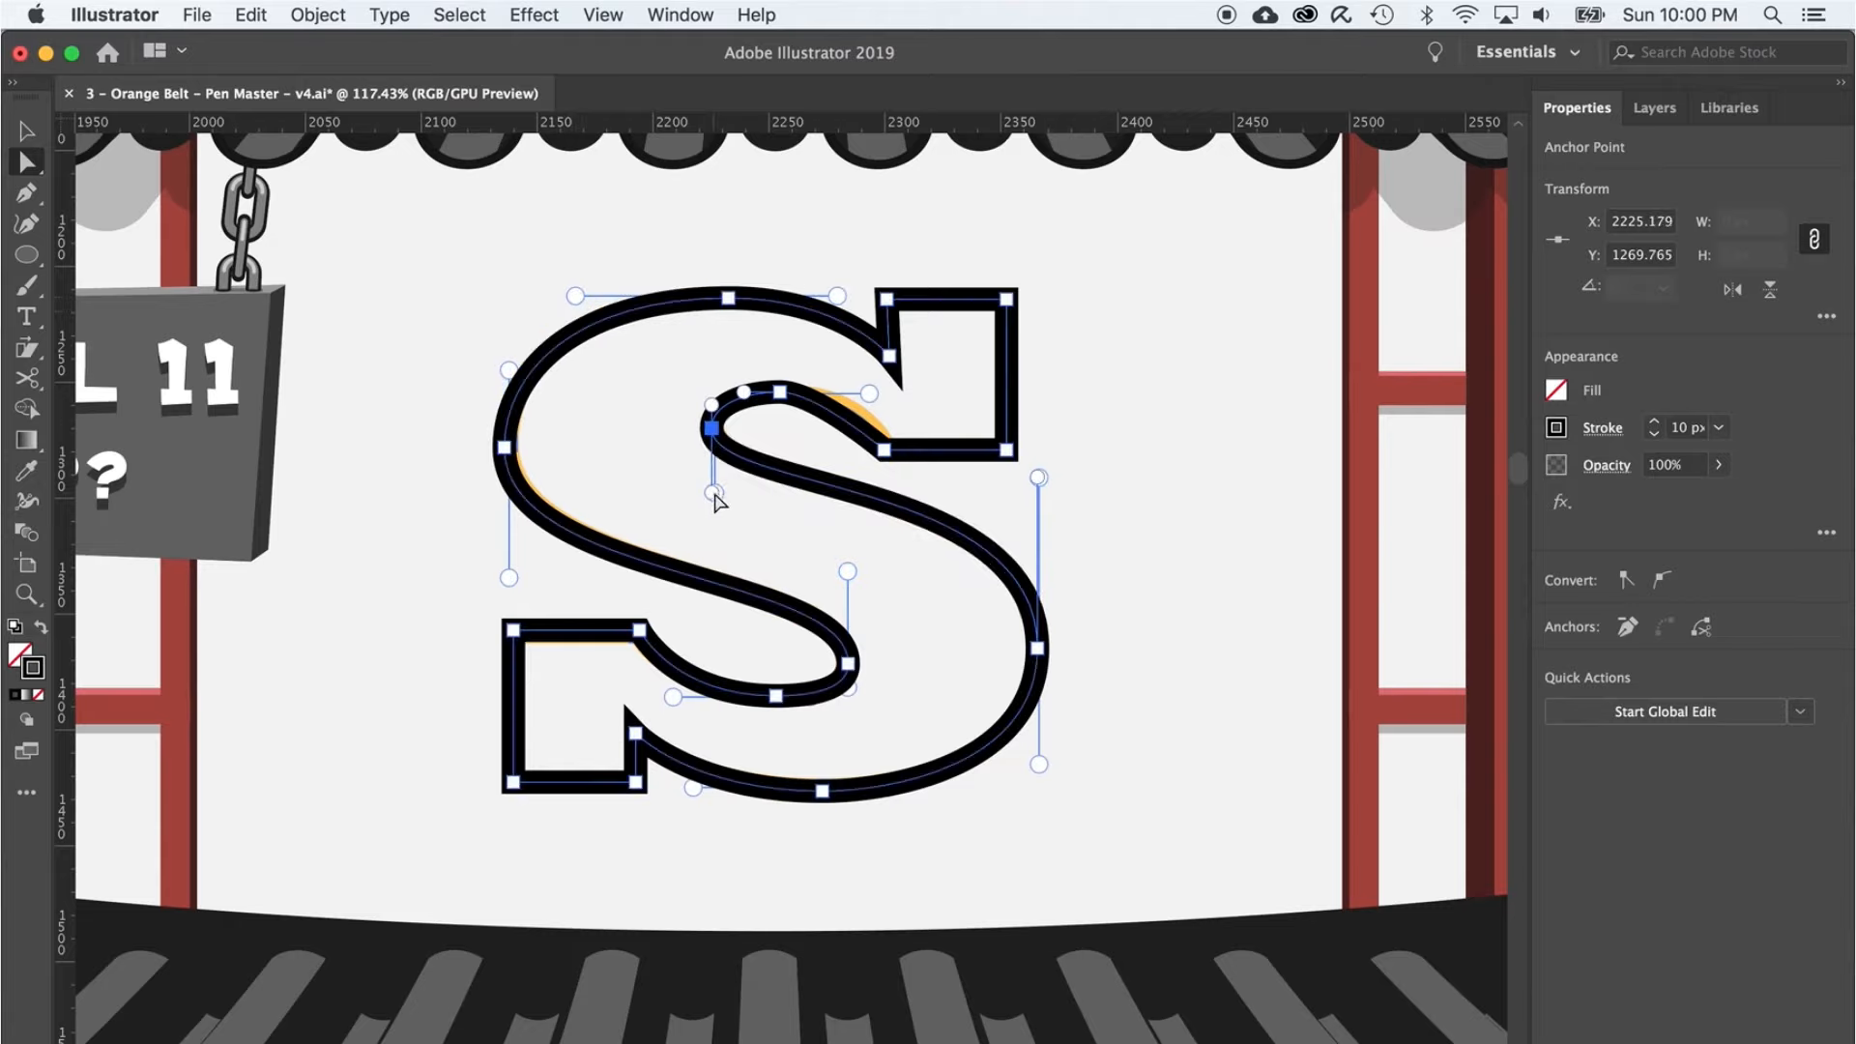
pyautogui.moveTo(707, 429); pyautogui.dragTo(787, 391)
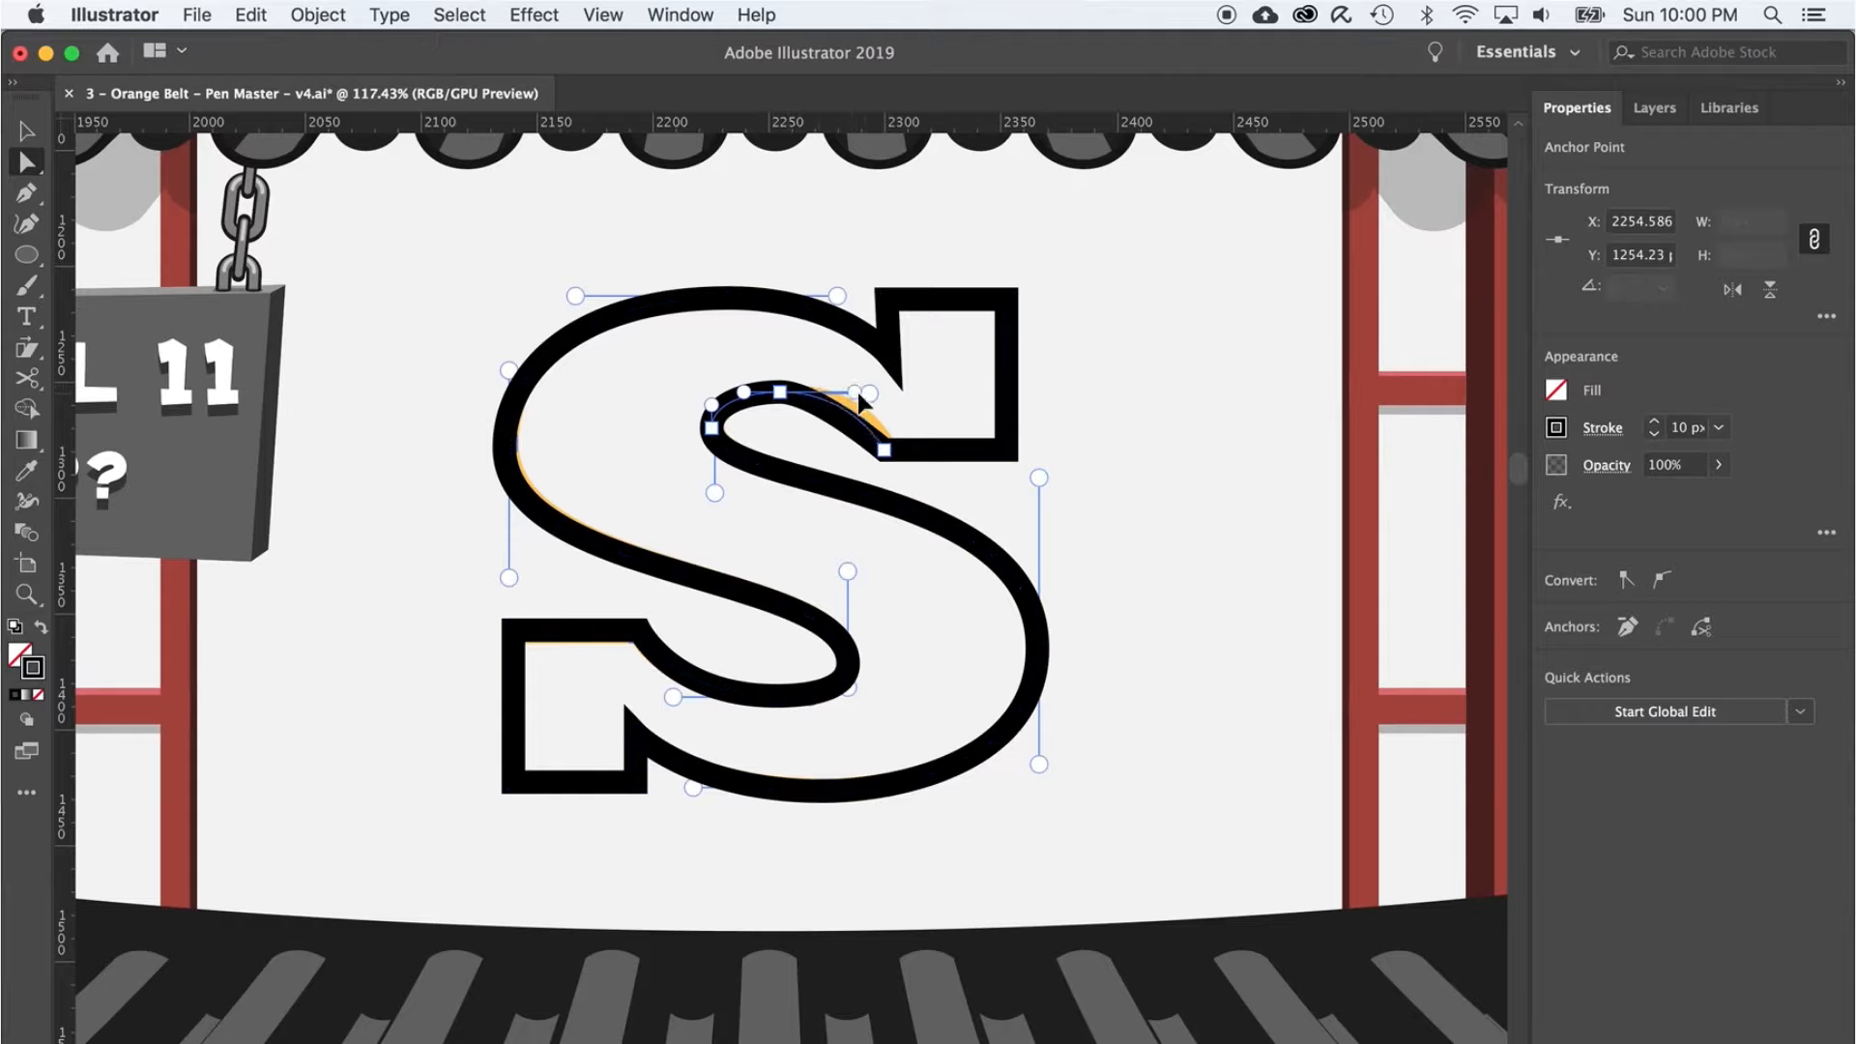